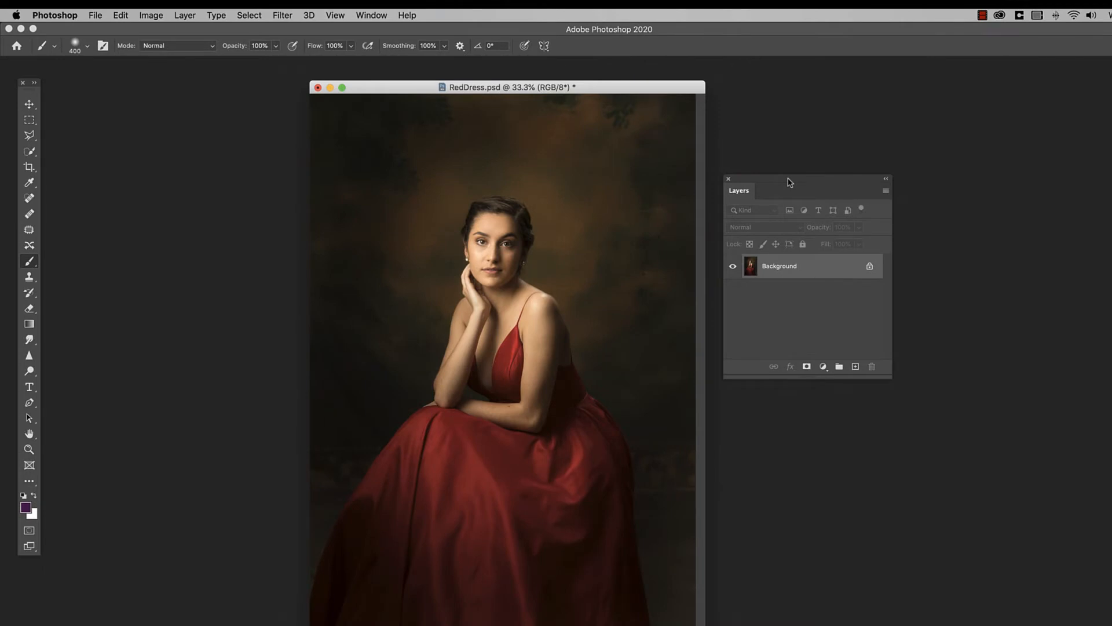
{"action": "mouse_move", "coordinate": [596, 516]}
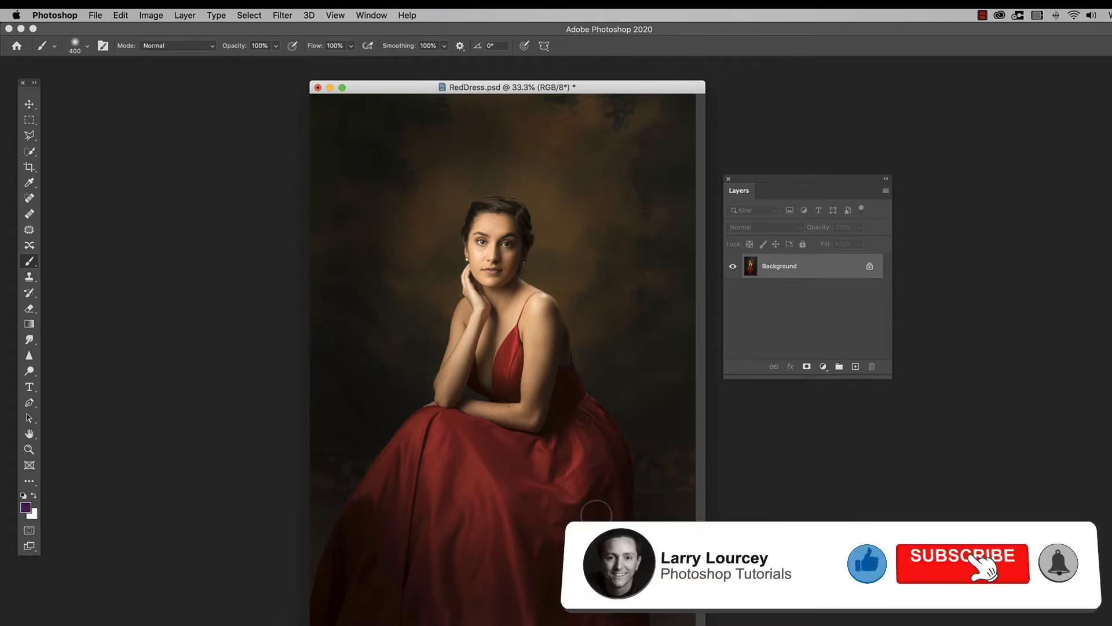
{"action": "mouse_move", "coordinate": [239, 241]}
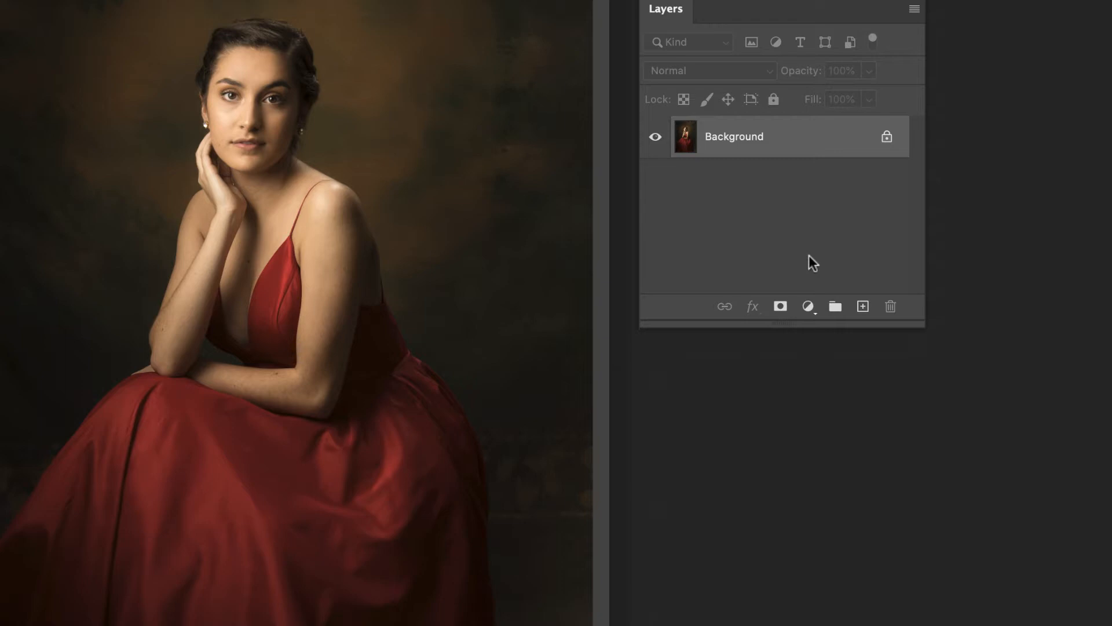
{"action": "mouse_move", "coordinate": [808, 306]}
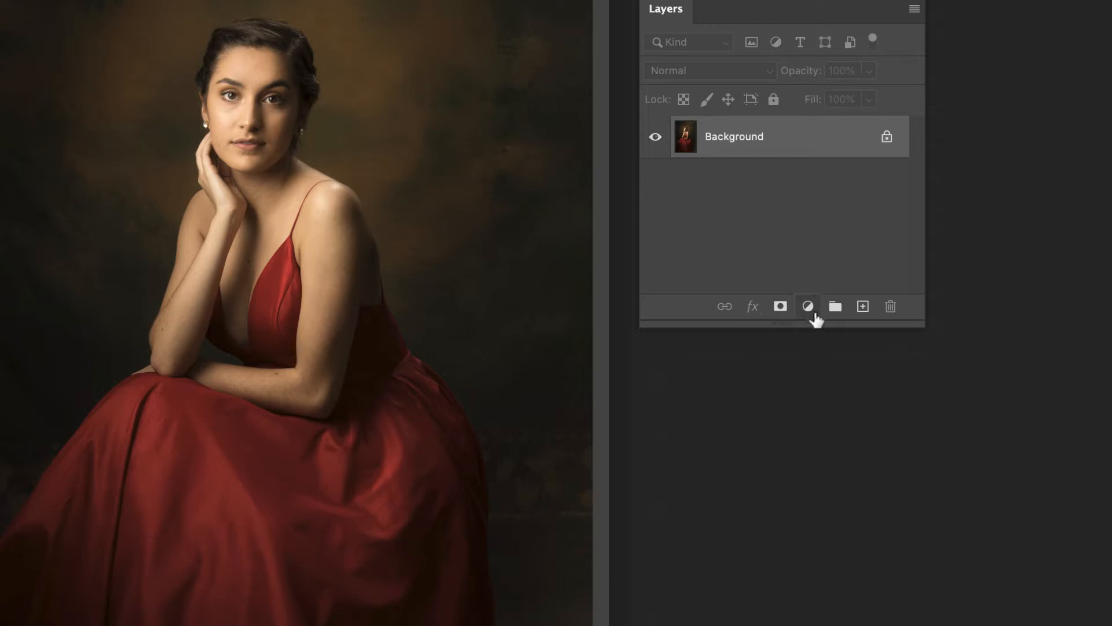
{"action": "mouse_move", "coordinate": [808, 306]}
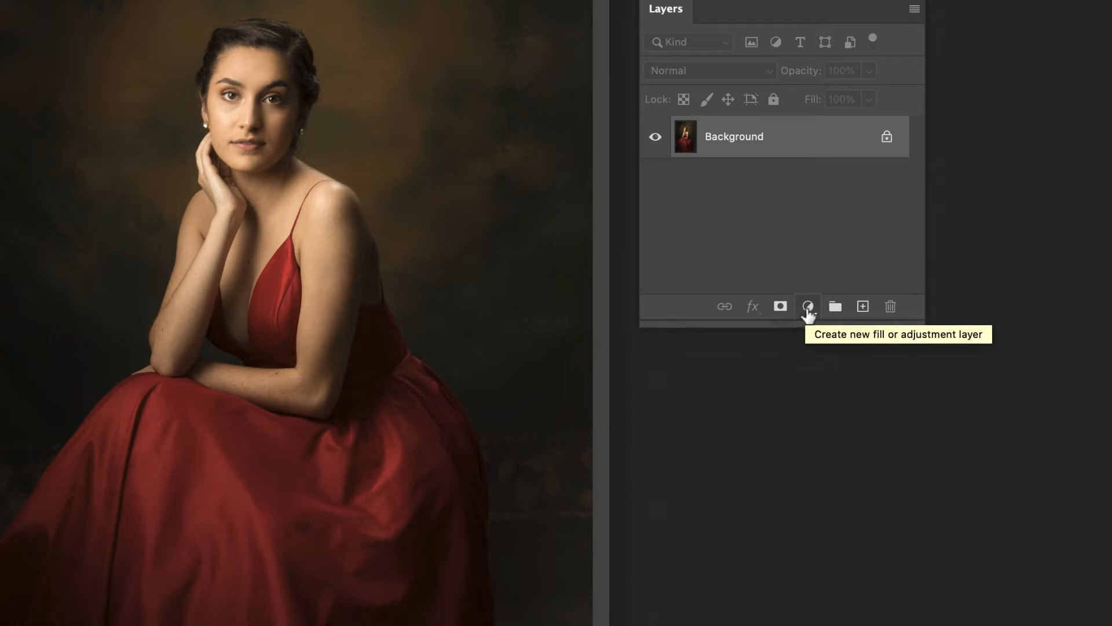
- Add a default Hue/Saturation adjustment layer from the Layers panel's adjustment menu
{"action": "left_click", "coordinate": [807, 306]}
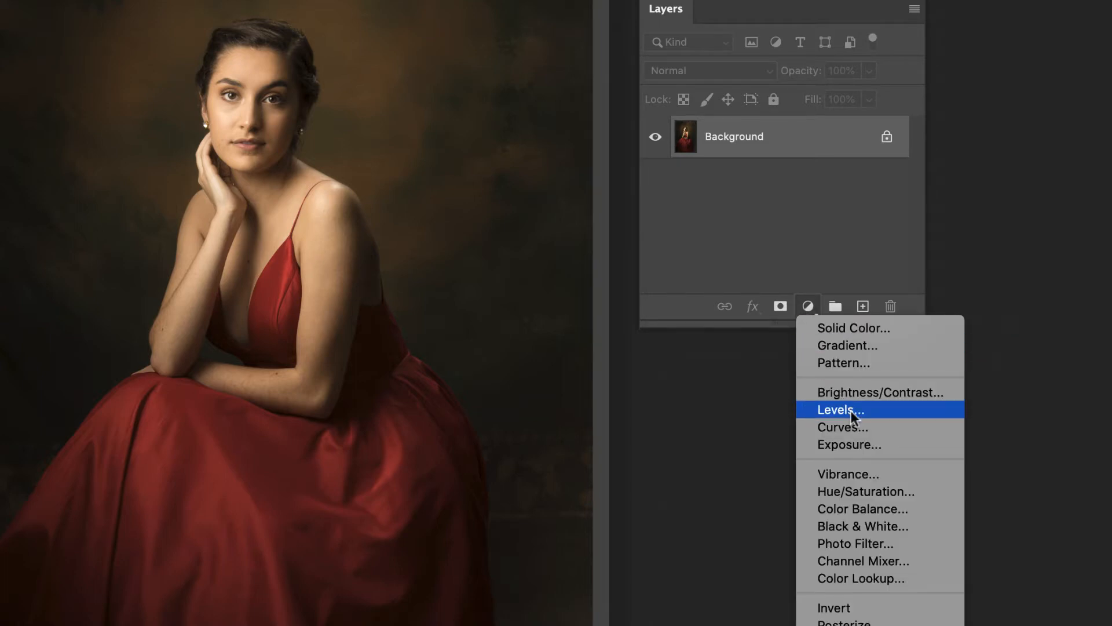
{"action": "mouse_move", "coordinate": [865, 491]}
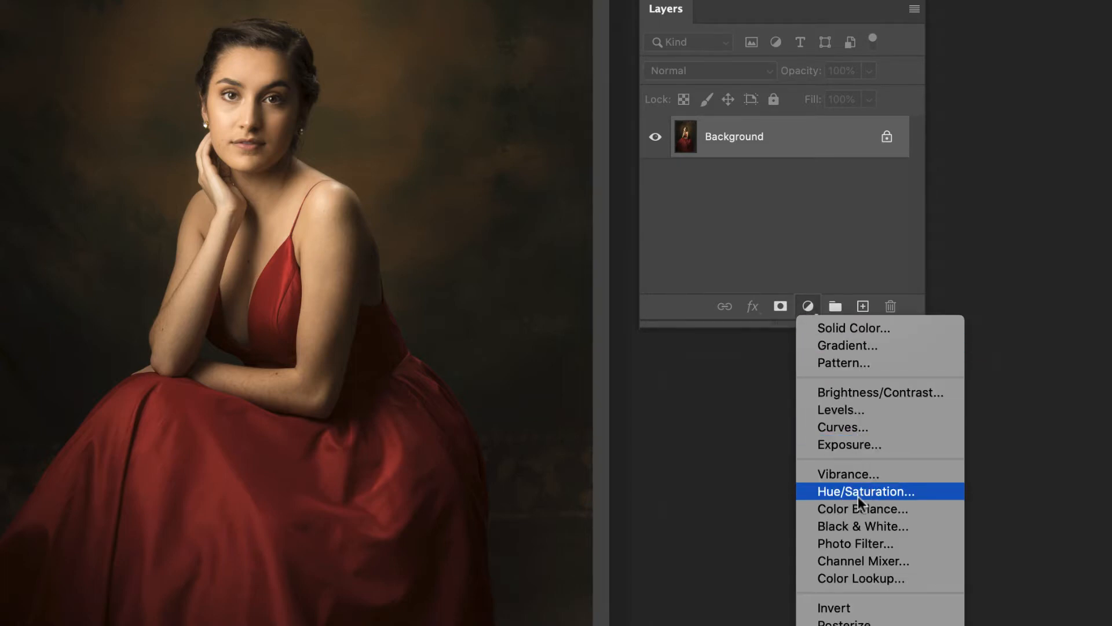
{"action": "left_click", "coordinate": [865, 491]}
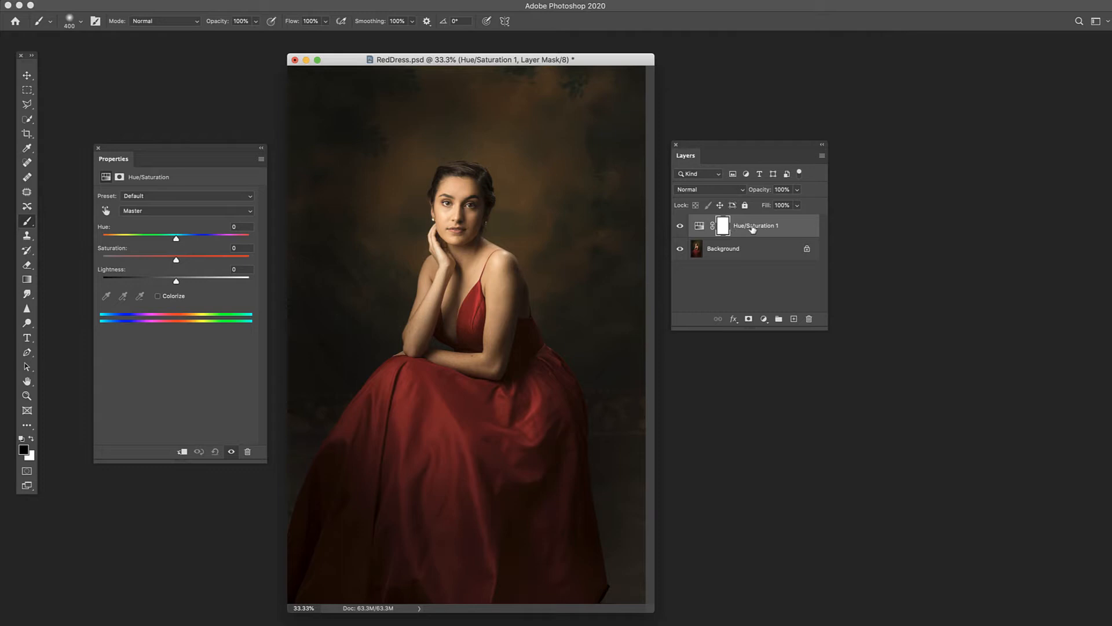
{"action": "mouse_move", "coordinate": [733, 249]}
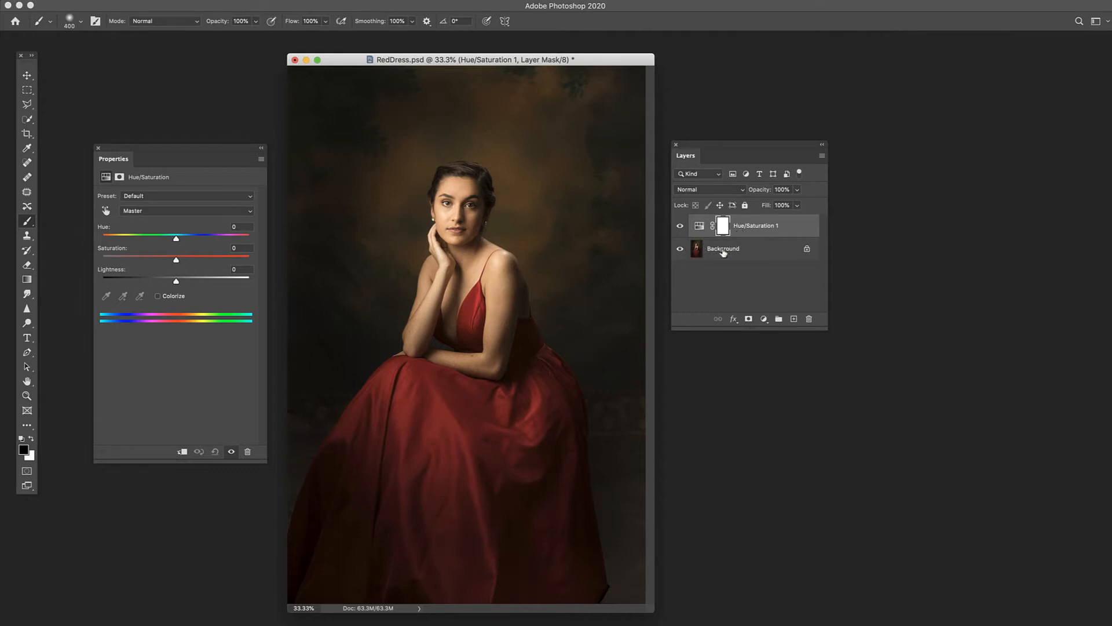
{"action": "mouse_move", "coordinate": [723, 249]}
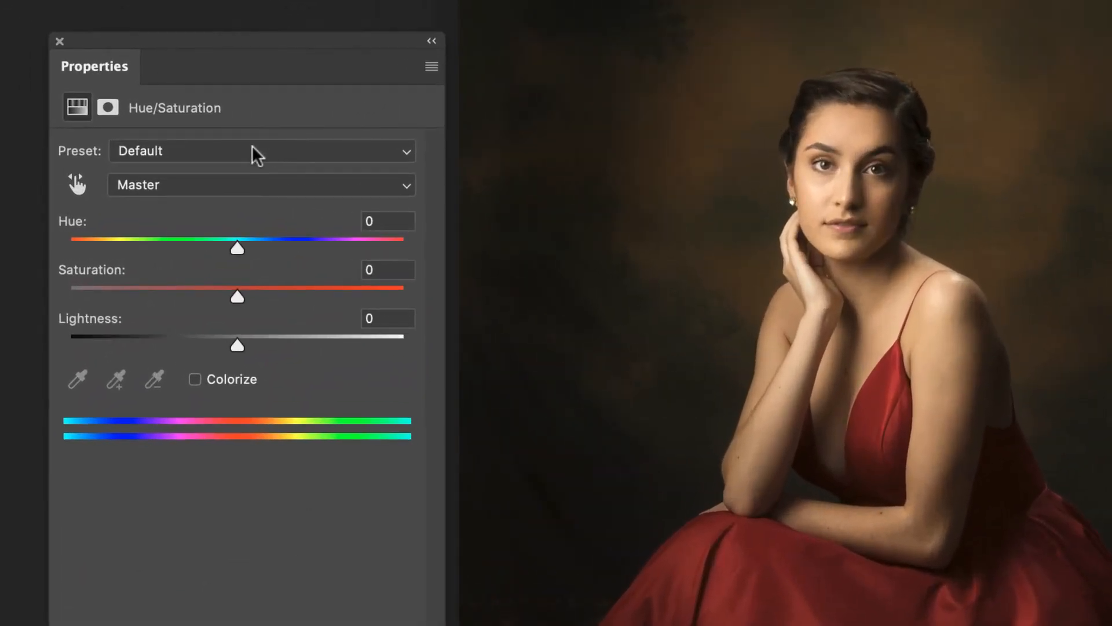
{"action": "mouse_move", "coordinate": [256, 155]}
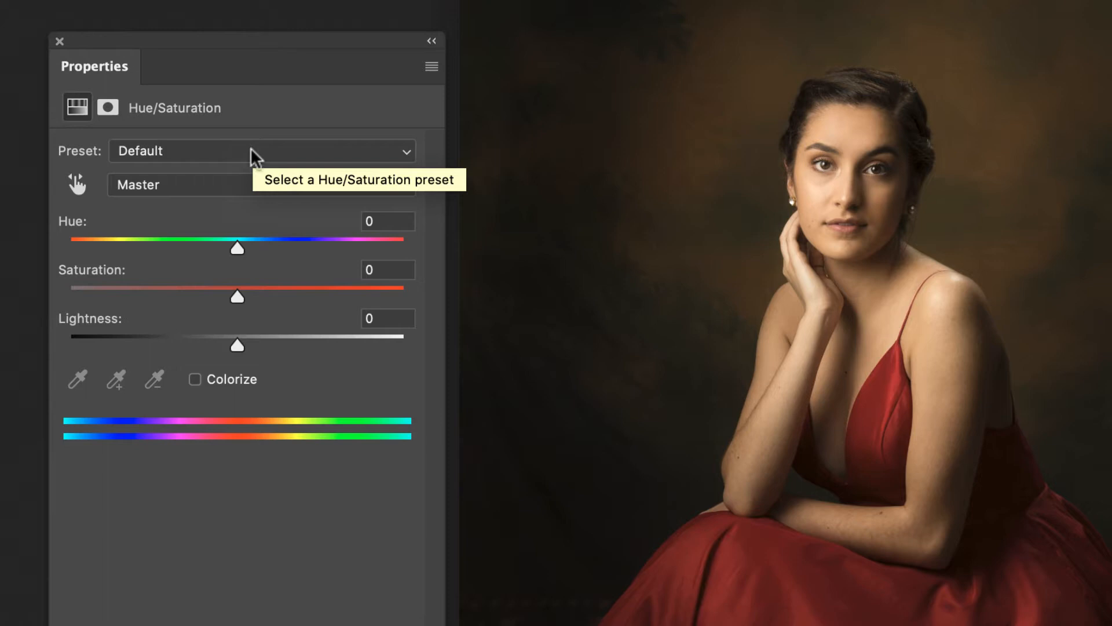
{"action": "left_click", "coordinate": [261, 150]}
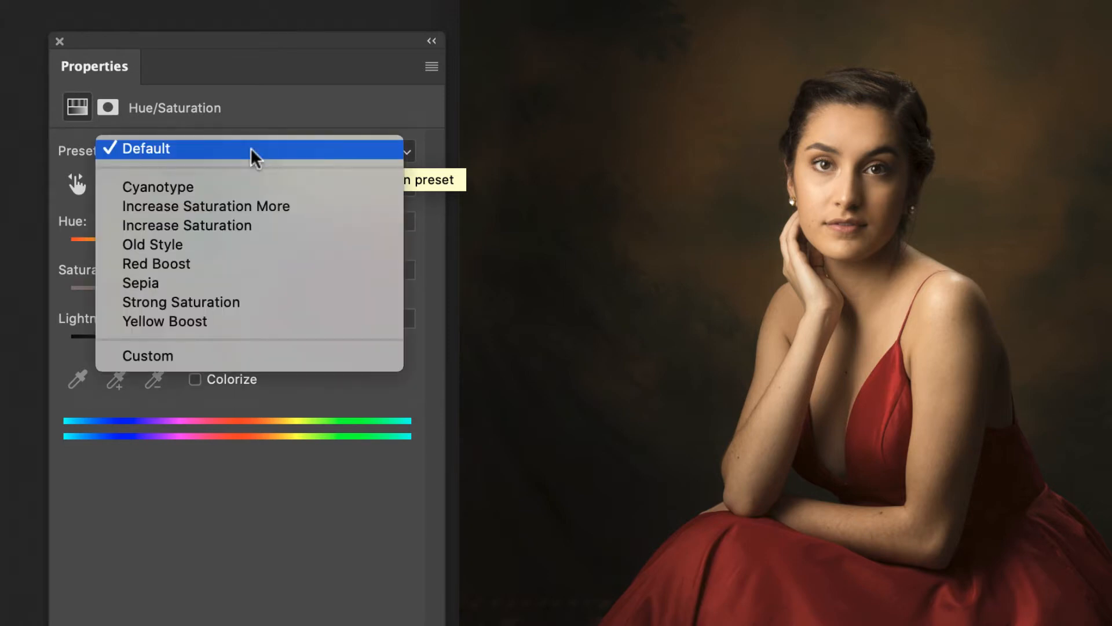
{"action": "mouse_move", "coordinate": [248, 207]}
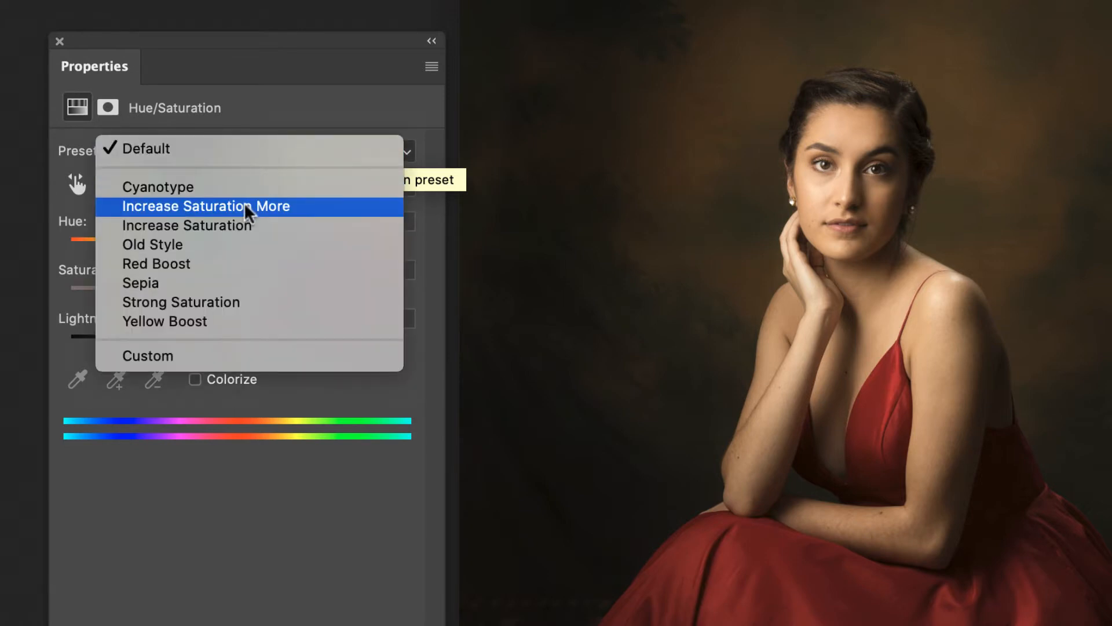
{"action": "left_click", "coordinate": [205, 206]}
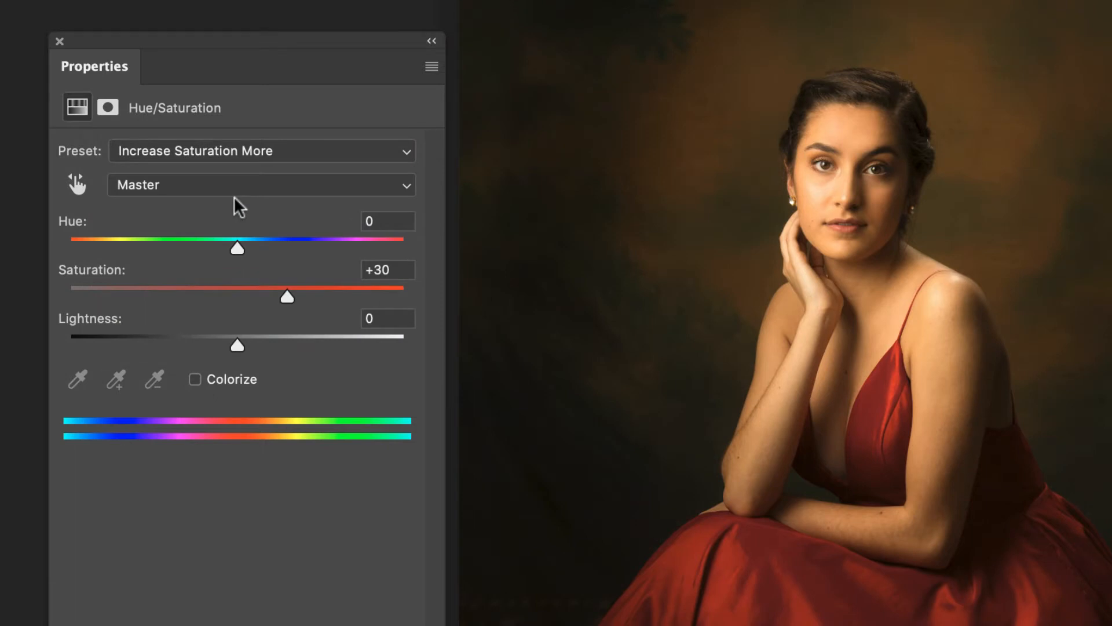
{"action": "left_click", "coordinate": [262, 151]}
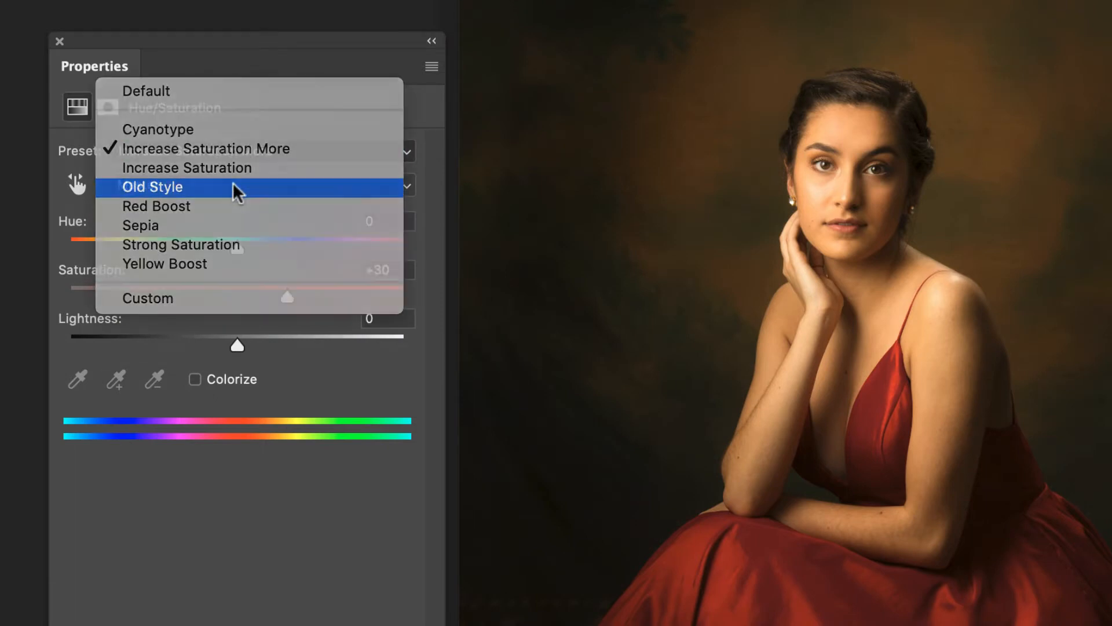
{"action": "left_click", "coordinate": [152, 186]}
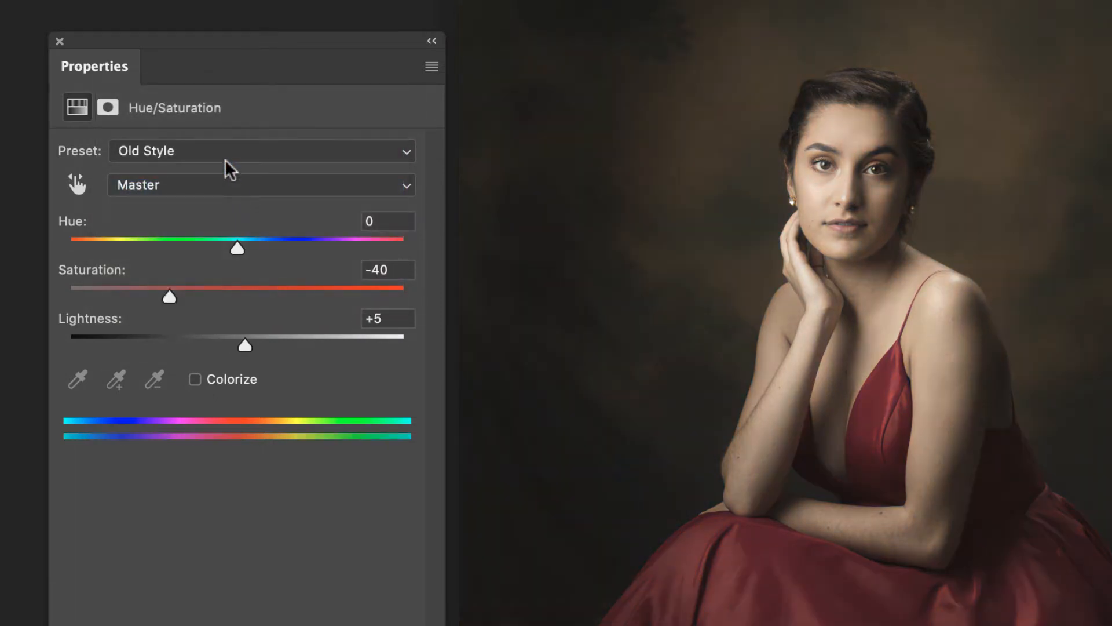
{"action": "left_click", "coordinate": [260, 151]}
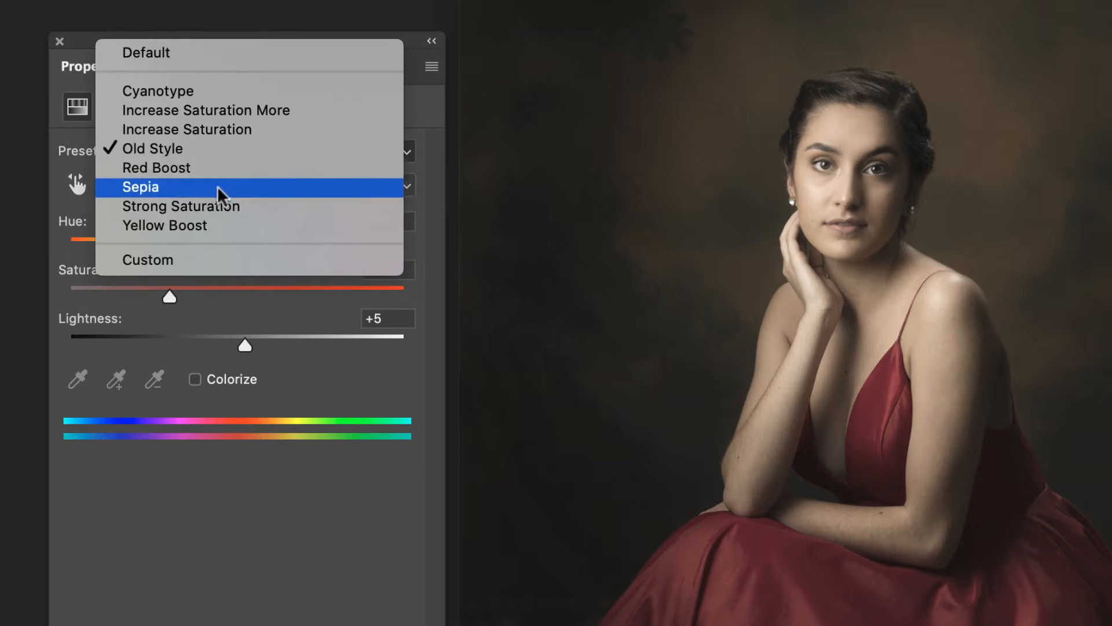
{"action": "left_click", "coordinate": [140, 187]}
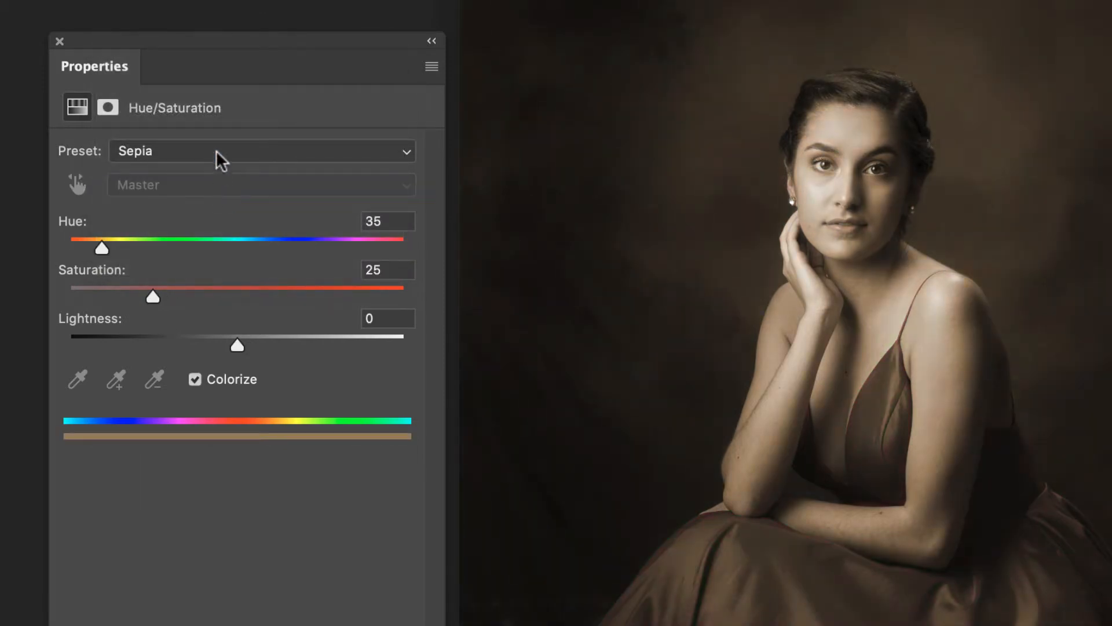
{"action": "left_click", "coordinate": [262, 151]}
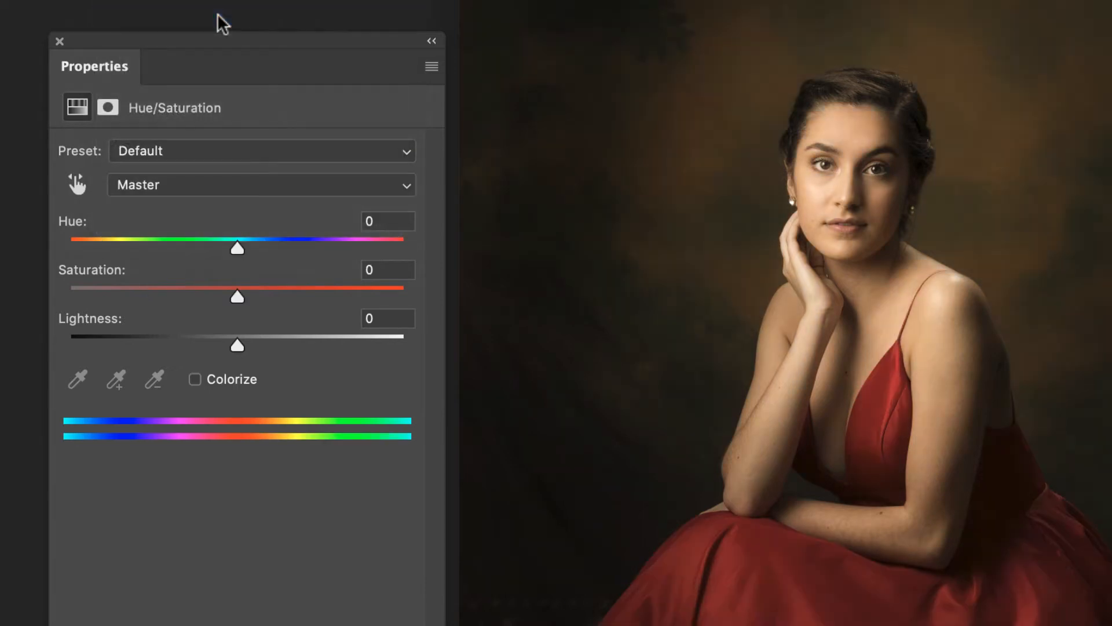
{"action": "mouse_move", "coordinate": [245, 255]}
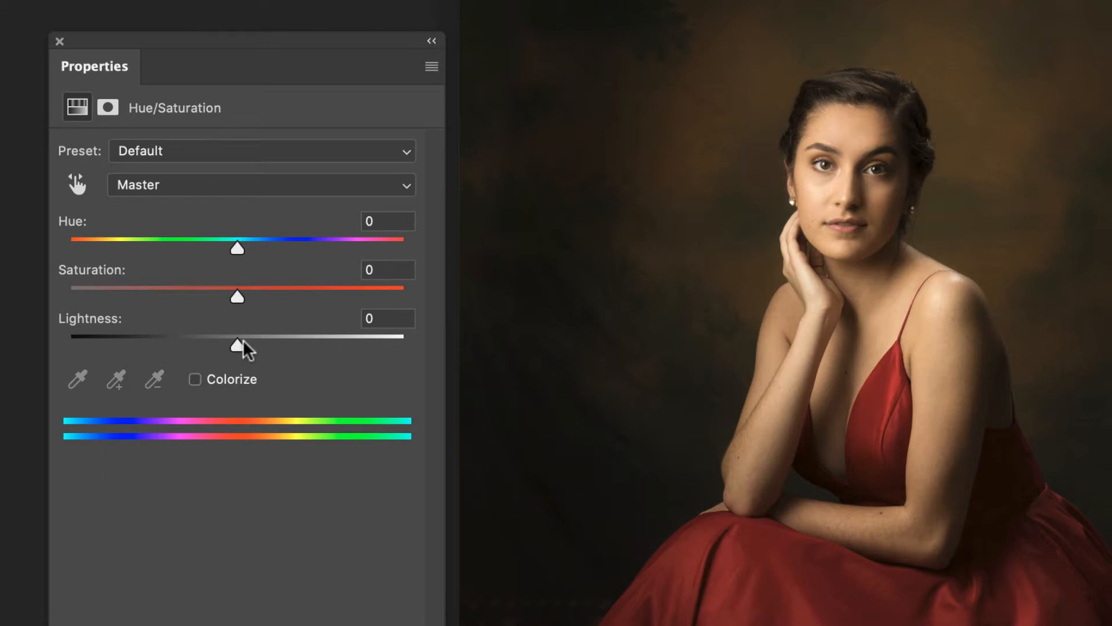
{"action": "mouse_move", "coordinate": [86, 391]}
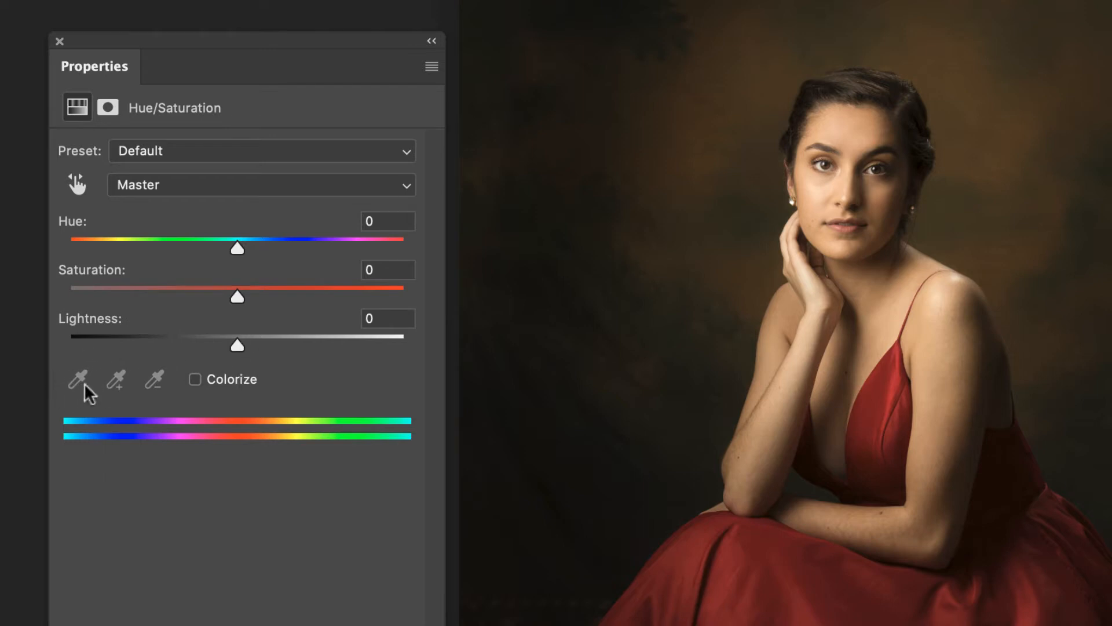
{"action": "mouse_move", "coordinate": [216, 252]}
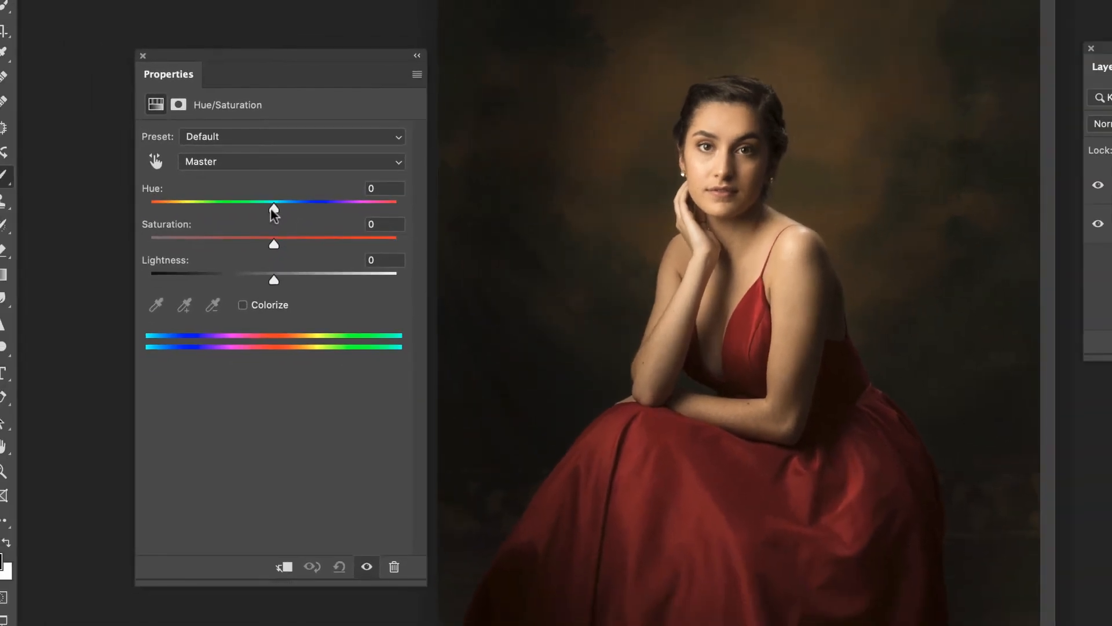
- Sweep the Master Hue through yellow, green and teal, then settle it at +7
{"action": "left_click_drag", "start_coordinate": [274, 205], "coordinate": [269, 205]}
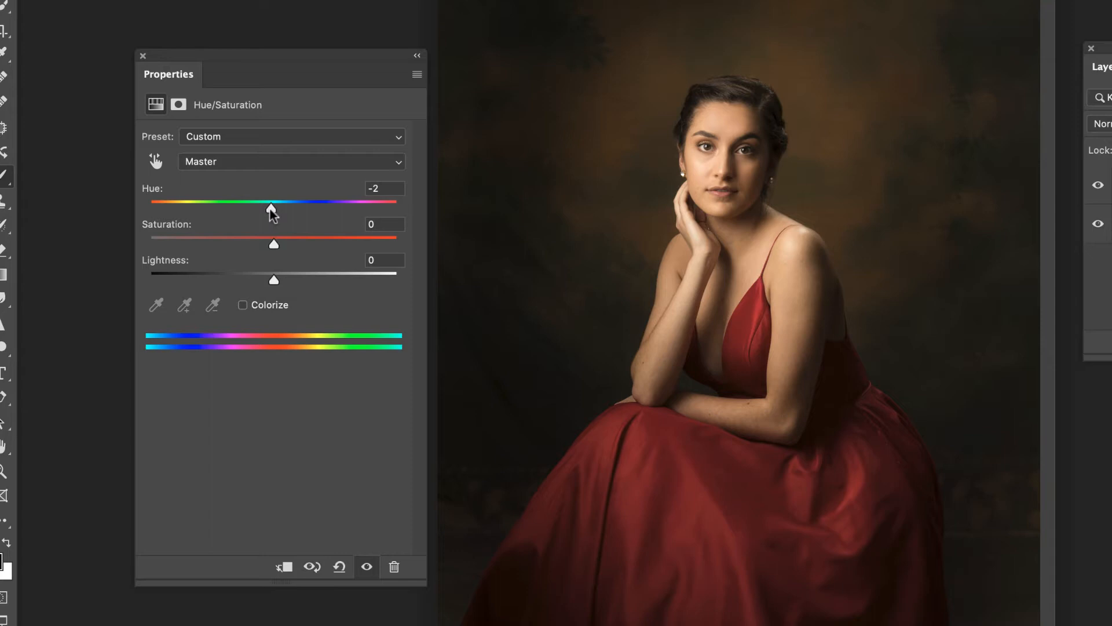
{"action": "left_click_drag", "start_coordinate": [269, 208], "coordinate": [293, 208]}
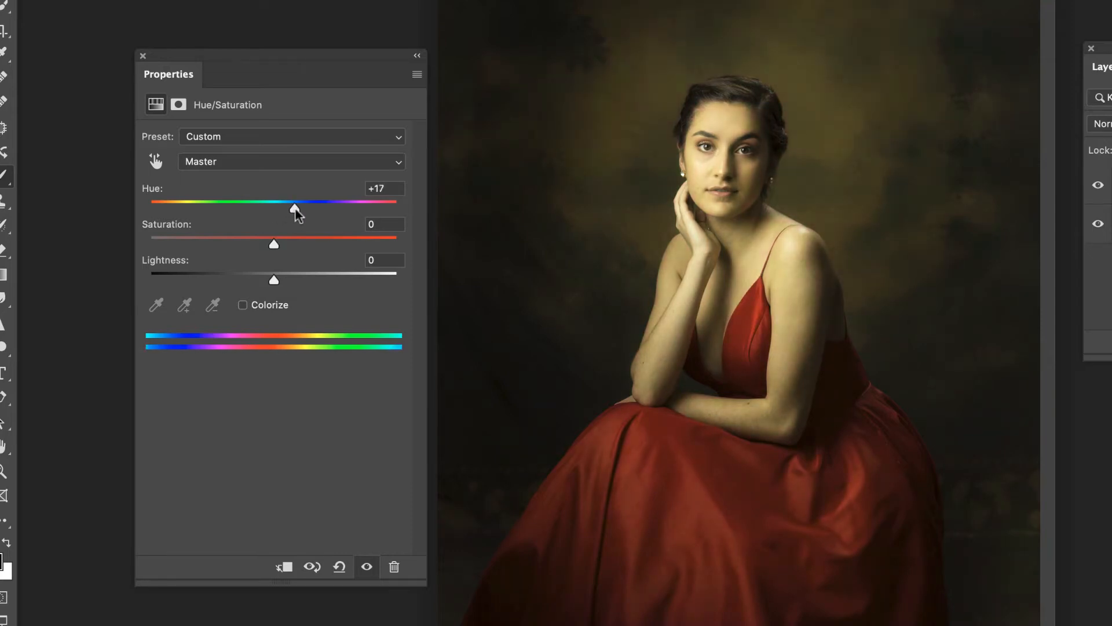
{"action": "left_click_drag", "start_coordinate": [293, 206], "coordinate": [311, 206]}
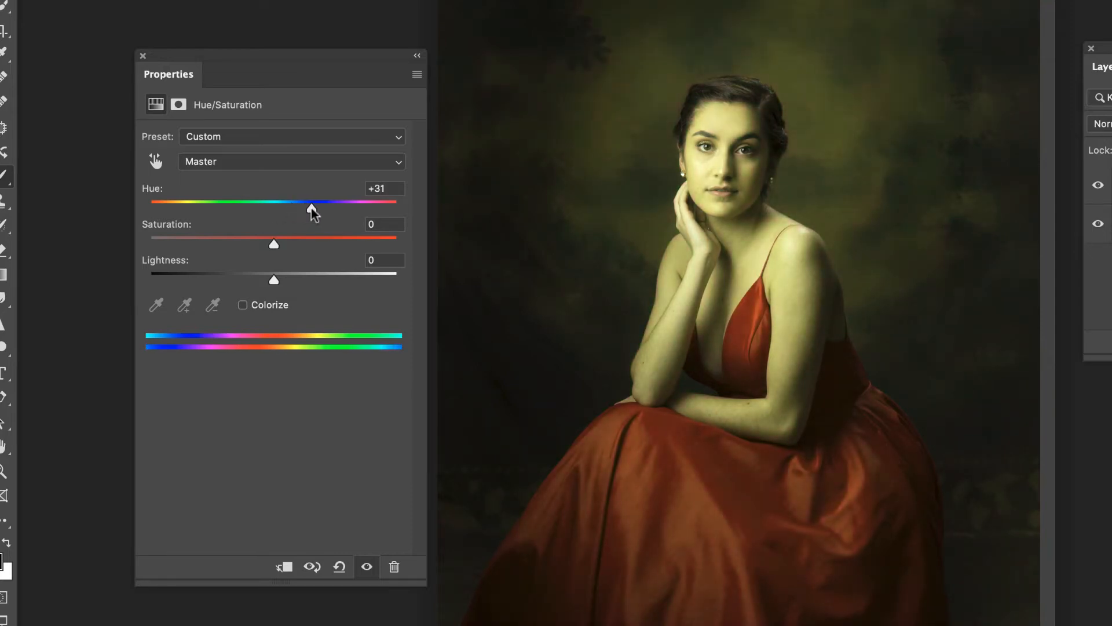
{"action": "left_click_drag", "start_coordinate": [310, 202], "coordinate": [312, 202]}
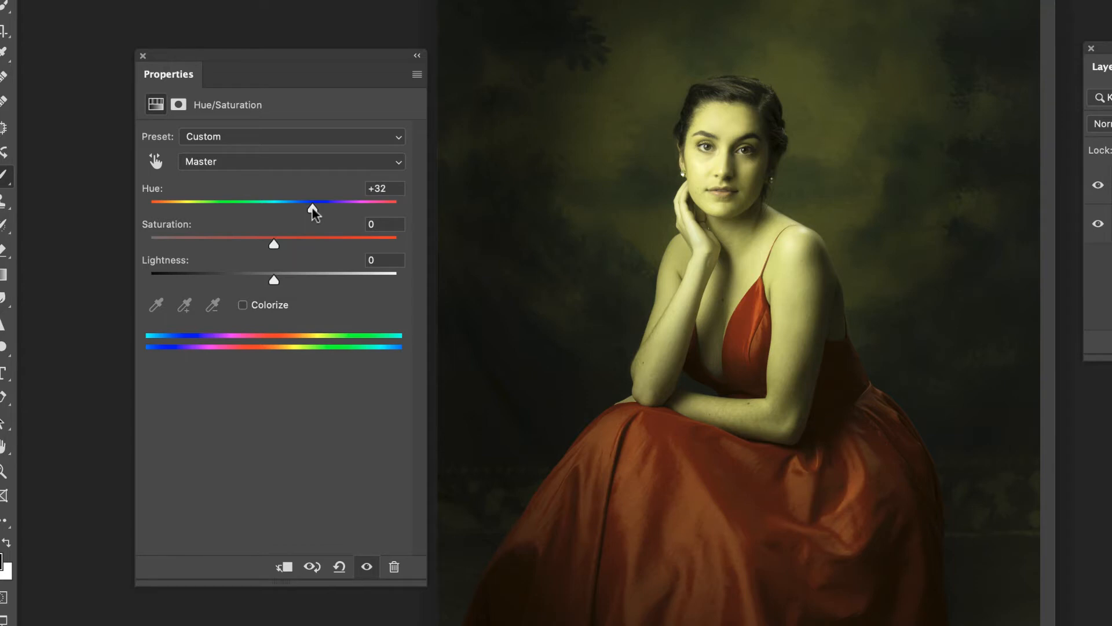
{"action": "left_click_drag", "start_coordinate": [311, 202], "coordinate": [348, 201]}
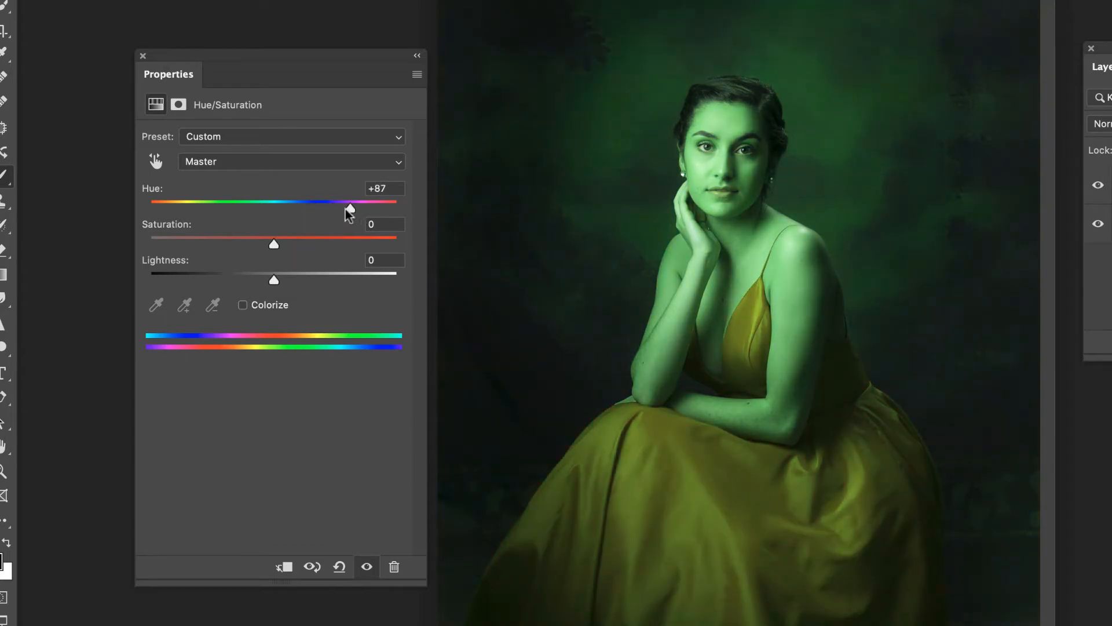
{"action": "left_click_drag", "start_coordinate": [347, 201], "coordinate": [314, 206]}
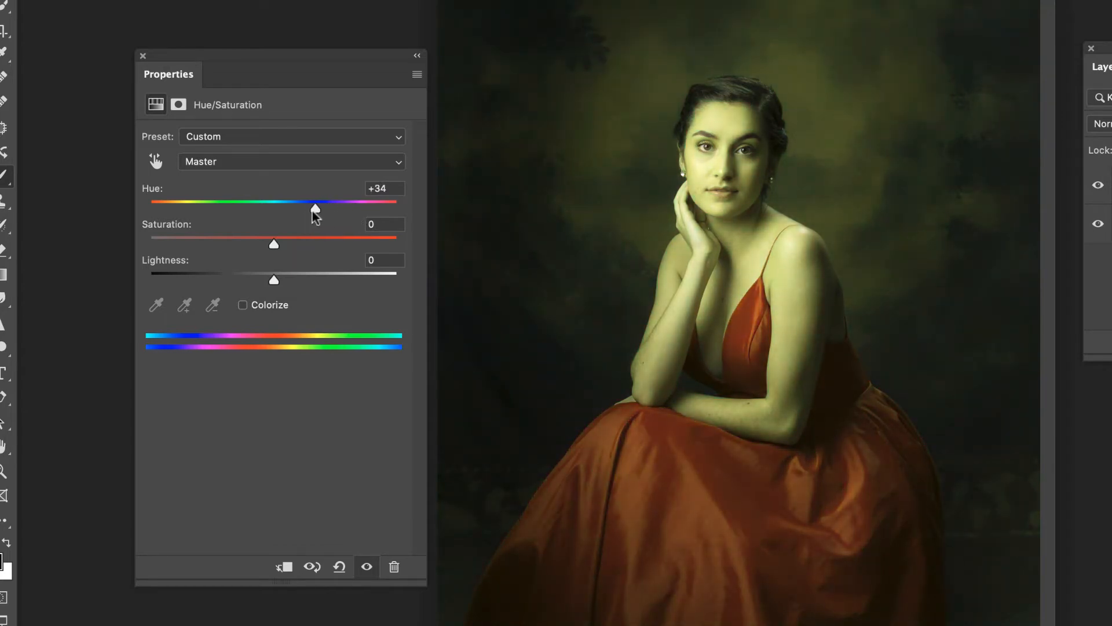
{"action": "left_click_drag", "start_coordinate": [314, 206], "coordinate": [146, 206]}
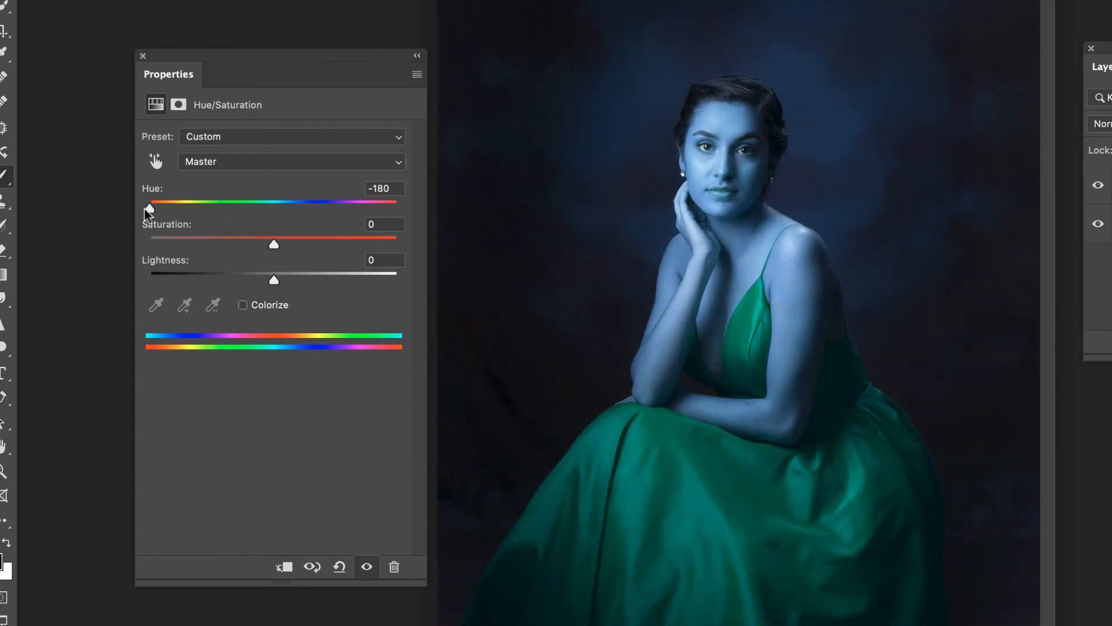
{"action": "left_click_drag", "start_coordinate": [147, 206], "coordinate": [306, 205]}
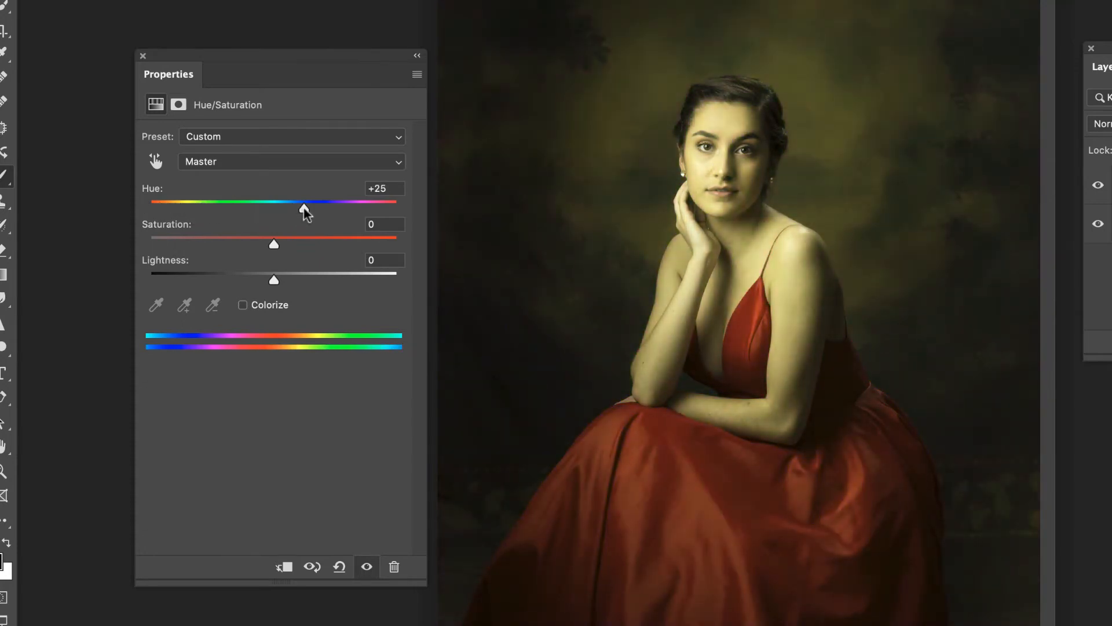
{"action": "left_click_drag", "start_coordinate": [304, 202], "coordinate": [277, 201]}
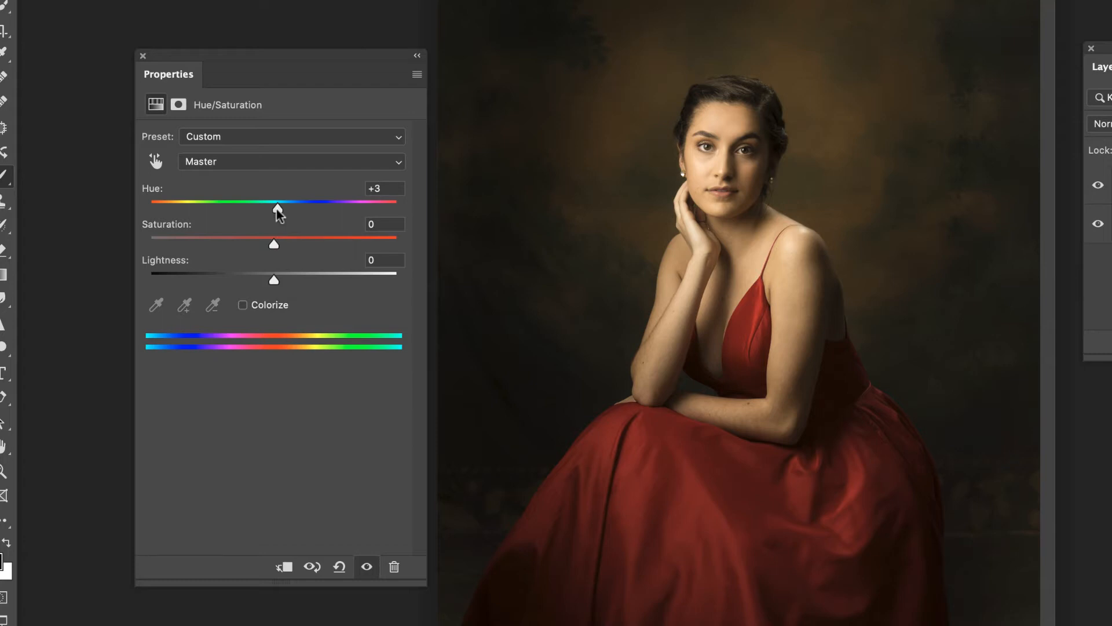
{"action": "left_click_drag", "start_coordinate": [273, 201], "coordinate": [278, 201]}
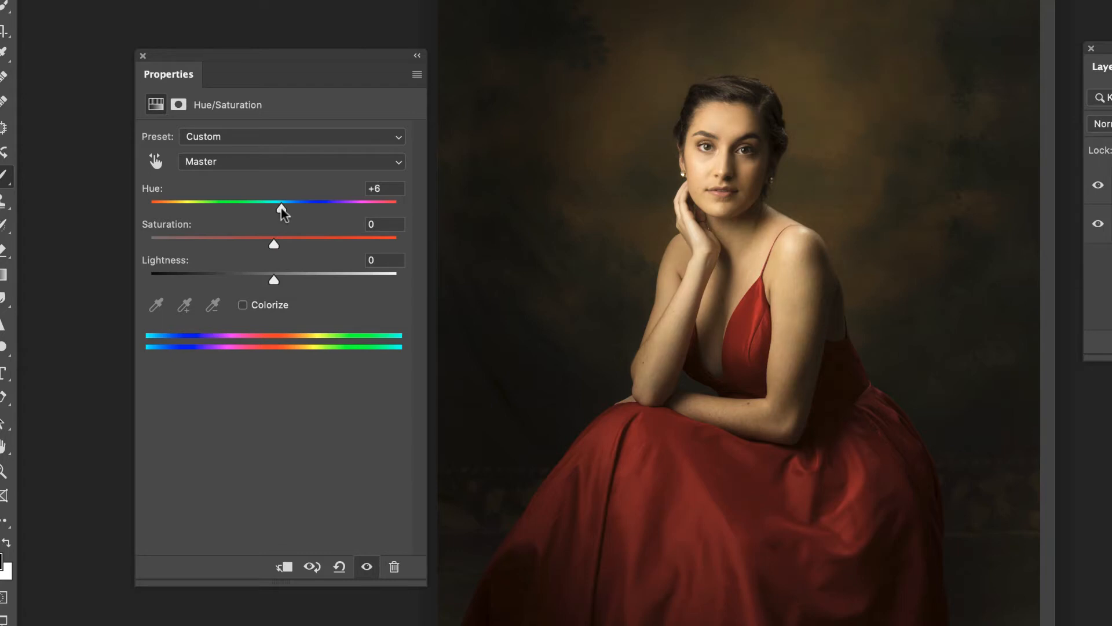
{"action": "left_click_drag", "start_coordinate": [278, 209], "coordinate": [282, 208]}
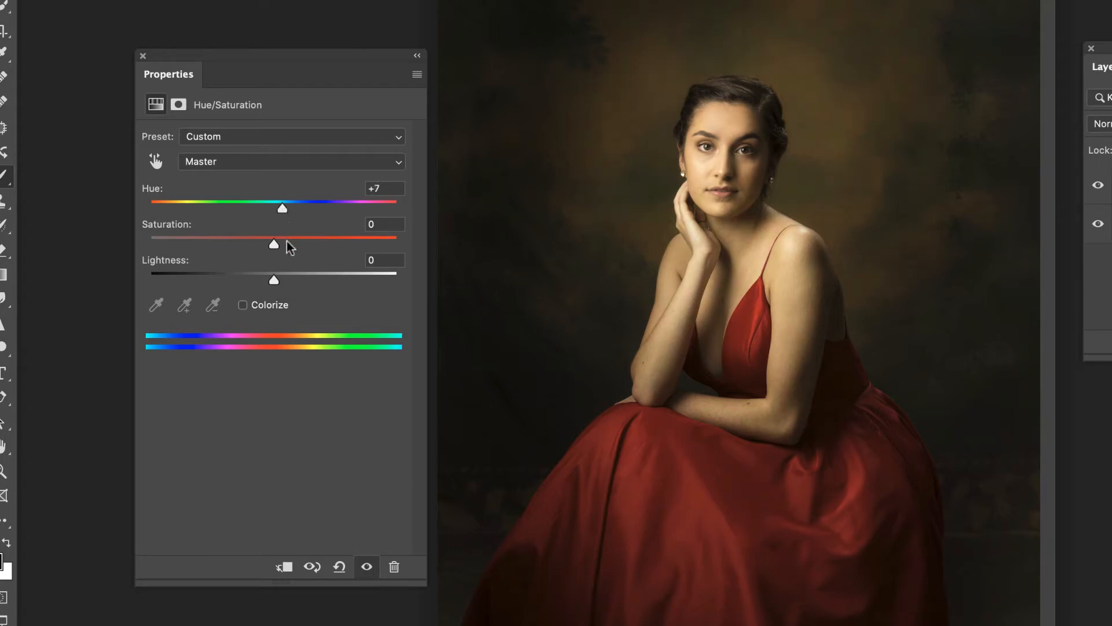
{"action": "mouse_move", "coordinate": [306, 211]}
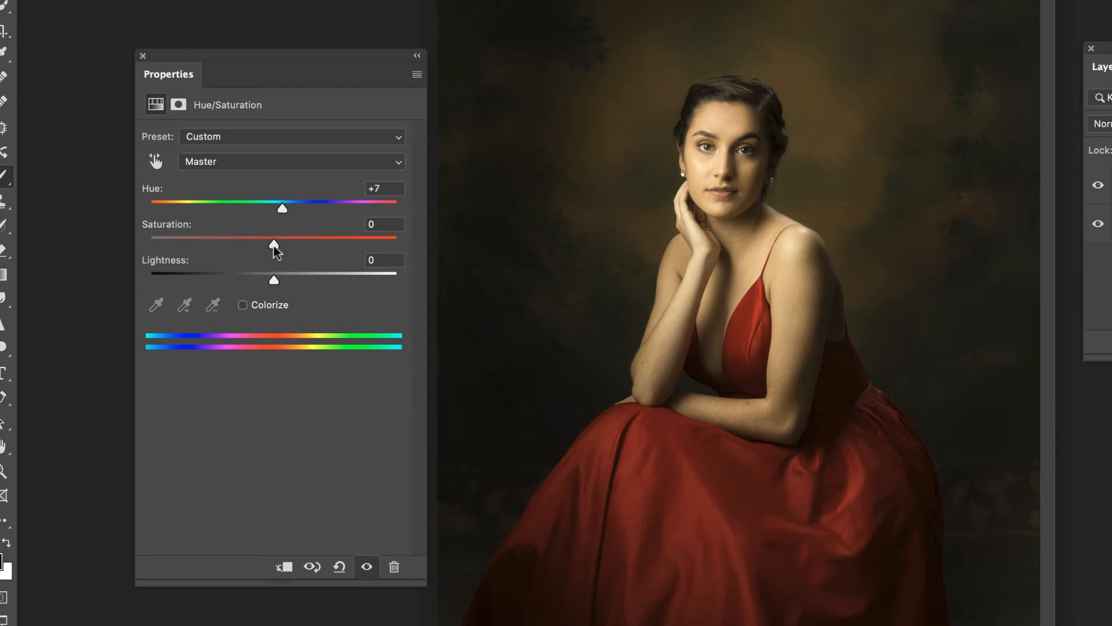
- Drag Master Saturation from -100 to +100, then settle it near +23
{"action": "left_click_drag", "start_coordinate": [275, 240], "coordinate": [148, 240]}
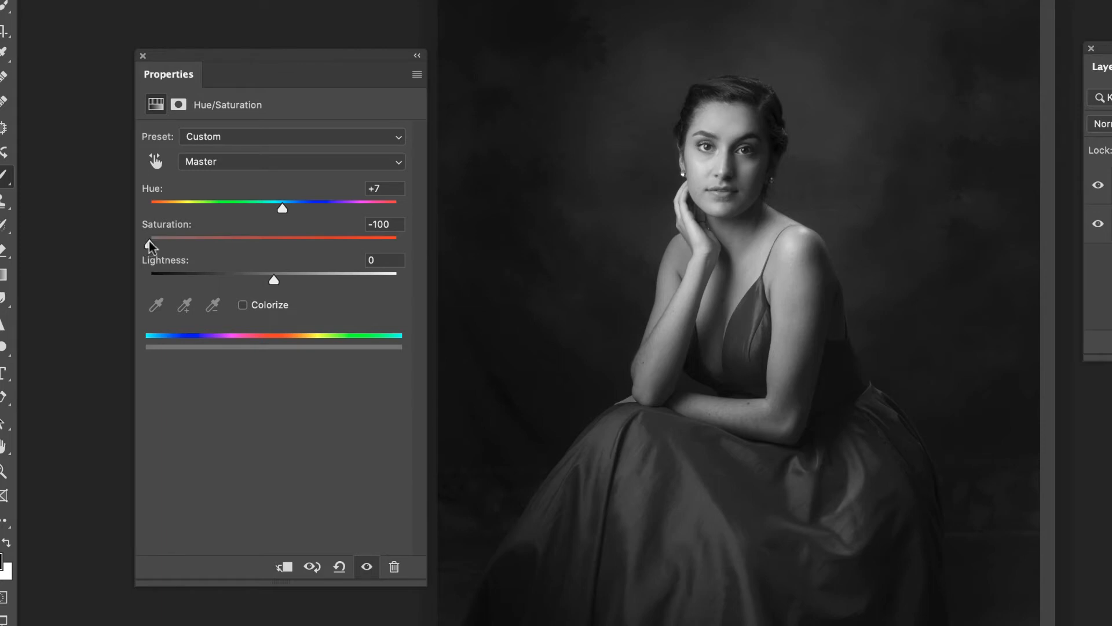
{"action": "left_click_drag", "start_coordinate": [149, 239], "coordinate": [317, 239]}
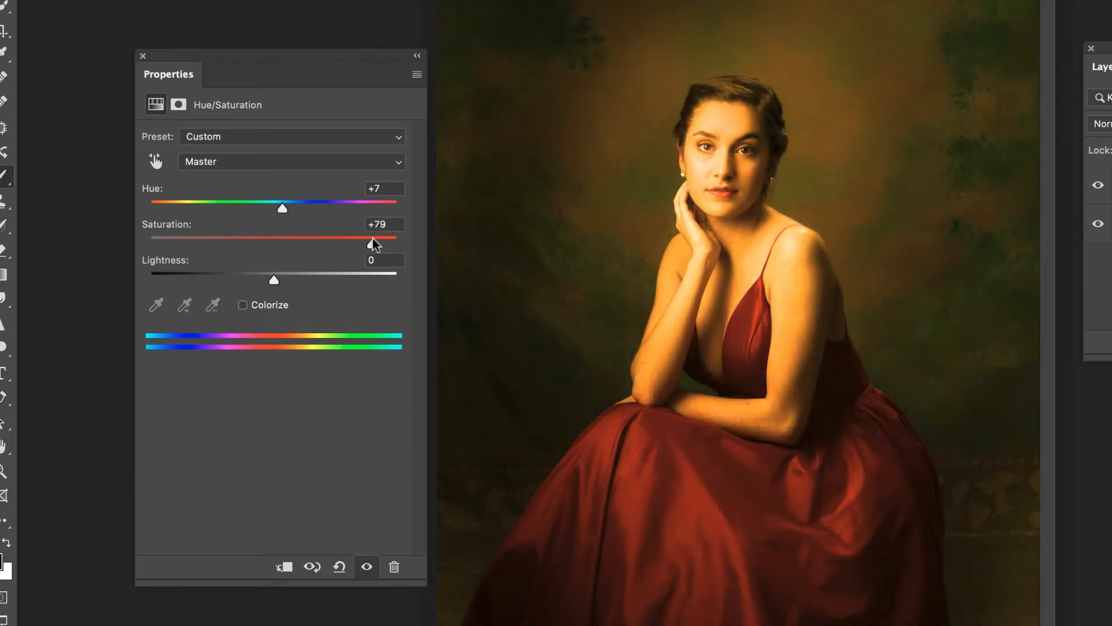
{"action": "left_click_drag", "start_coordinate": [375, 238], "coordinate": [398, 243]}
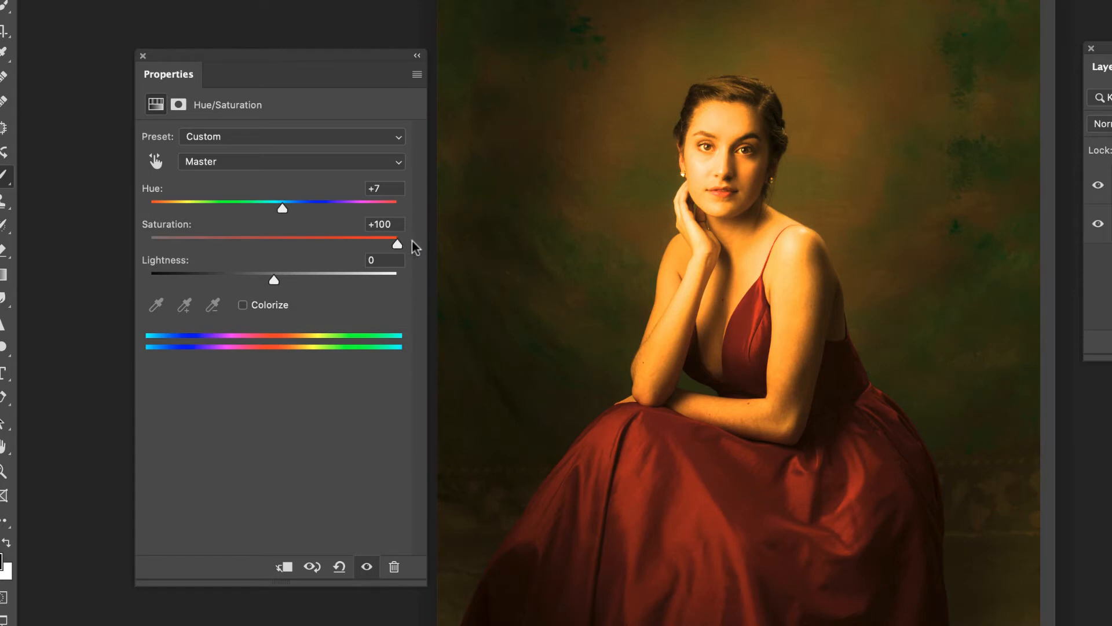
{"action": "mouse_move", "coordinate": [401, 254]}
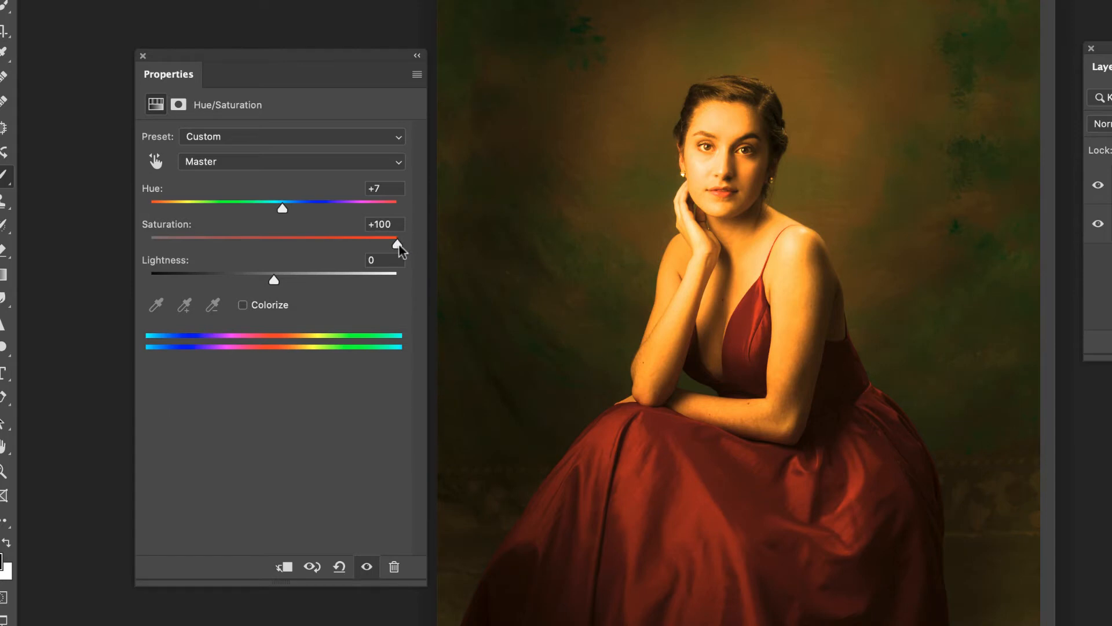
{"action": "left_click_drag", "start_coordinate": [398, 237], "coordinate": [299, 237]}
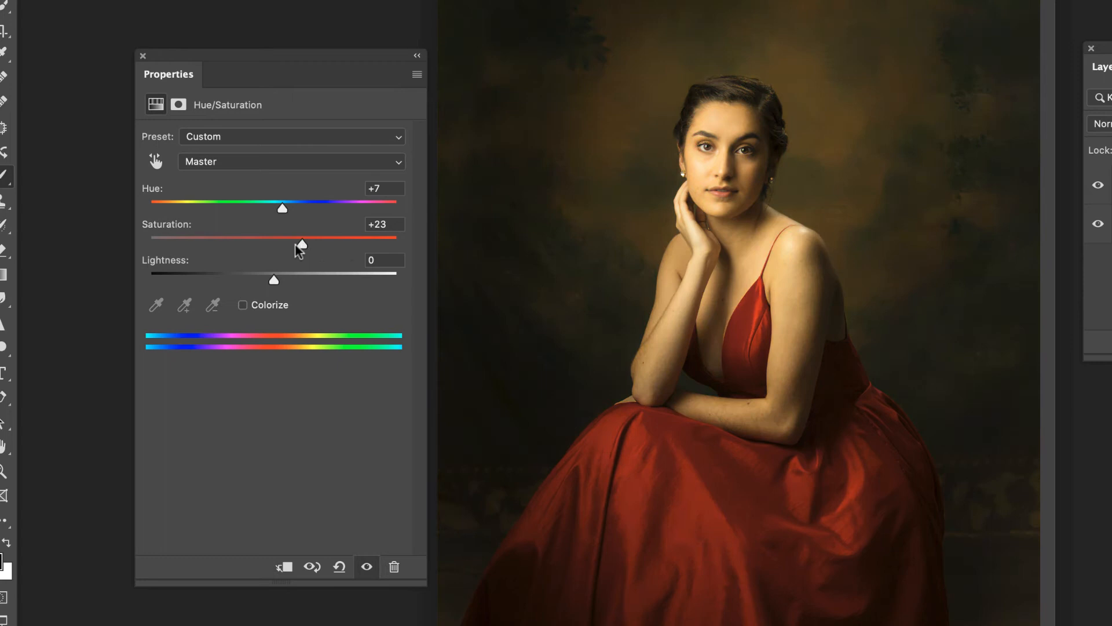
{"action": "left_click_drag", "start_coordinate": [301, 238], "coordinate": [280, 244]}
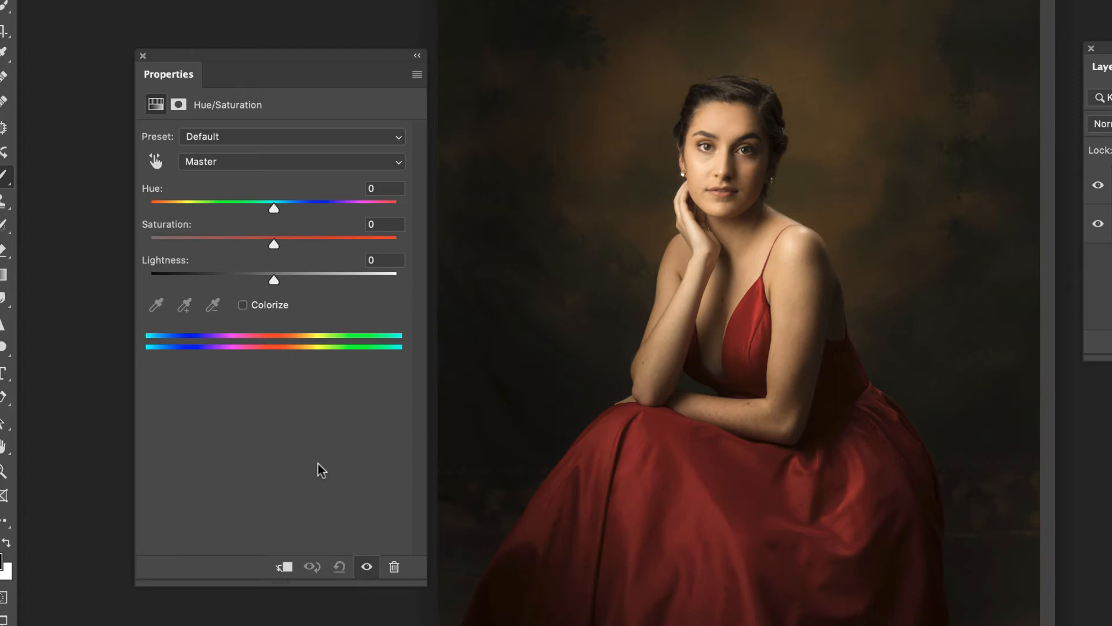
{"action": "mouse_move", "coordinate": [293, 177]}
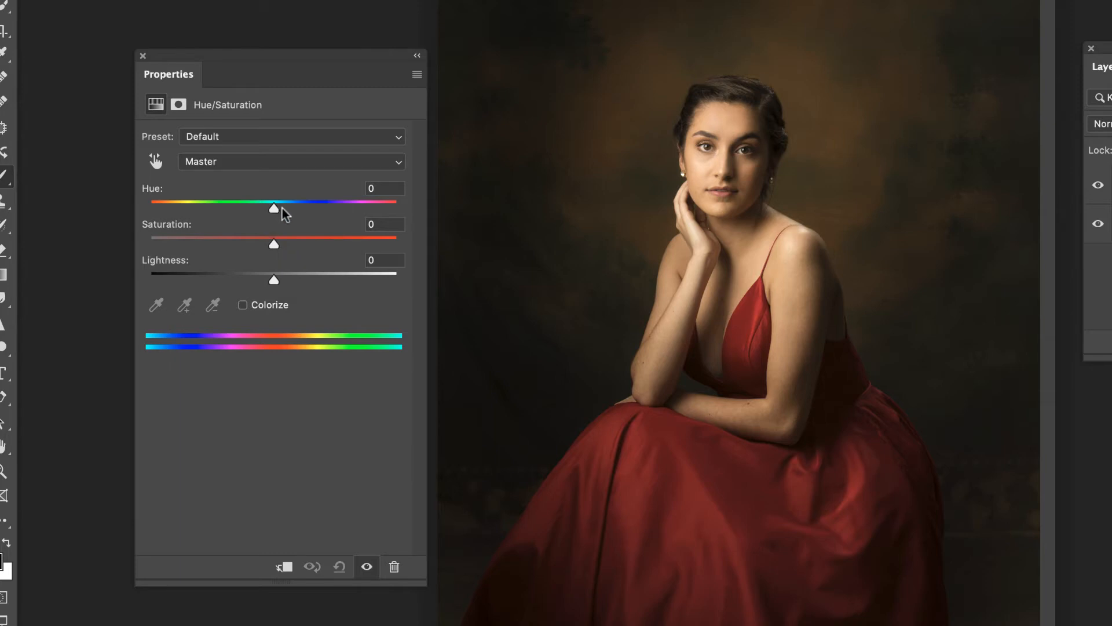
{"action": "mouse_move", "coordinate": [301, 300]}
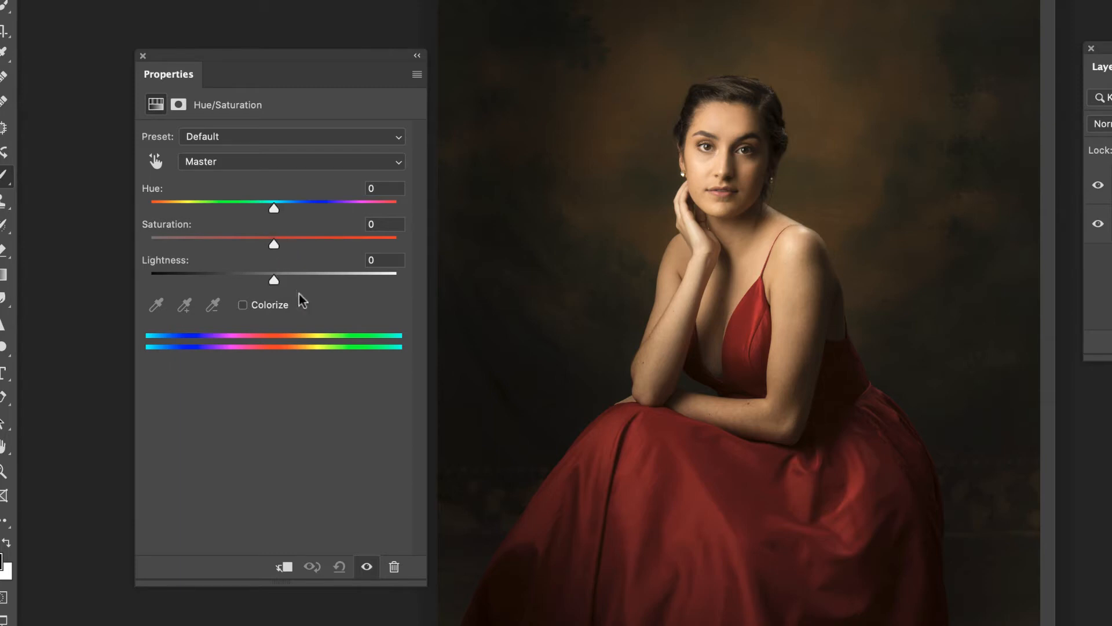
{"action": "mouse_move", "coordinate": [293, 261]}
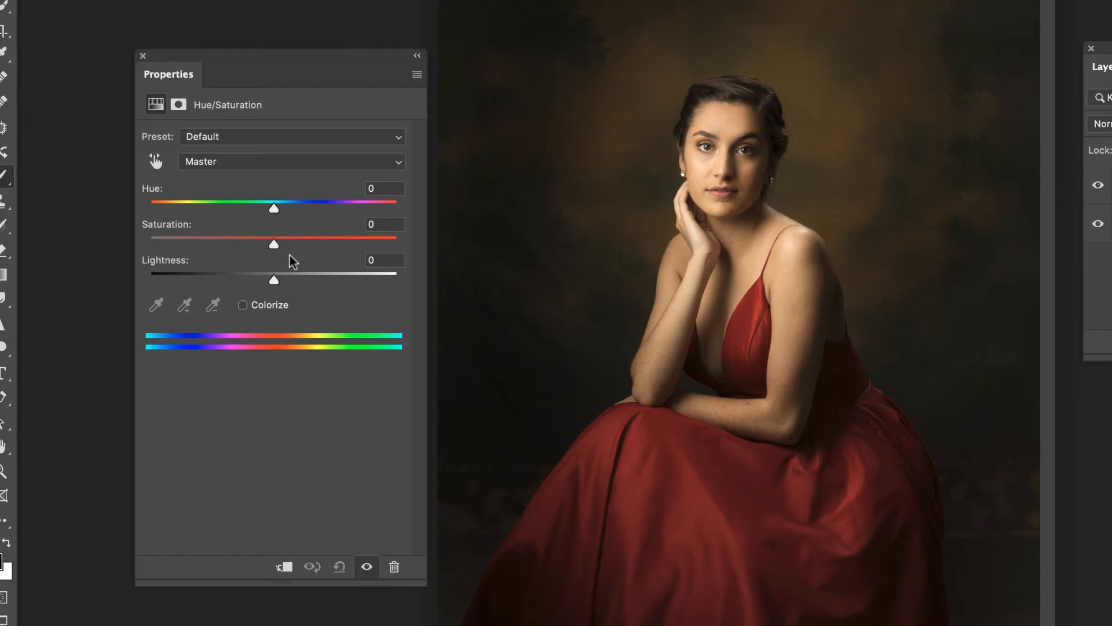
{"action": "mouse_move", "coordinate": [293, 260]}
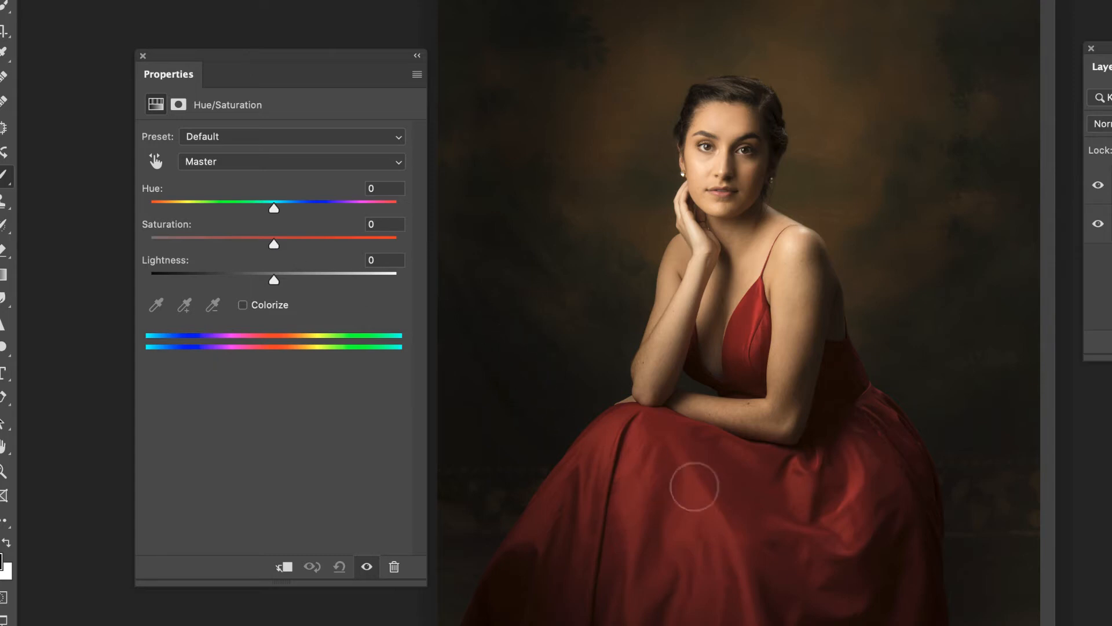
{"action": "mouse_move", "coordinate": [863, 487]}
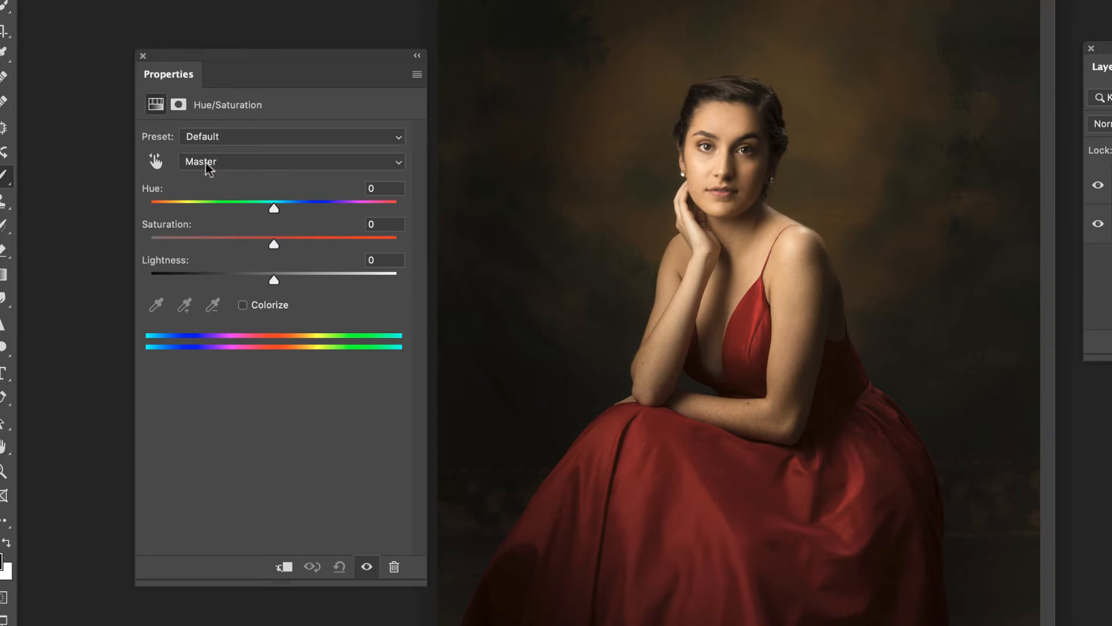
- Target the Reds range and swing its hue through magenta and green, ending at +28
{"action": "left_click", "coordinate": [291, 161]}
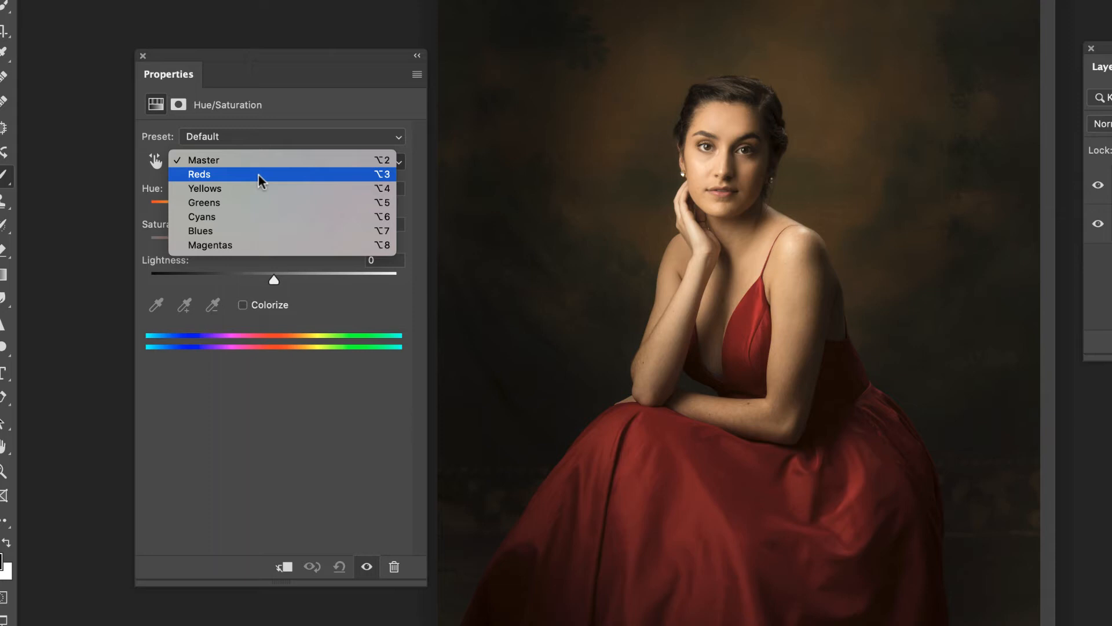
{"action": "left_click", "coordinate": [200, 174]}
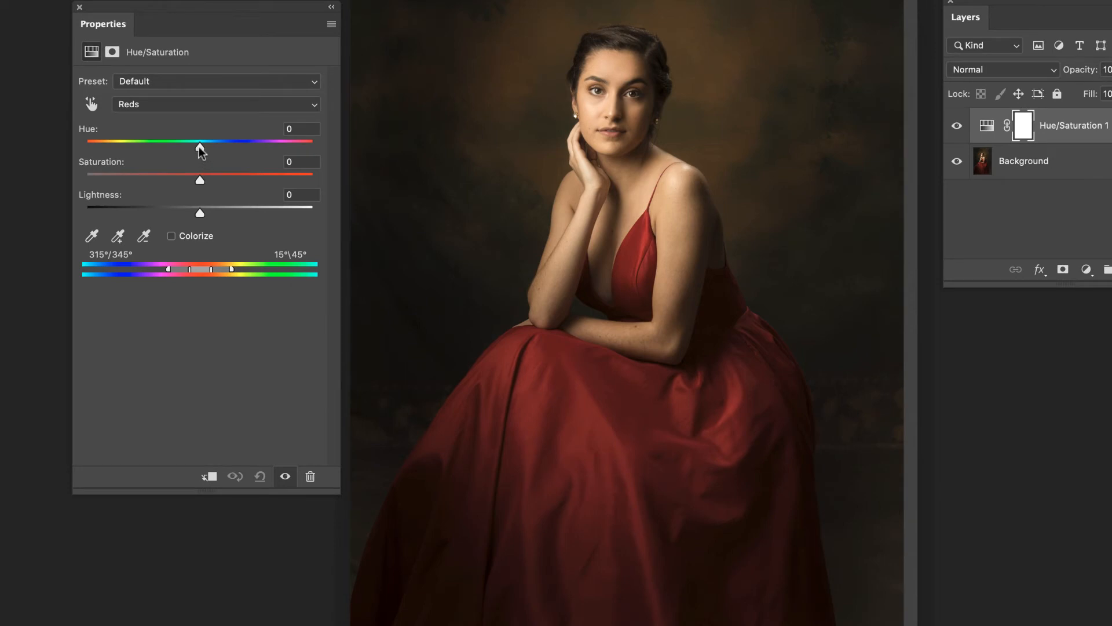
{"action": "left_click_drag", "start_coordinate": [200, 140], "coordinate": [213, 140]}
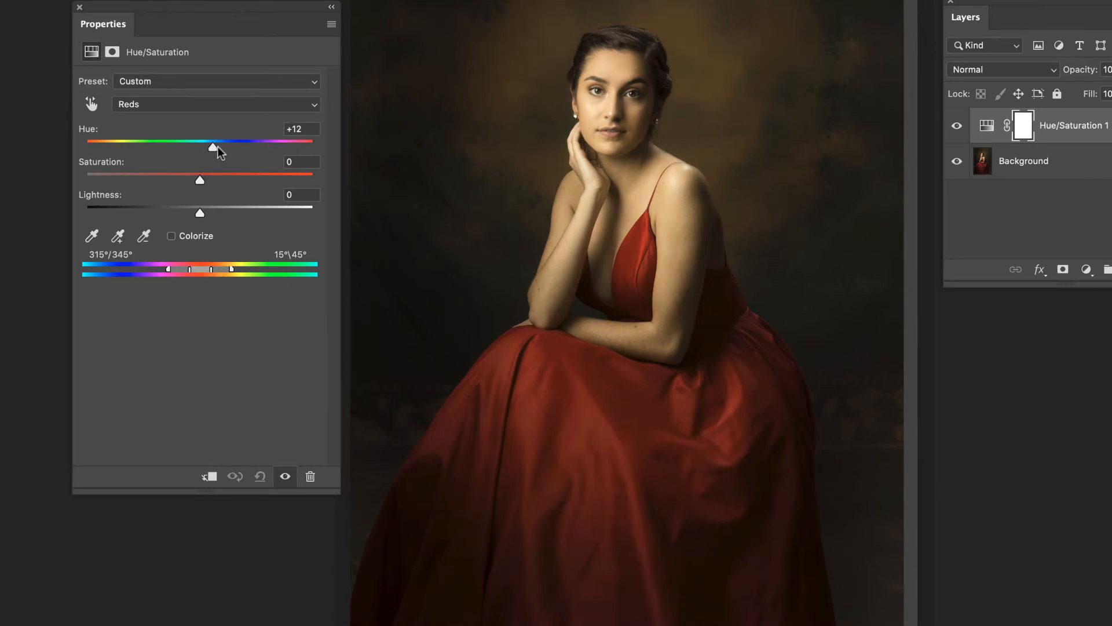
{"action": "left_click_drag", "start_coordinate": [213, 142], "coordinate": [190, 141]}
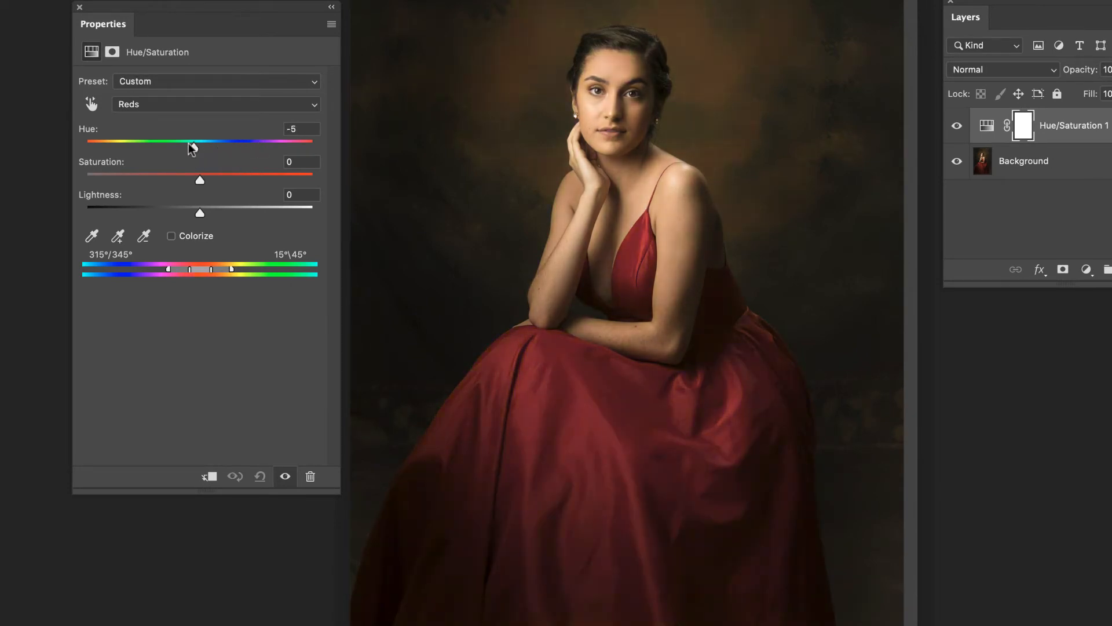
{"action": "left_click_drag", "start_coordinate": [190, 145], "coordinate": [213, 145]}
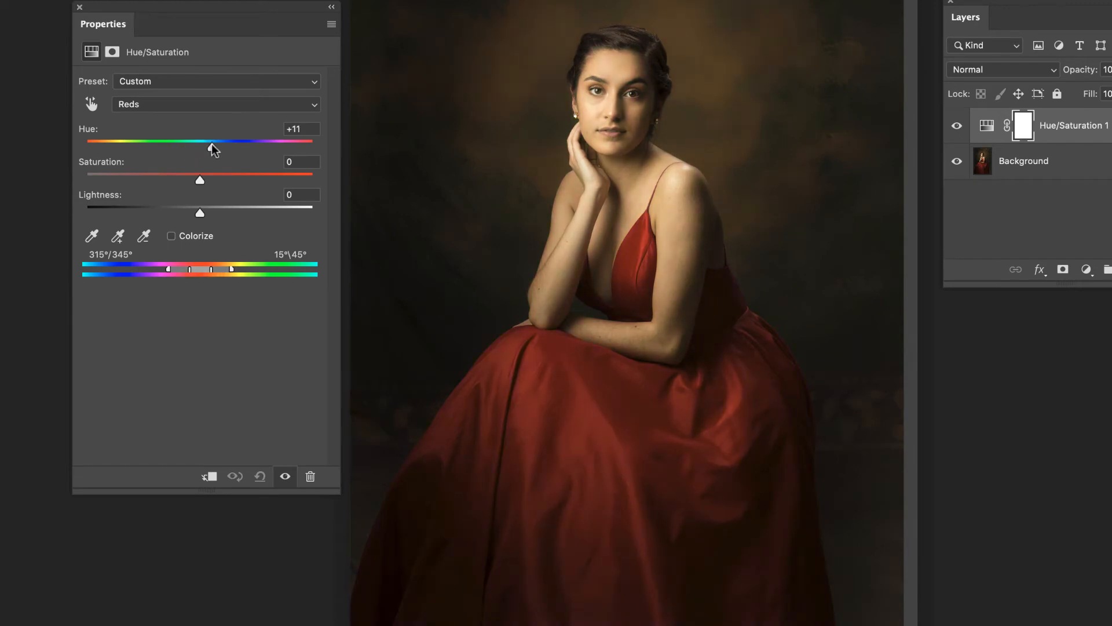
{"action": "left_click_drag", "start_coordinate": [211, 142], "coordinate": [225, 142]}
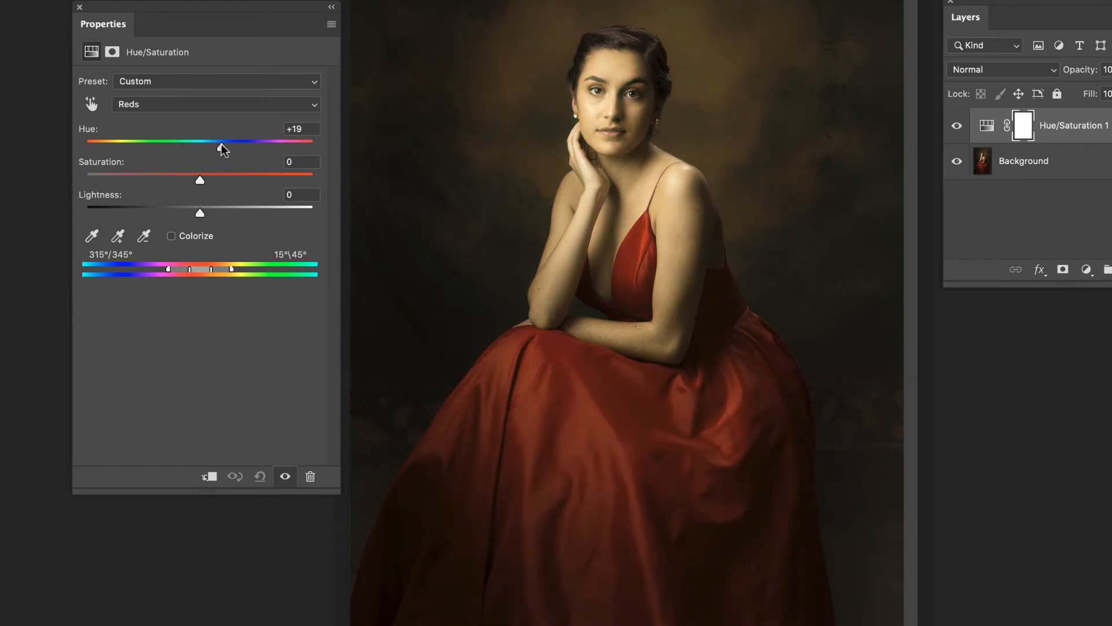
{"action": "left_click_drag", "start_coordinate": [224, 142], "coordinate": [282, 142]}
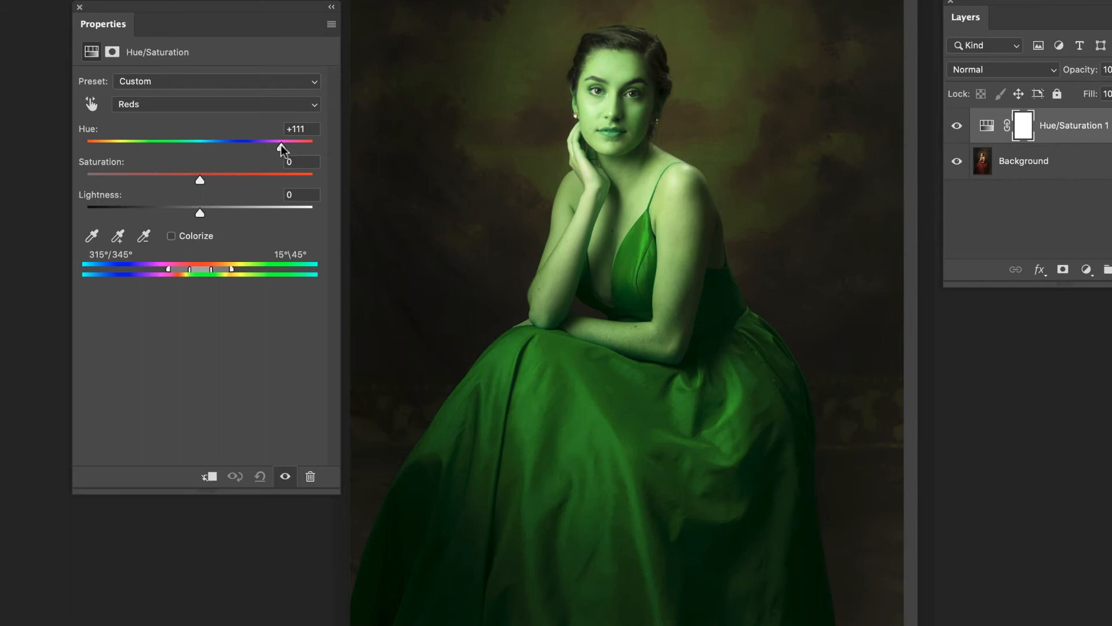
{"action": "left_click_drag", "start_coordinate": [279, 142], "coordinate": [183, 141]}
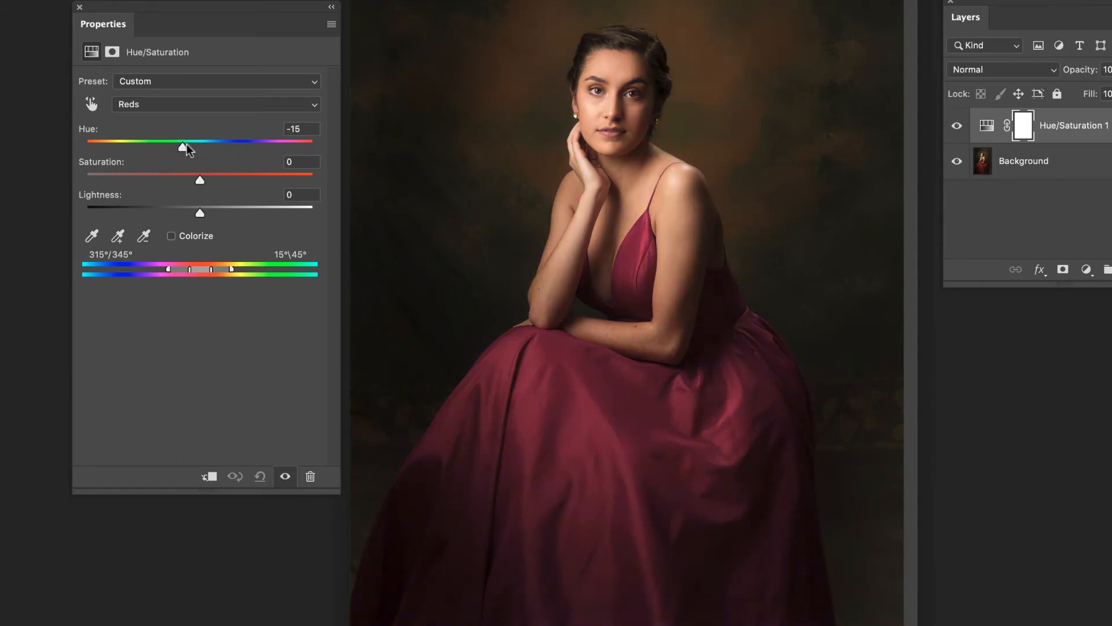
{"action": "left_click_drag", "start_coordinate": [181, 145], "coordinate": [212, 146]}
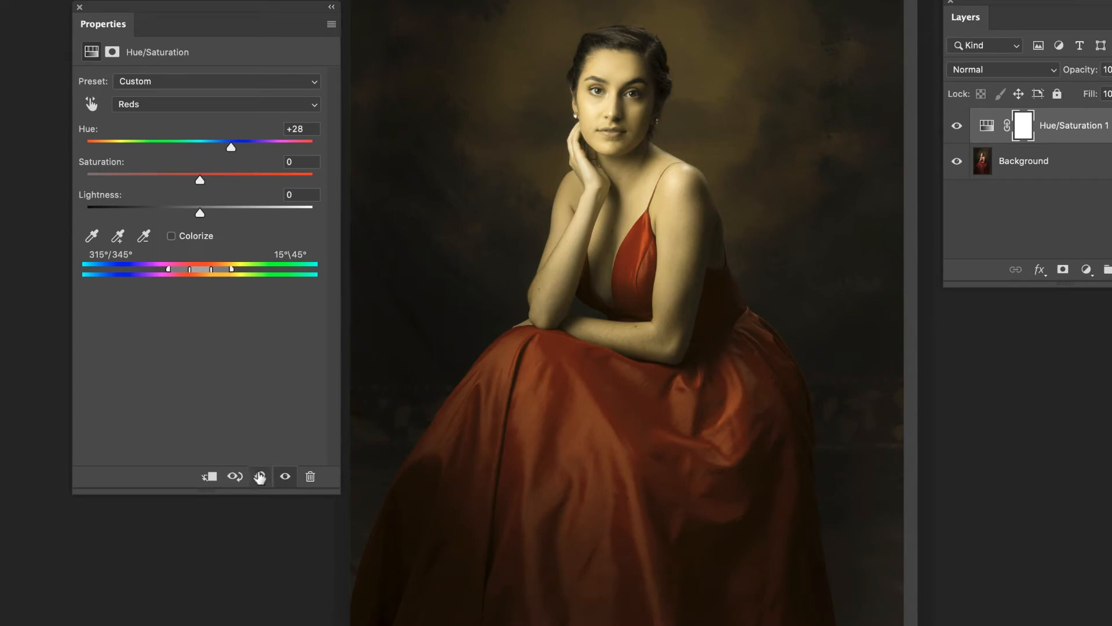
- Reset the adjustment to Default and target the Reds range
{"action": "left_click", "coordinate": [214, 105]}
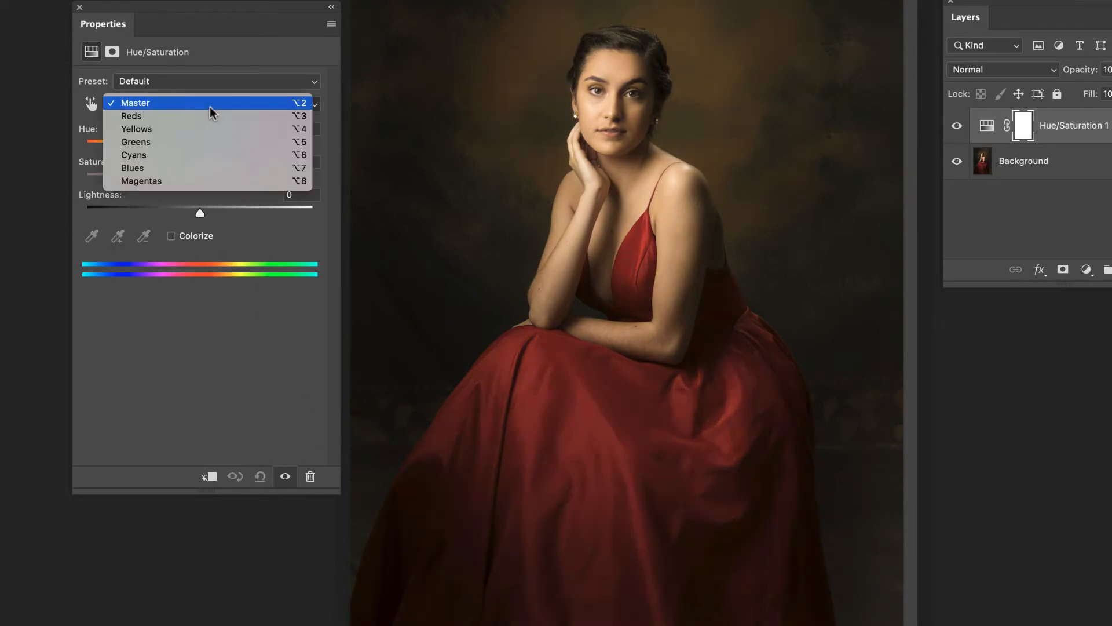
{"action": "left_click", "coordinate": [132, 115]}
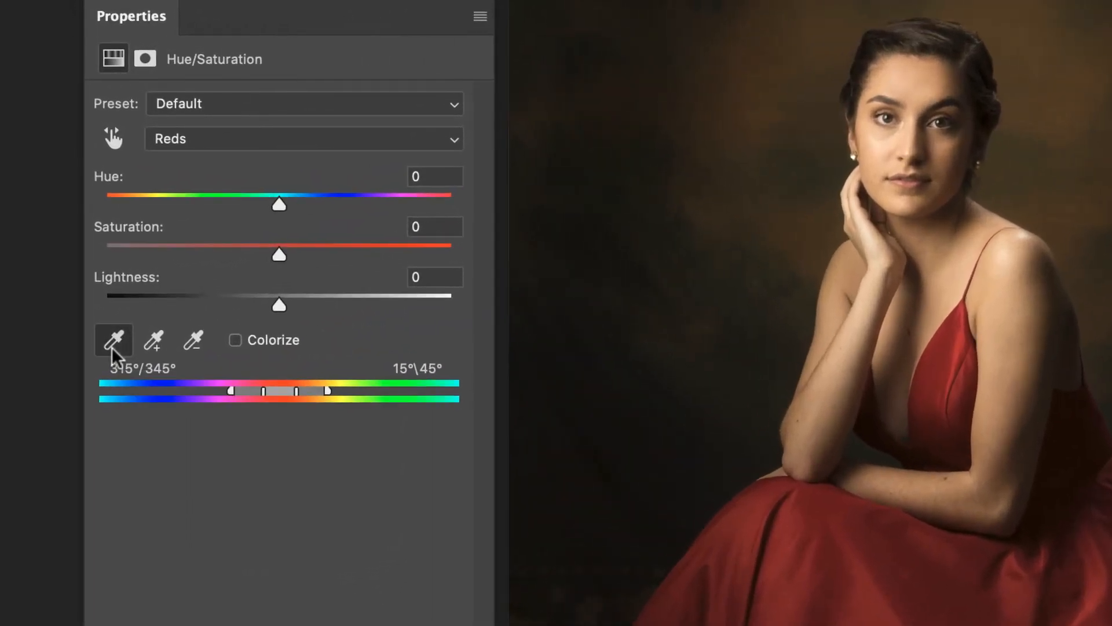
{"action": "mouse_move", "coordinate": [972, 361]}
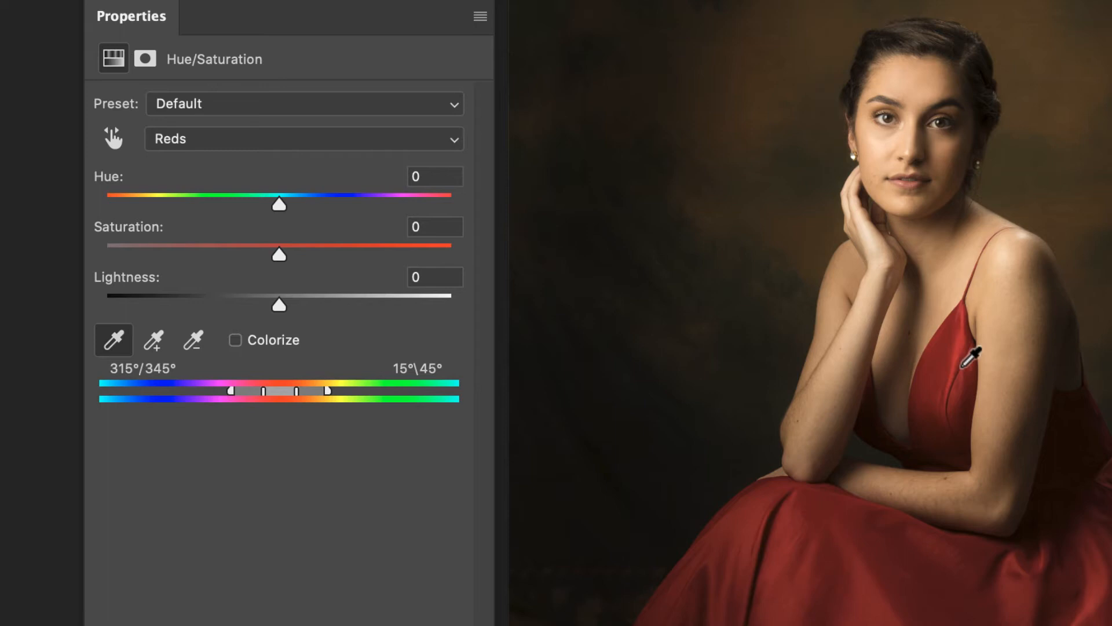
{"action": "mouse_move", "coordinate": [809, 475]}
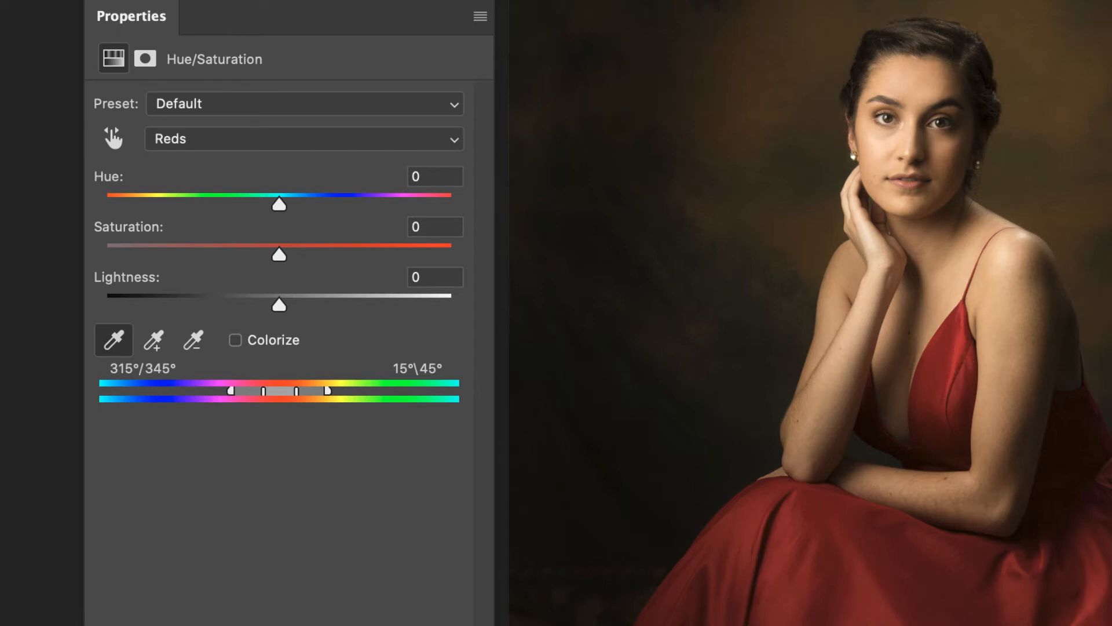
{"action": "mouse_move", "coordinate": [957, 435]}
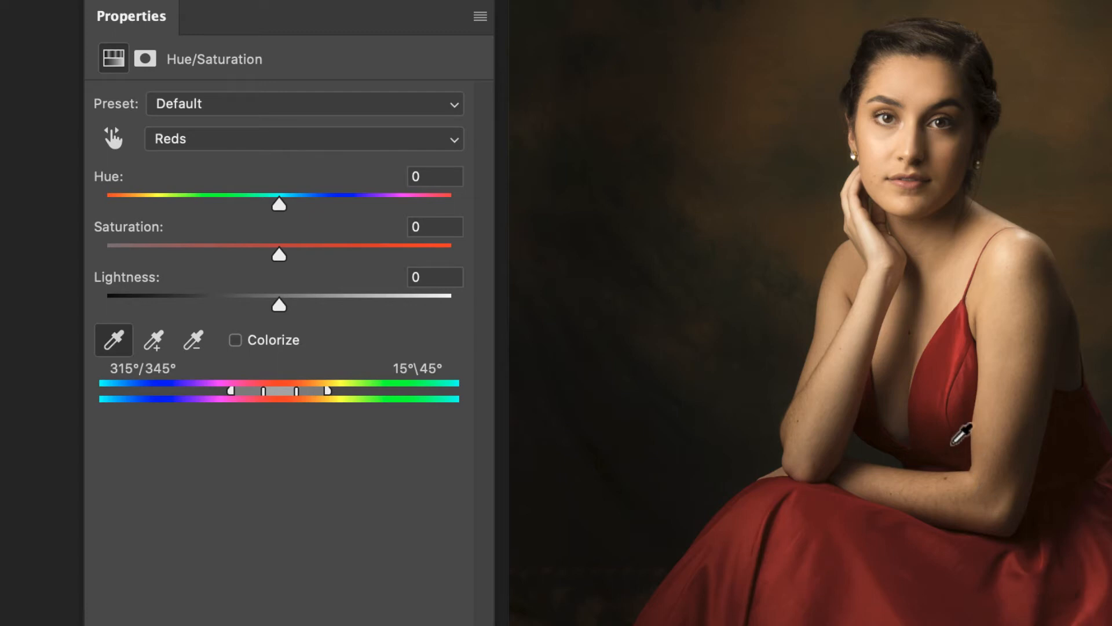
{"action": "mouse_move", "coordinate": [944, 363]}
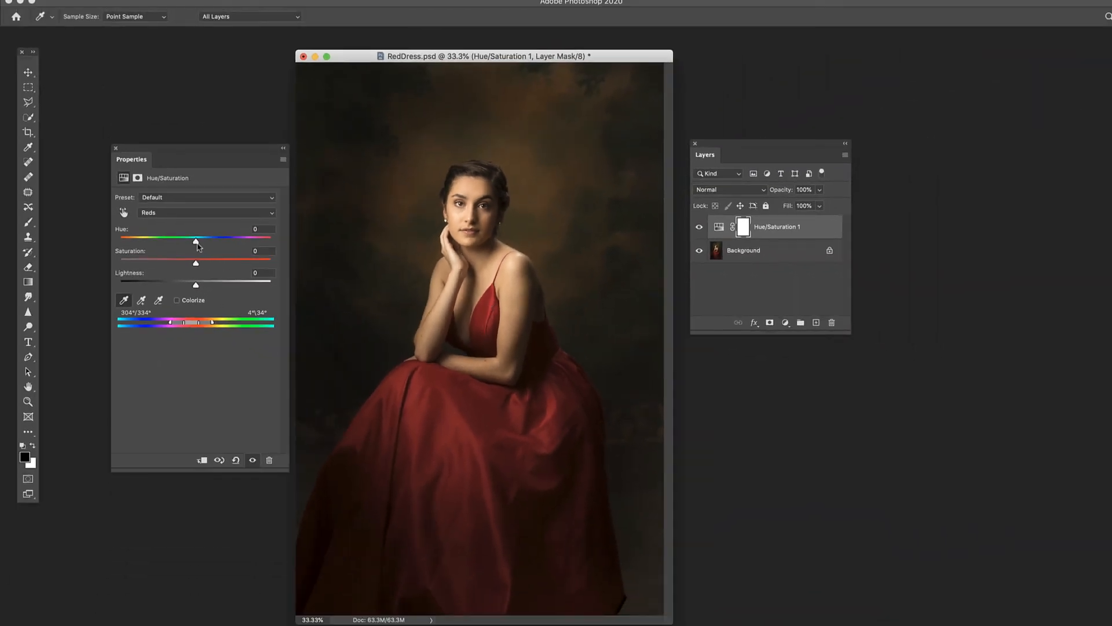
- Swing the Reds hue through orange, magenta and violet, returning to zero
{"action": "left_click_drag", "start_coordinate": [196, 242], "coordinate": [229, 243]}
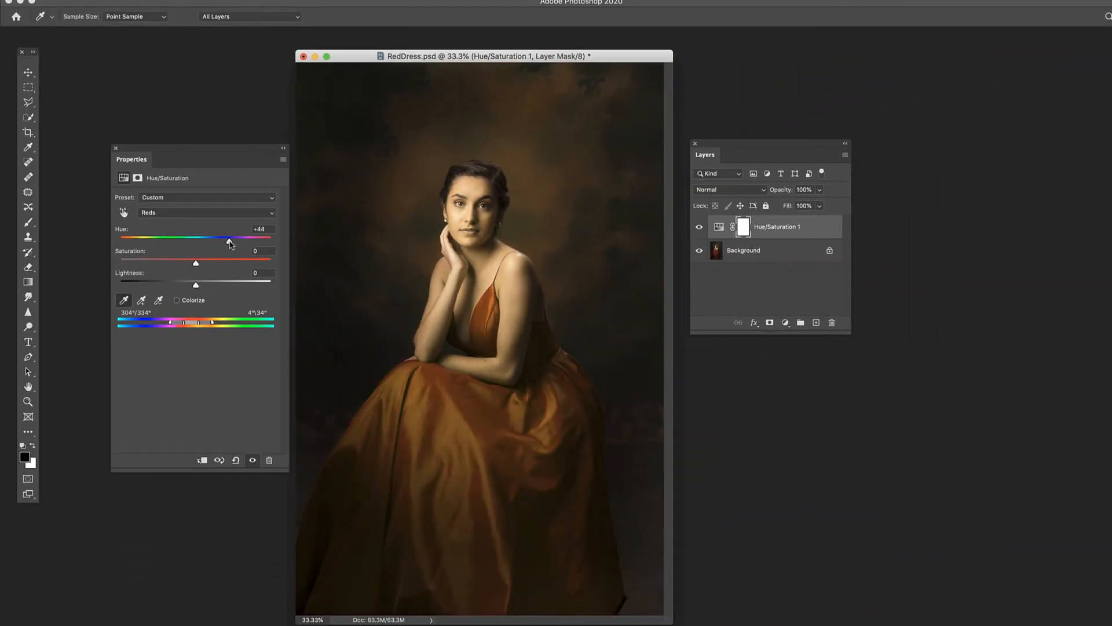
{"action": "left_click_drag", "start_coordinate": [228, 241], "coordinate": [197, 241]}
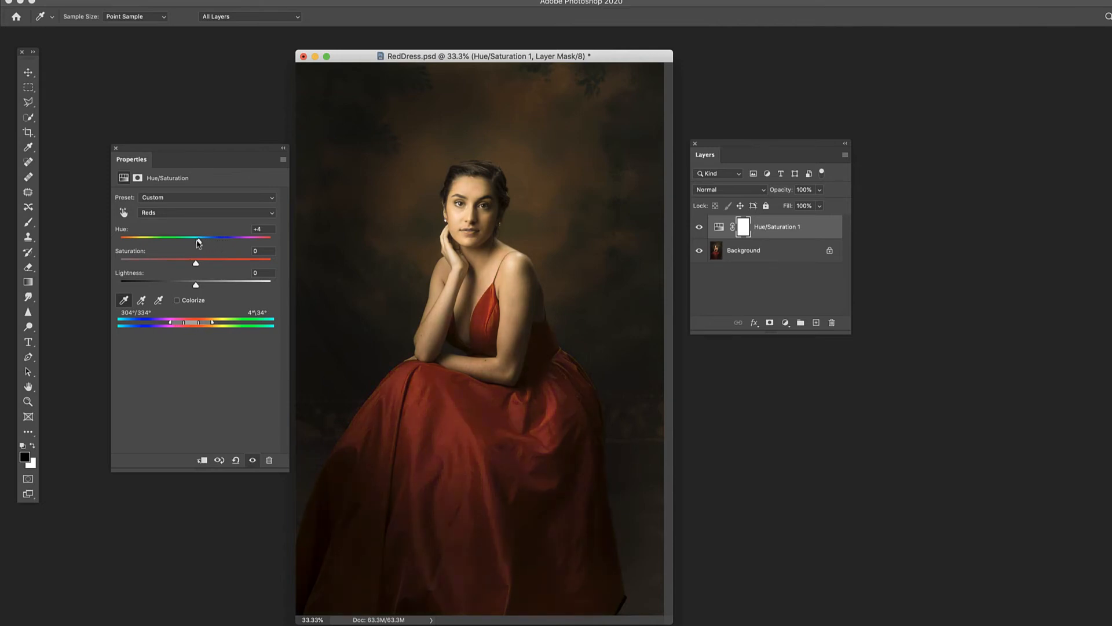
{"action": "left_click_drag", "start_coordinate": [197, 241], "coordinate": [164, 241]}
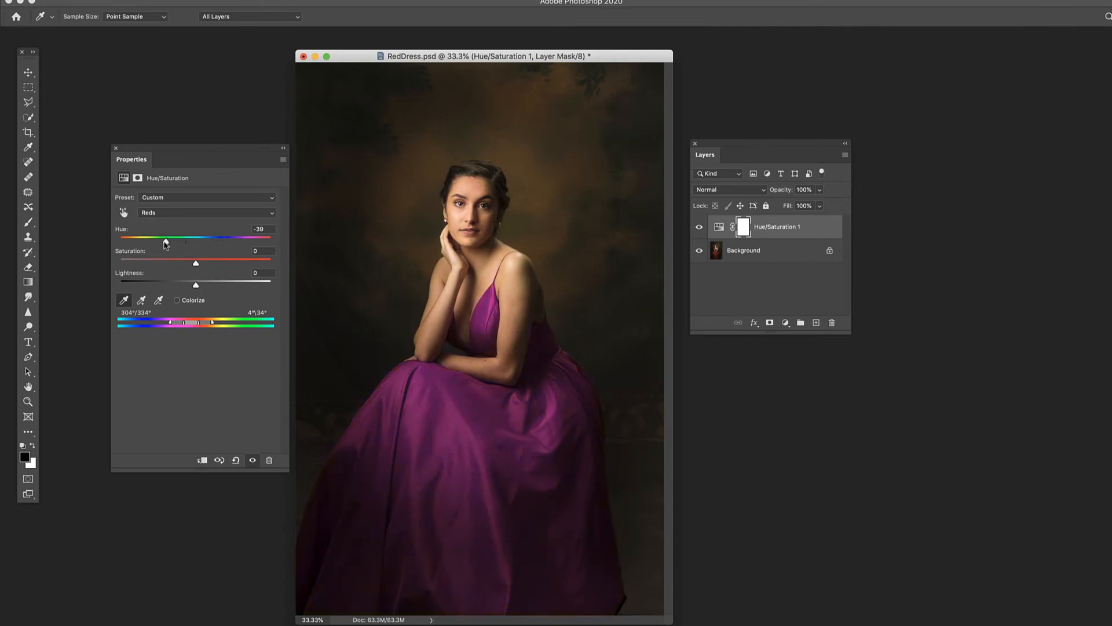
{"action": "left_click_drag", "start_coordinate": [161, 241], "coordinate": [189, 240]}
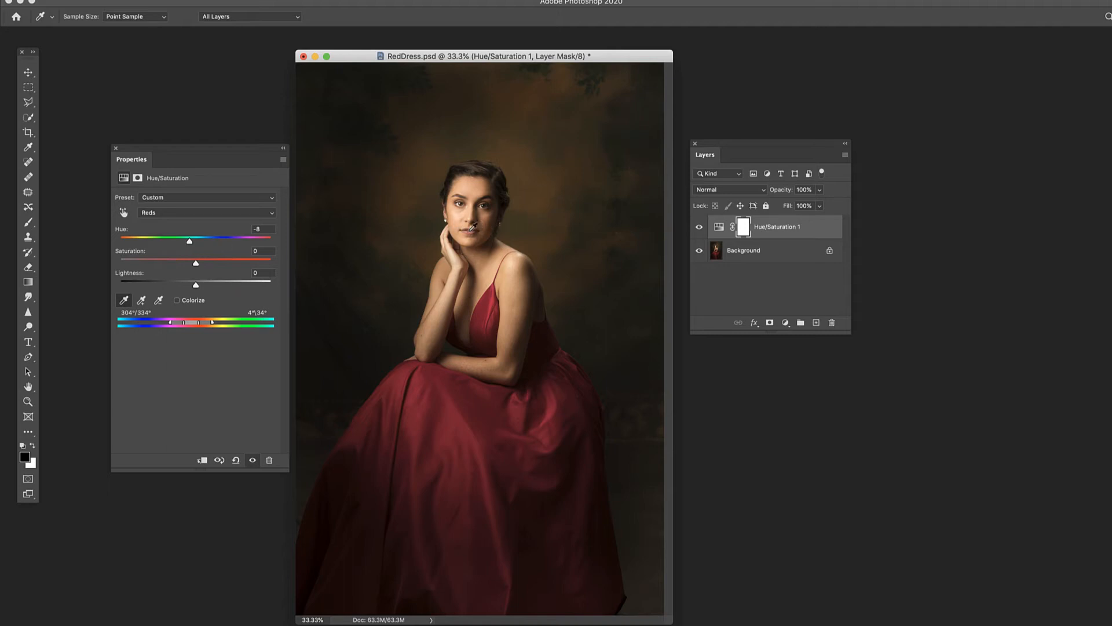
{"action": "left_click_drag", "start_coordinate": [189, 241], "coordinate": [181, 240]}
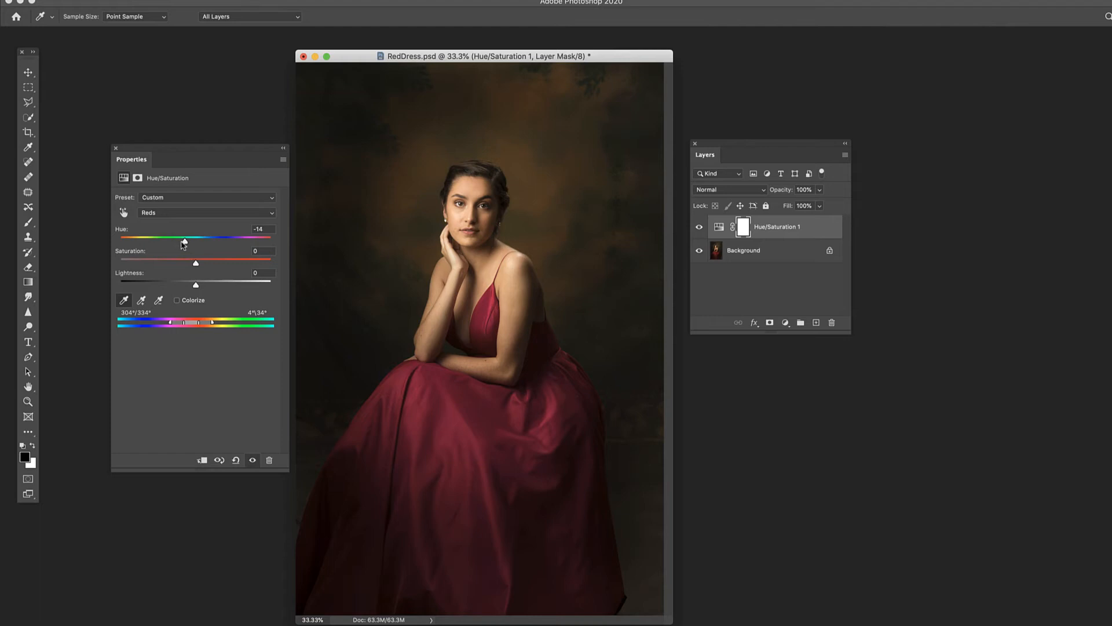
{"action": "left_click_drag", "start_coordinate": [184, 241], "coordinate": [165, 241]}
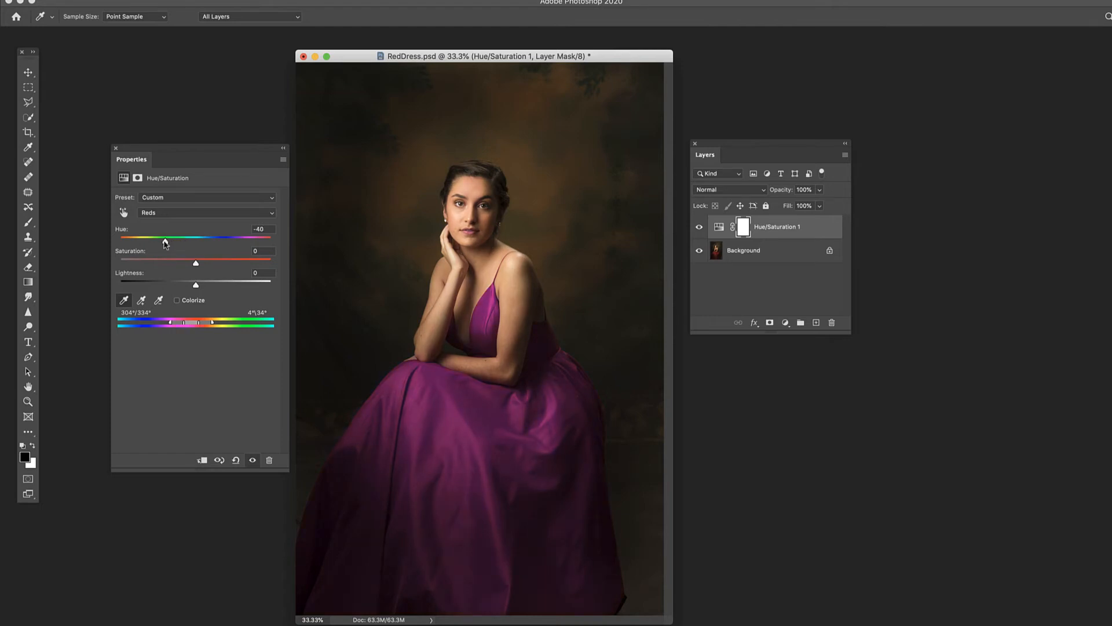
{"action": "left_click_drag", "start_coordinate": [165, 240], "coordinate": [149, 240]}
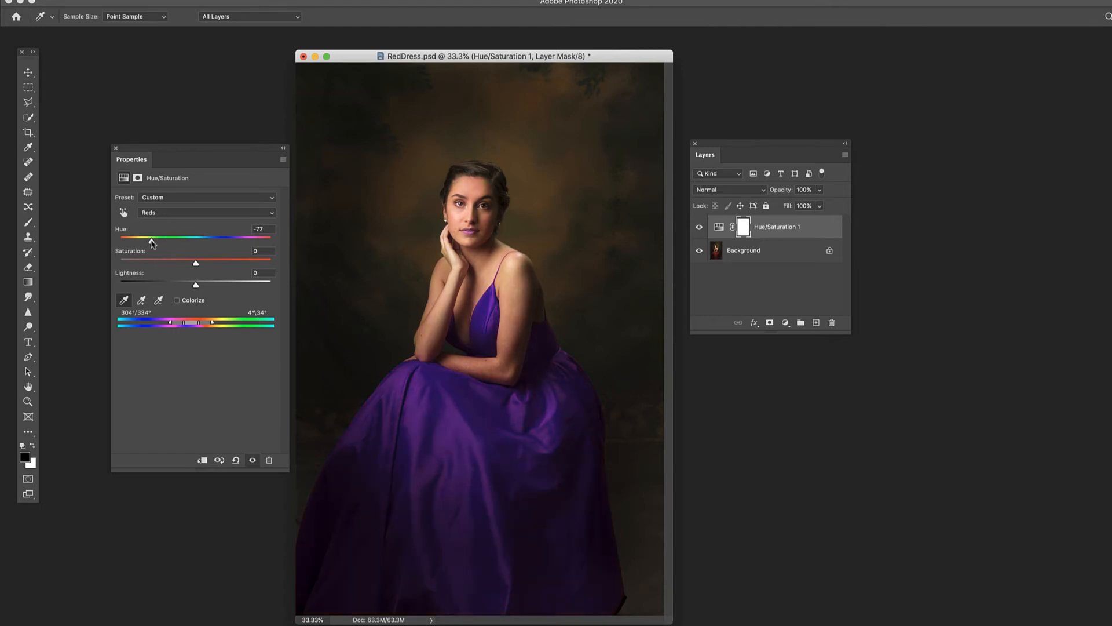
{"action": "left_click_drag", "start_coordinate": [149, 239], "coordinate": [164, 240]}
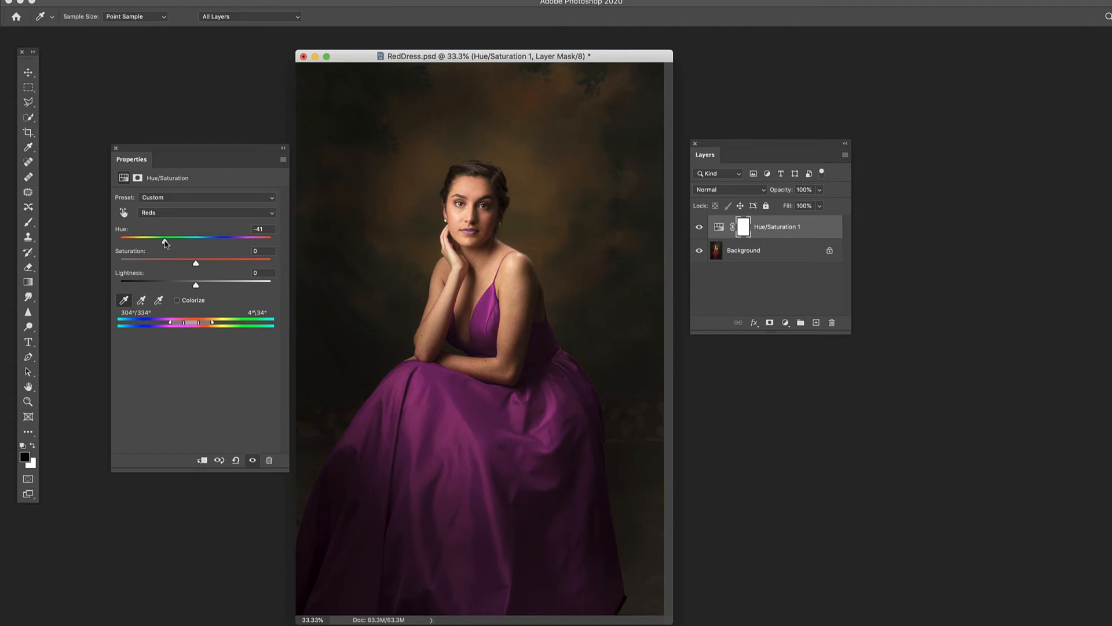
{"action": "left_click_drag", "start_coordinate": [165, 240], "coordinate": [196, 240]}
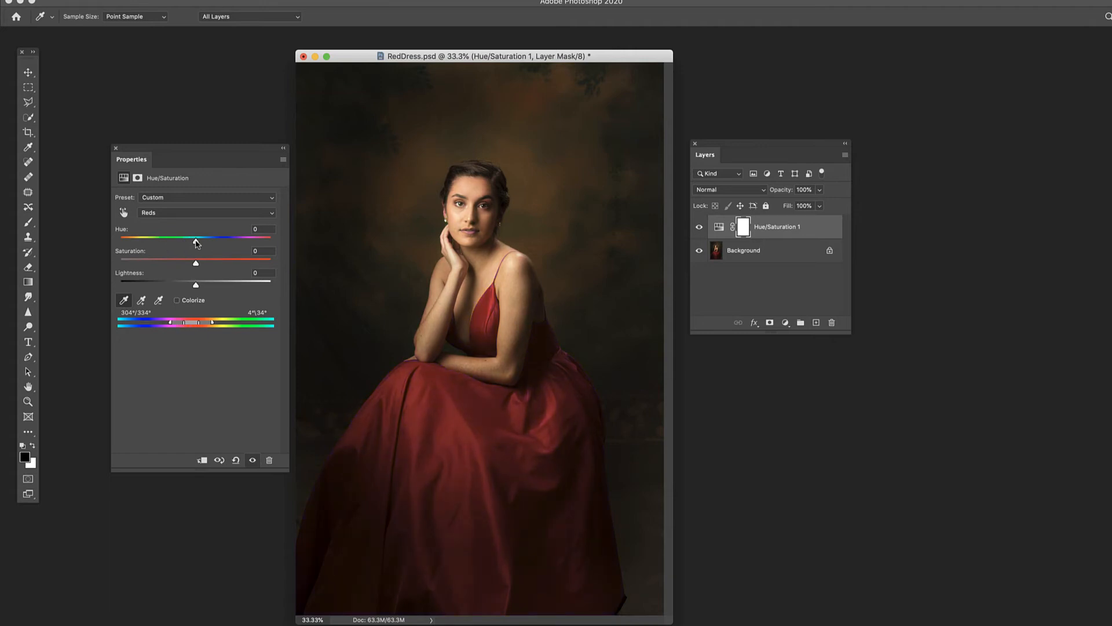
- Shift the Reds hue to -98, turning the dress deep blue-violet
{"action": "left_click_drag", "start_coordinate": [195, 240], "coordinate": [250, 240]}
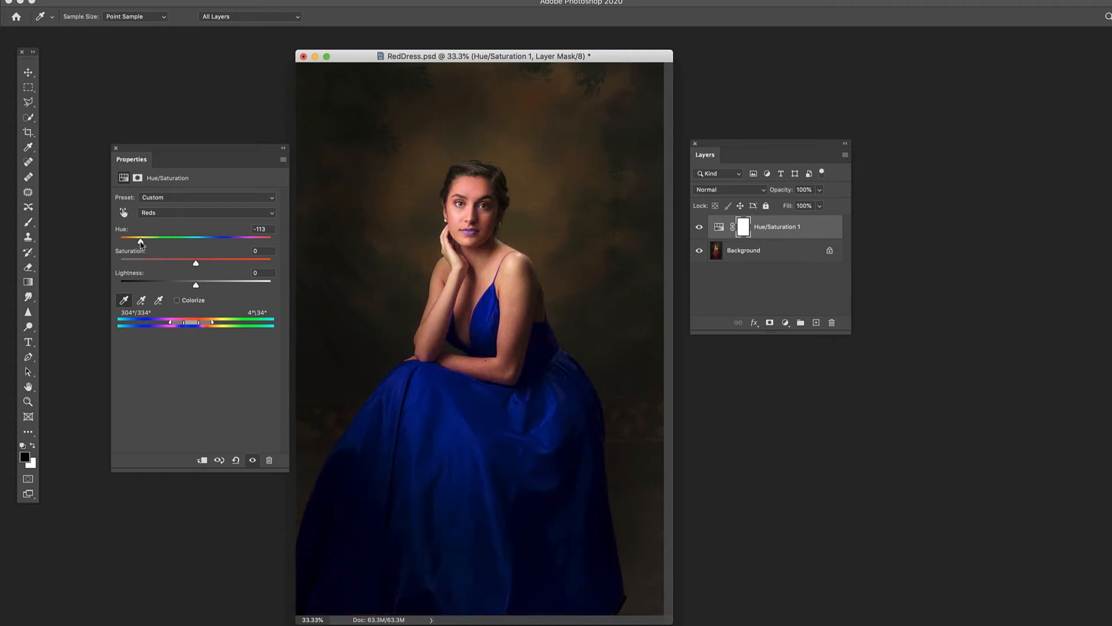
{"action": "left_click_drag", "start_coordinate": [140, 241], "coordinate": [143, 240]}
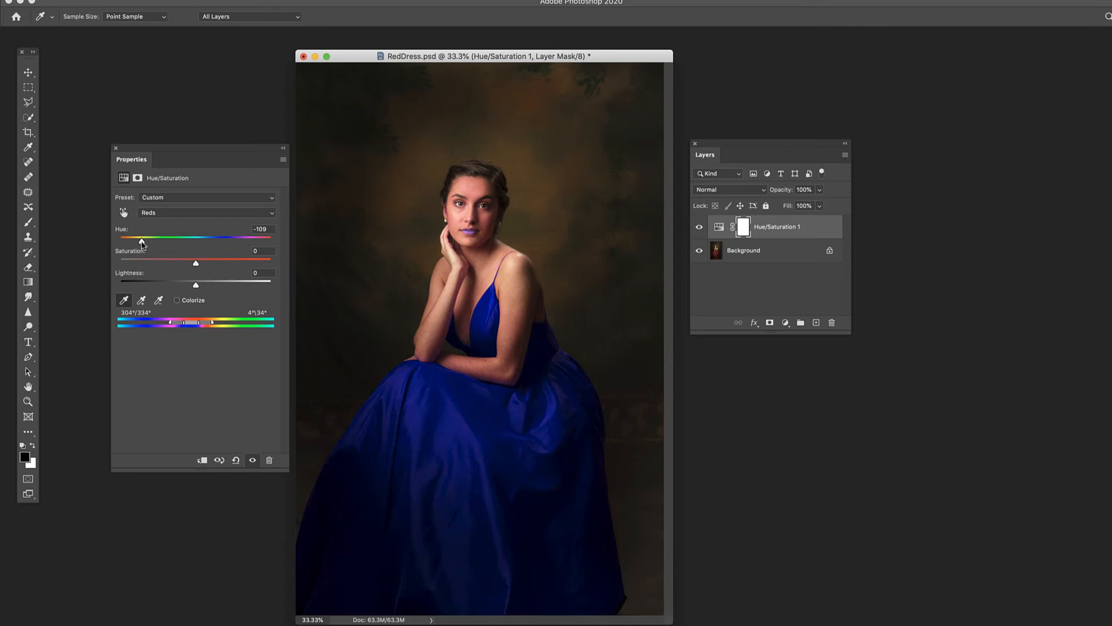
{"action": "left_click_drag", "start_coordinate": [140, 241], "coordinate": [149, 241]}
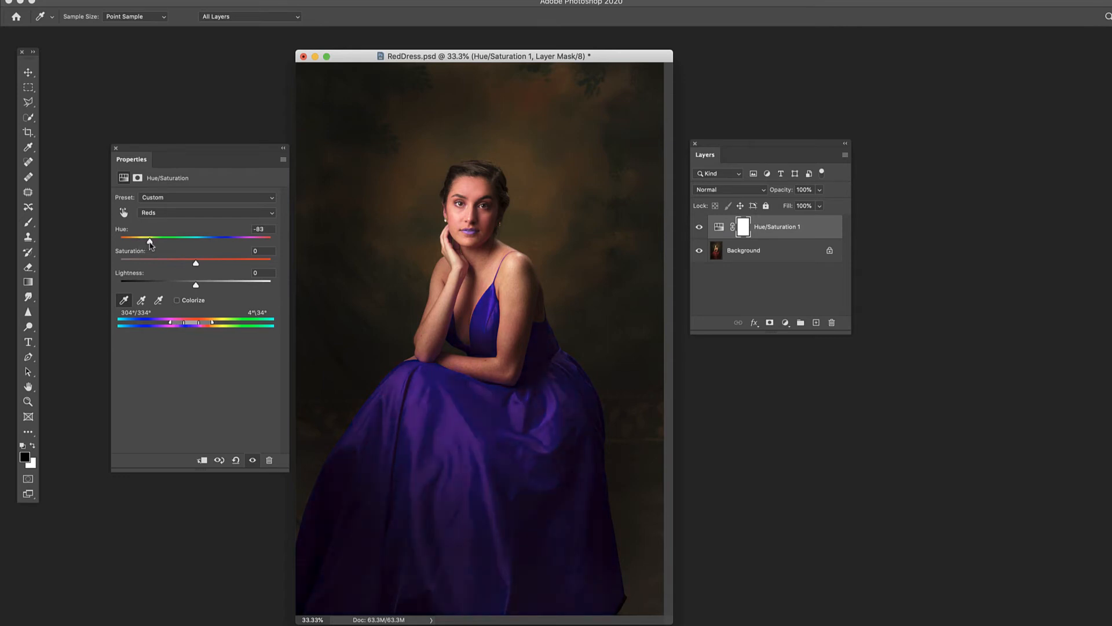
{"action": "left_click_drag", "start_coordinate": [149, 242], "coordinate": [144, 242]}
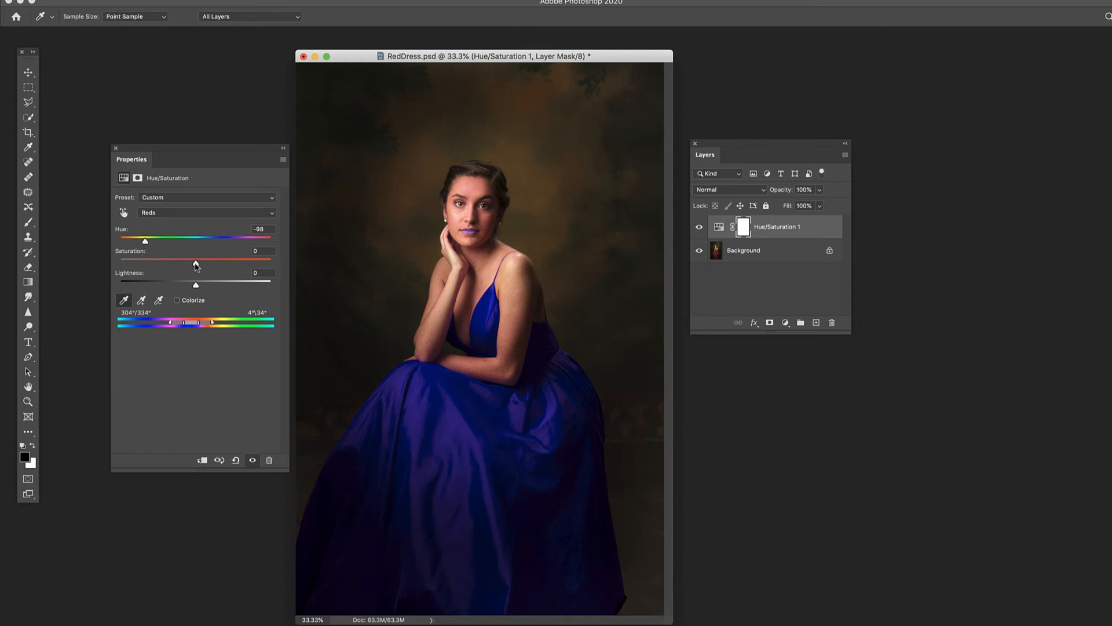
- Lower the Reds saturation to -43, muting the blue-violet dress
{"action": "left_click_drag", "start_coordinate": [196, 259], "coordinate": [227, 259]}
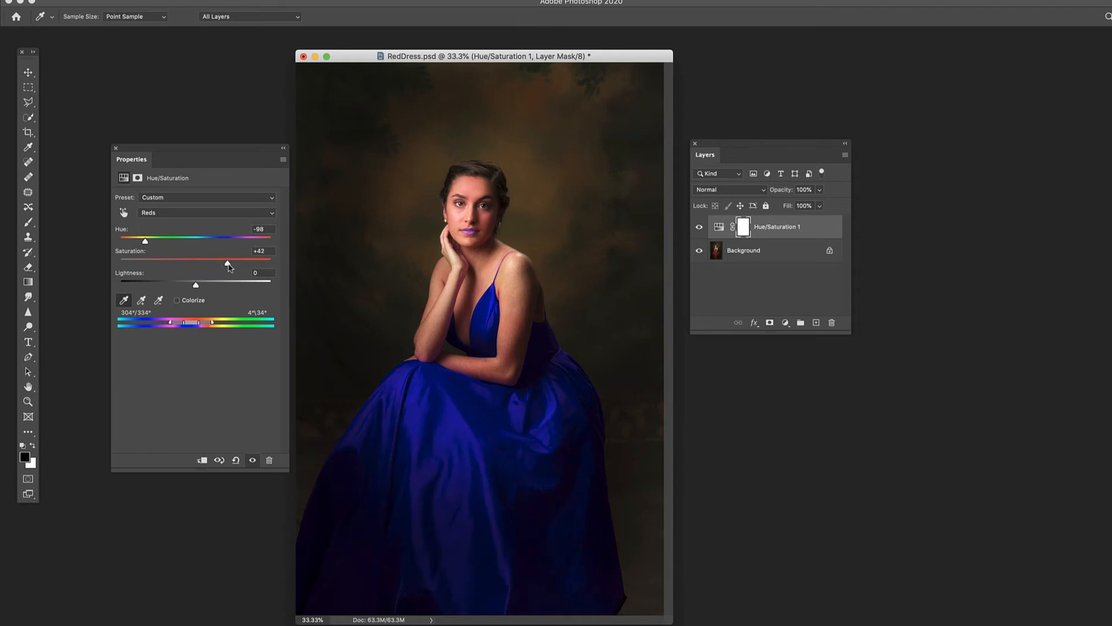
{"action": "left_click_drag", "start_coordinate": [227, 262], "coordinate": [130, 262]}
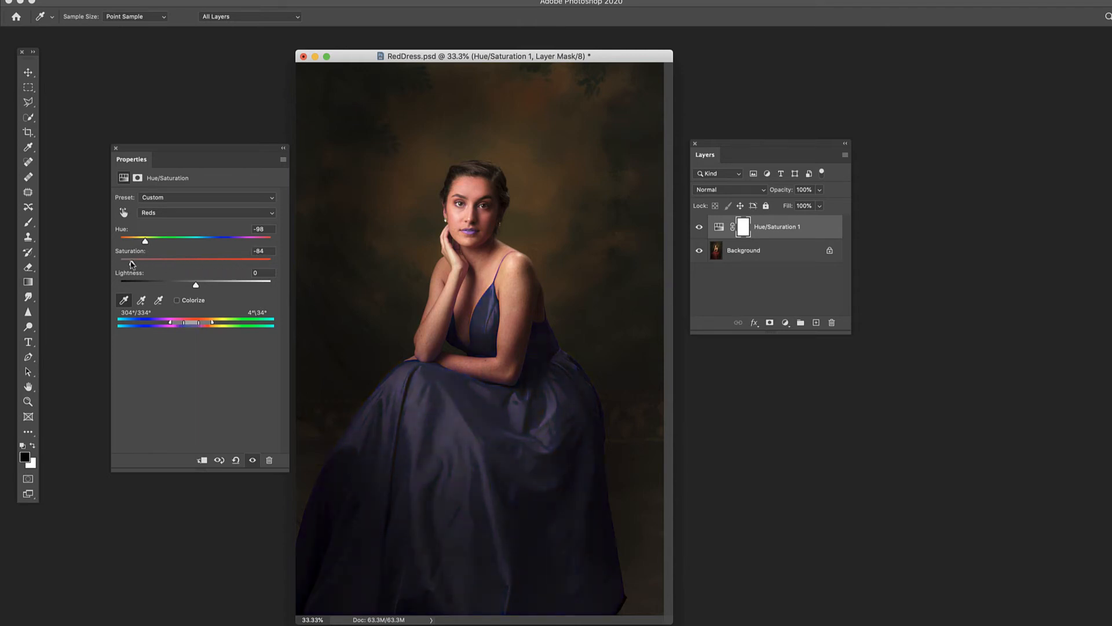
{"action": "left_click_drag", "start_coordinate": [130, 261], "coordinate": [119, 261]}
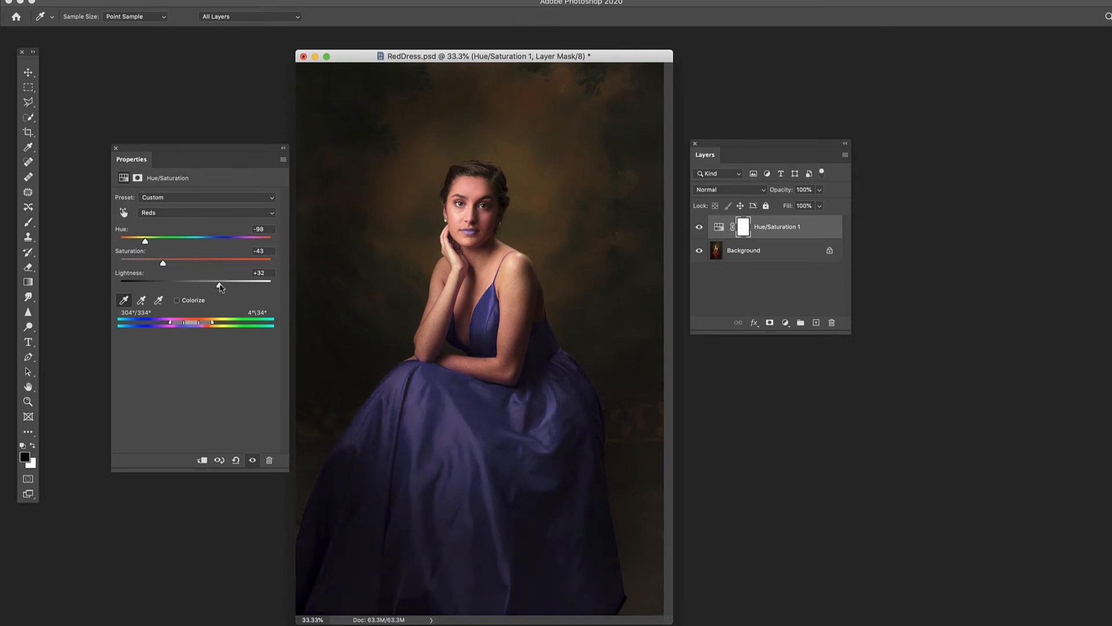
- Set Reds lightness to +13 and sample the tinted lips
{"action": "left_click_drag", "start_coordinate": [218, 280], "coordinate": [210, 279]}
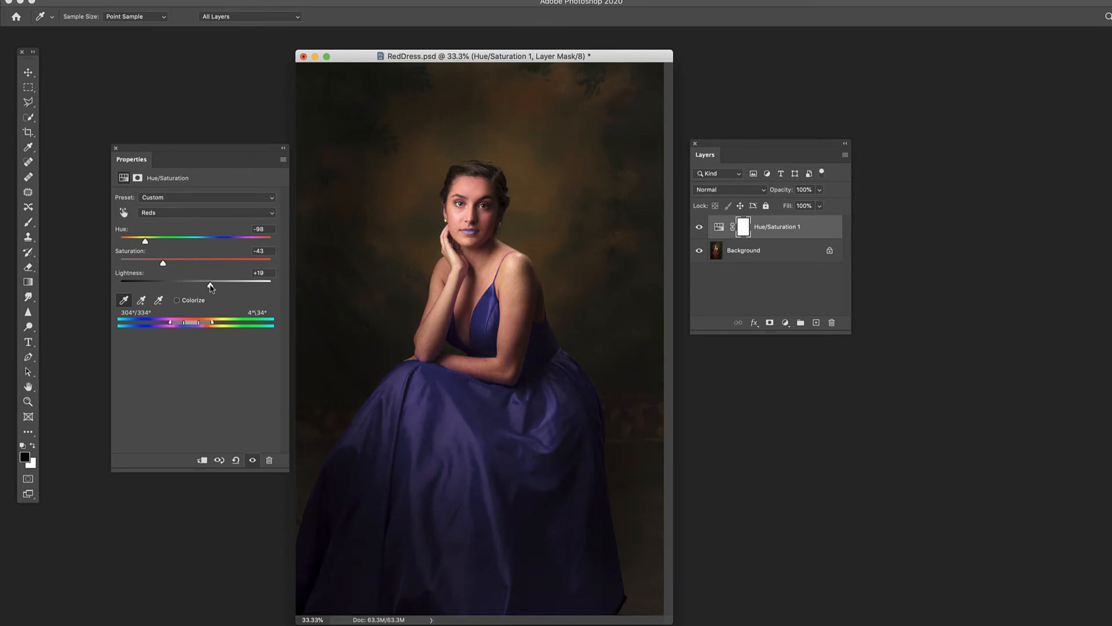
{"action": "left_click_drag", "start_coordinate": [212, 281], "coordinate": [205, 281]}
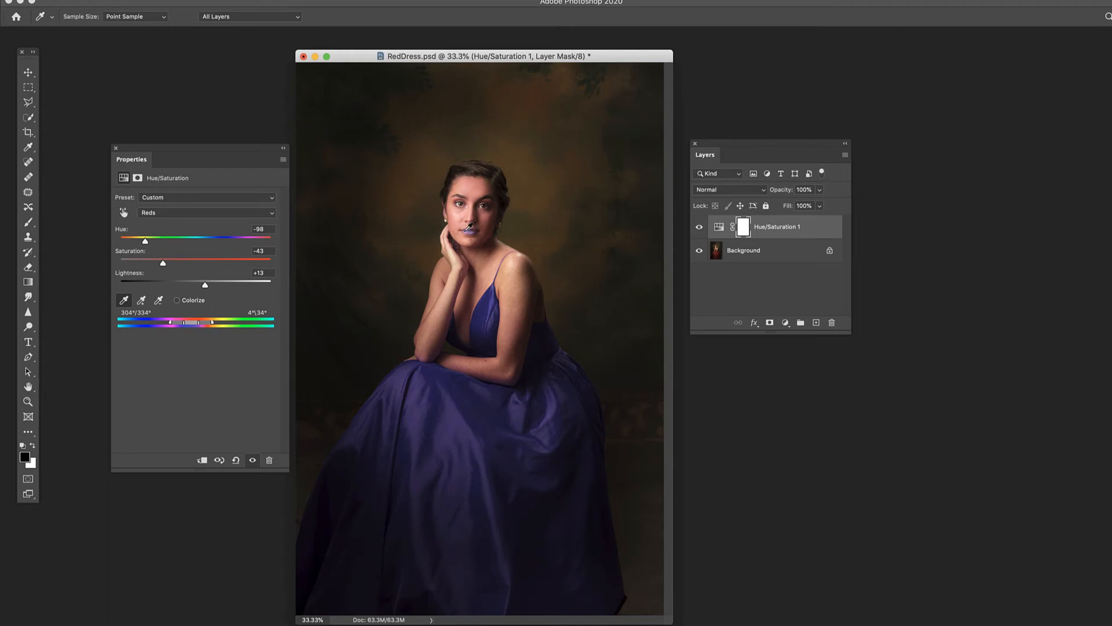
{"action": "left_click", "coordinate": [236, 461]}
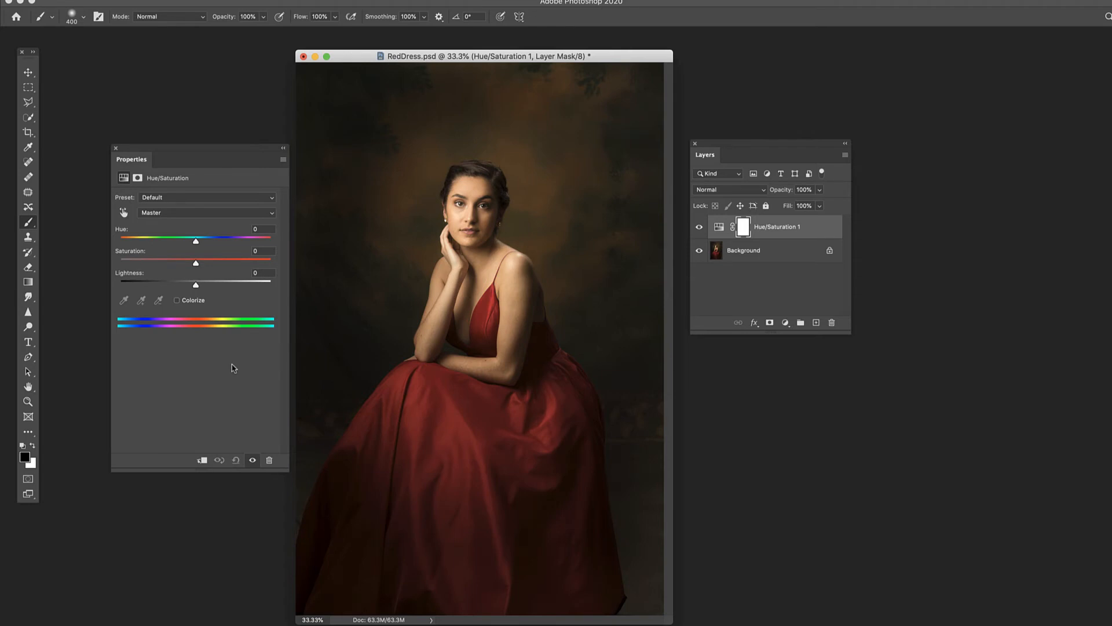
{"action": "mouse_move", "coordinate": [238, 364]}
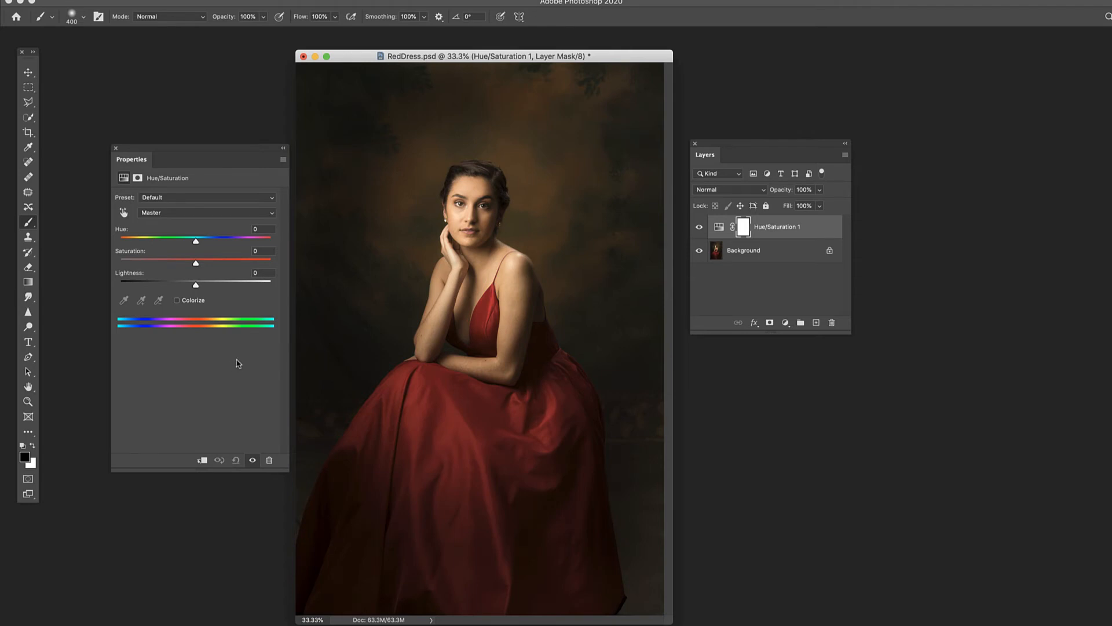
- Switch the Hue/Saturation range dropdown from Master to Reds
{"action": "left_click", "coordinate": [205, 212]}
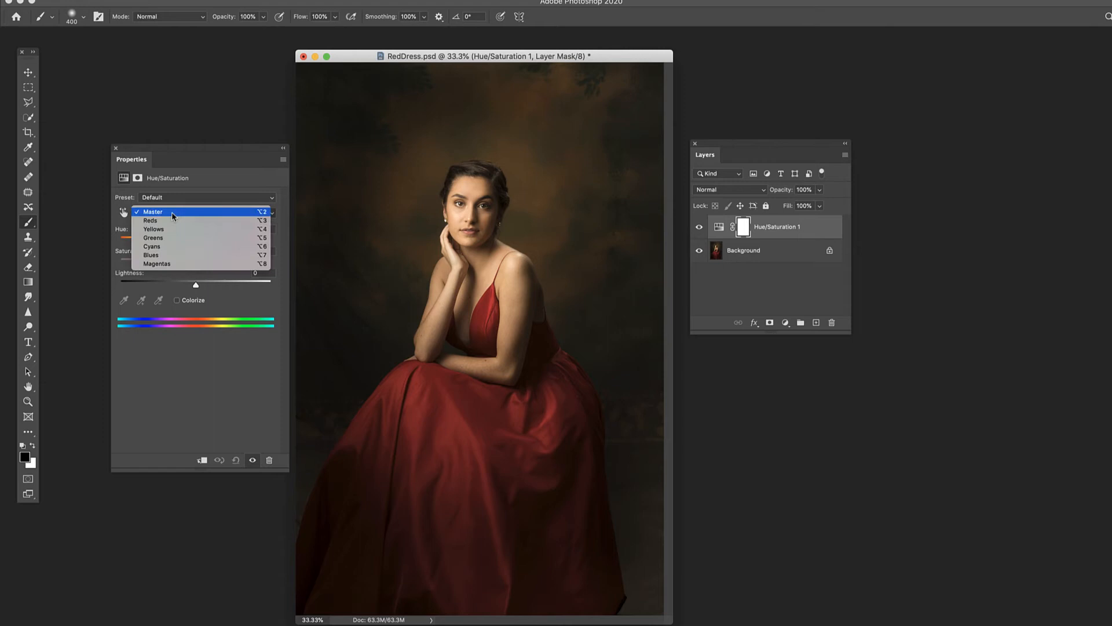
{"action": "left_click", "coordinate": [151, 220]}
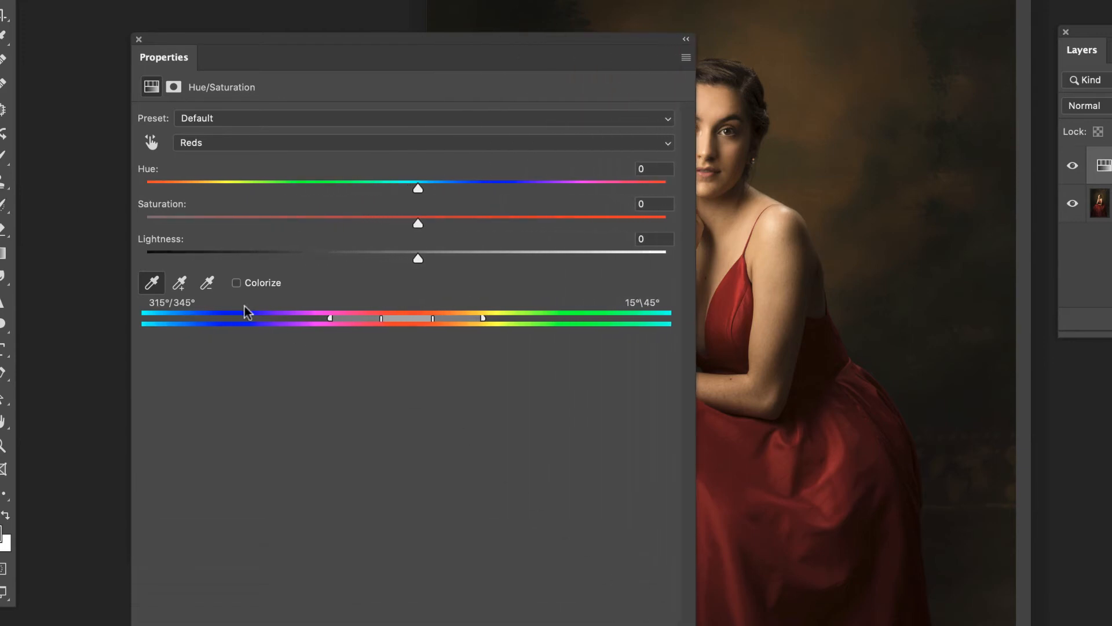
{"action": "mouse_move", "coordinate": [468, 346]}
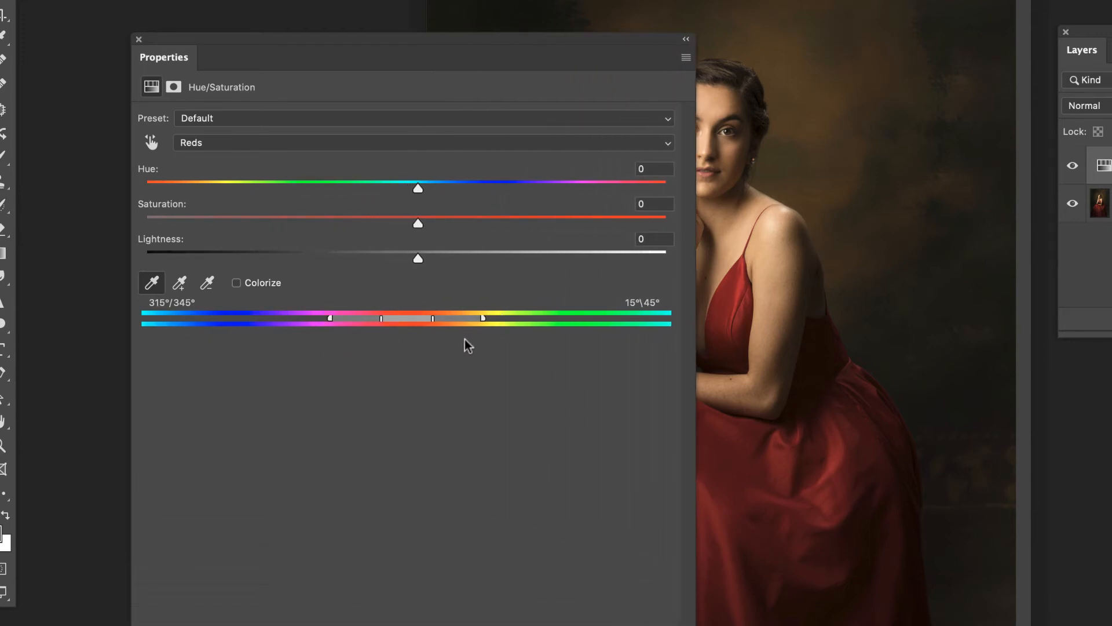
{"action": "mouse_move", "coordinate": [395, 323]}
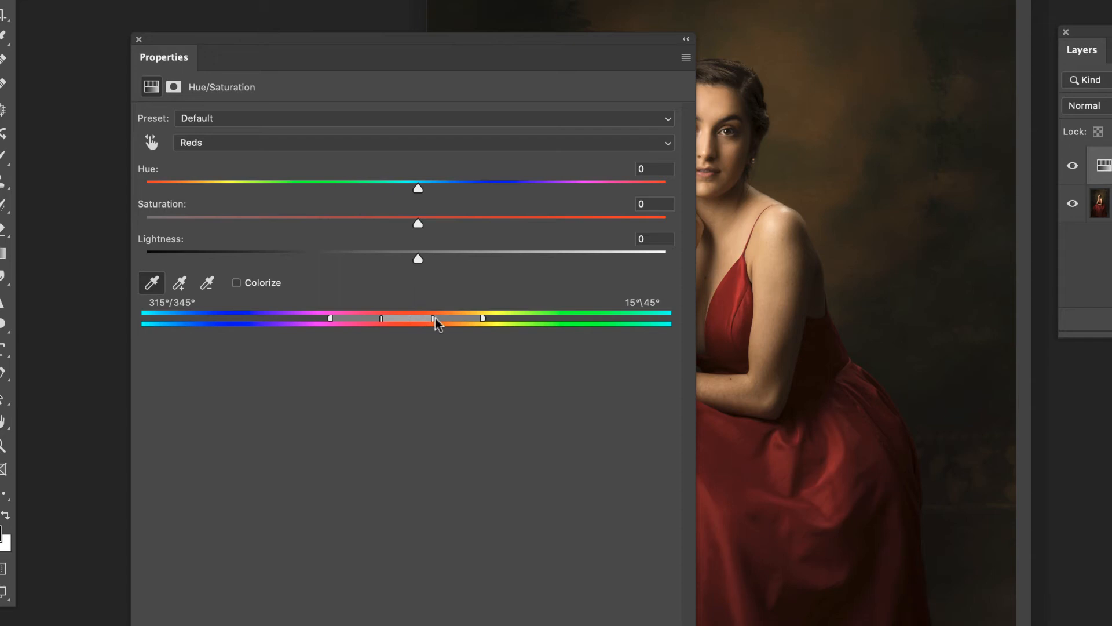
{"action": "mouse_move", "coordinate": [433, 326]}
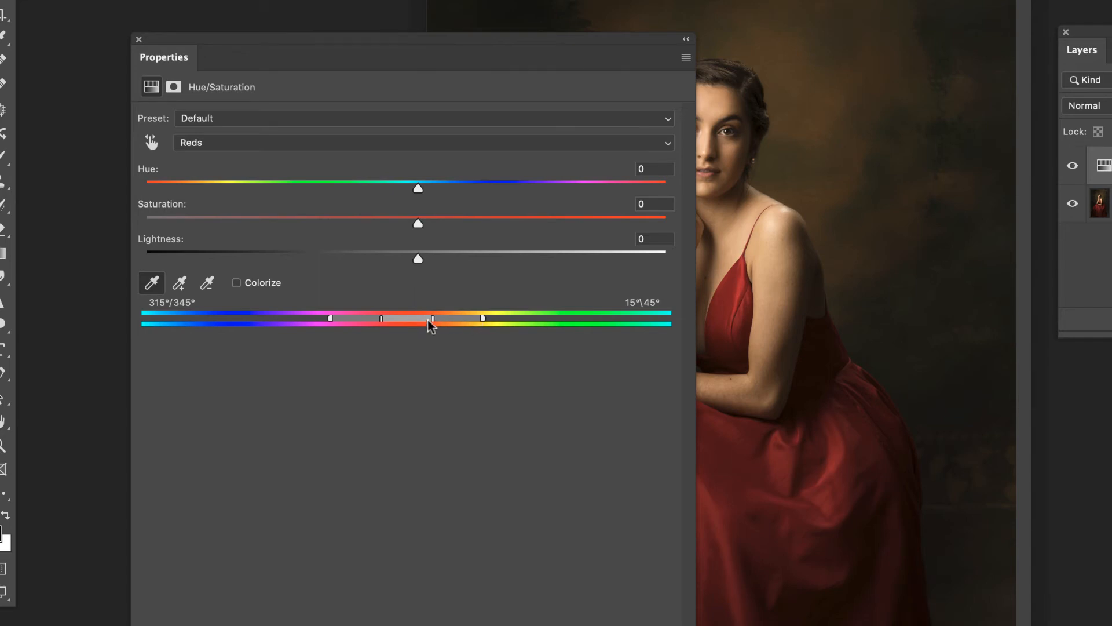
{"action": "mouse_move", "coordinate": [421, 325]}
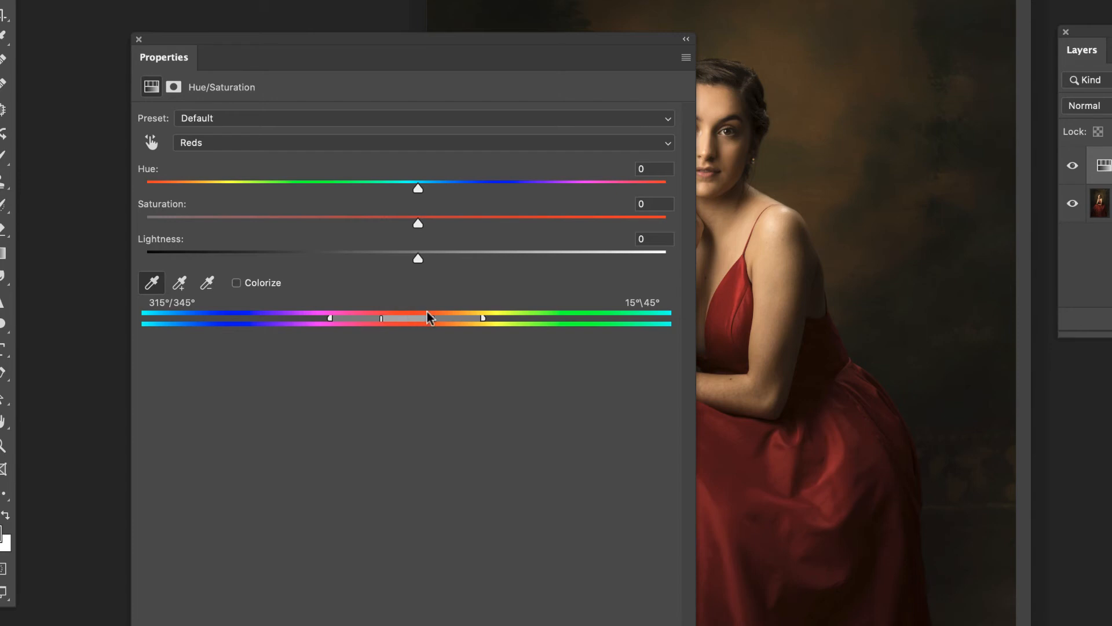
{"action": "mouse_move", "coordinate": [403, 325]}
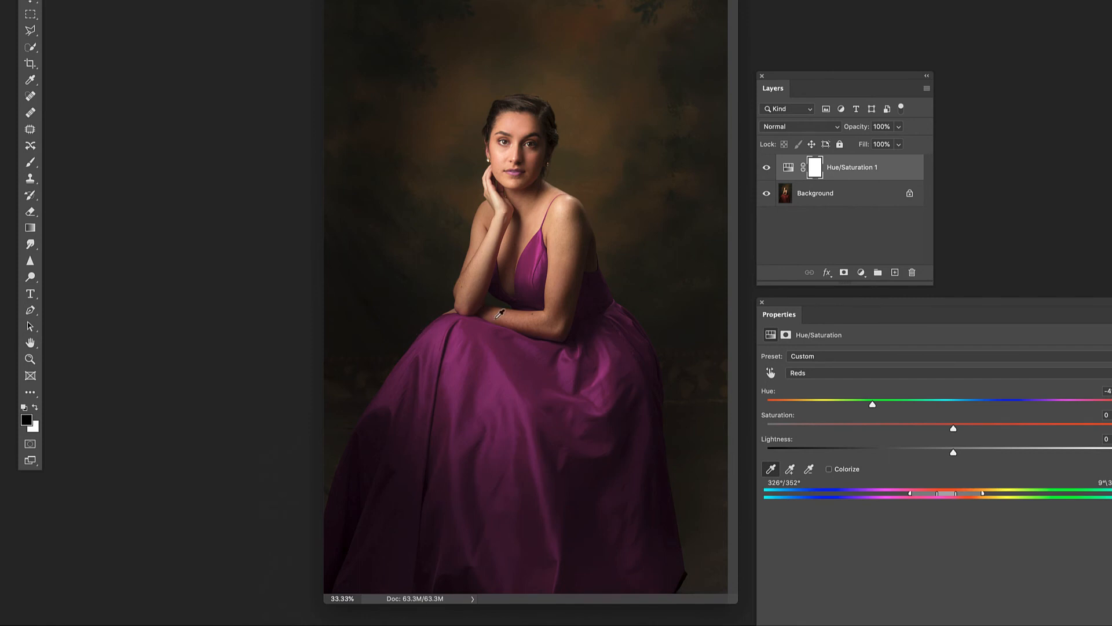
{"action": "mouse_move", "coordinate": [863, 304]}
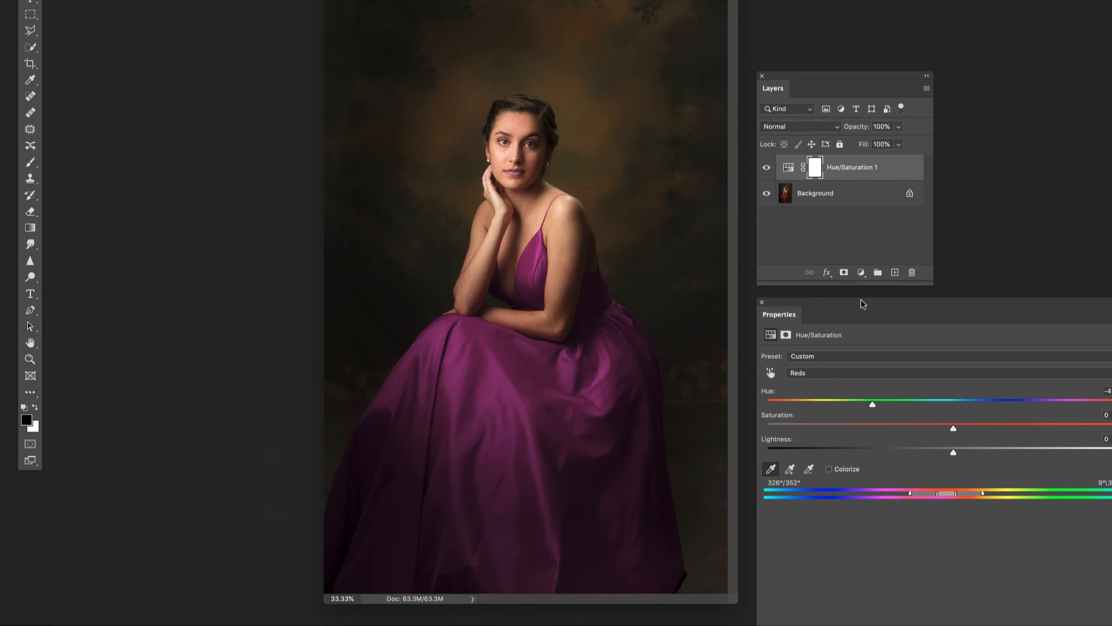
{"action": "mouse_move", "coordinate": [863, 303]}
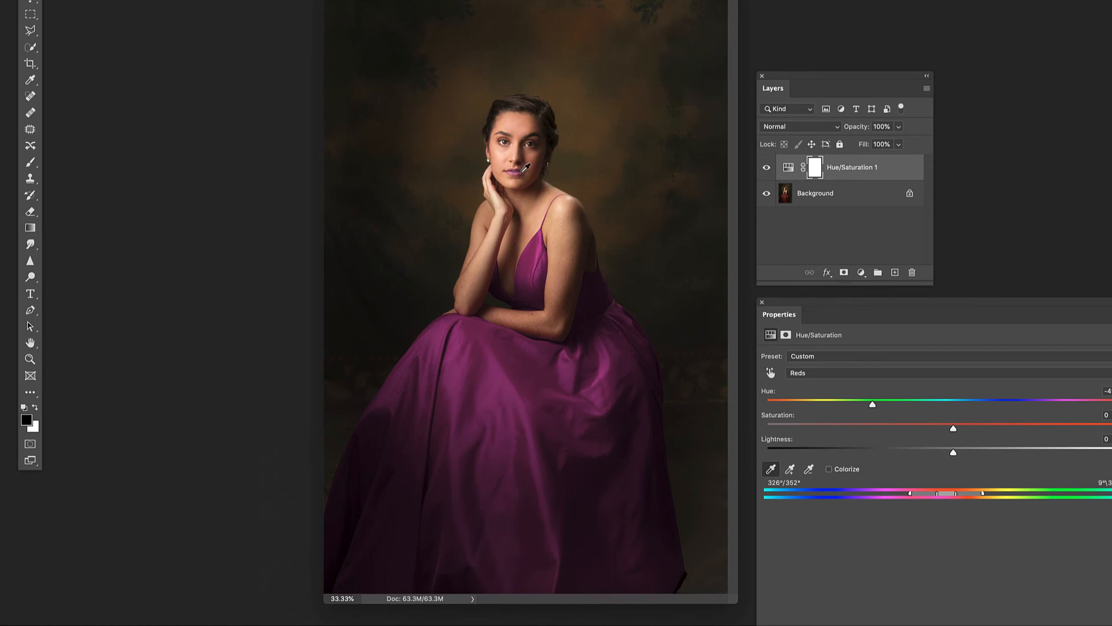
{"action": "mouse_move", "coordinate": [277, 297]}
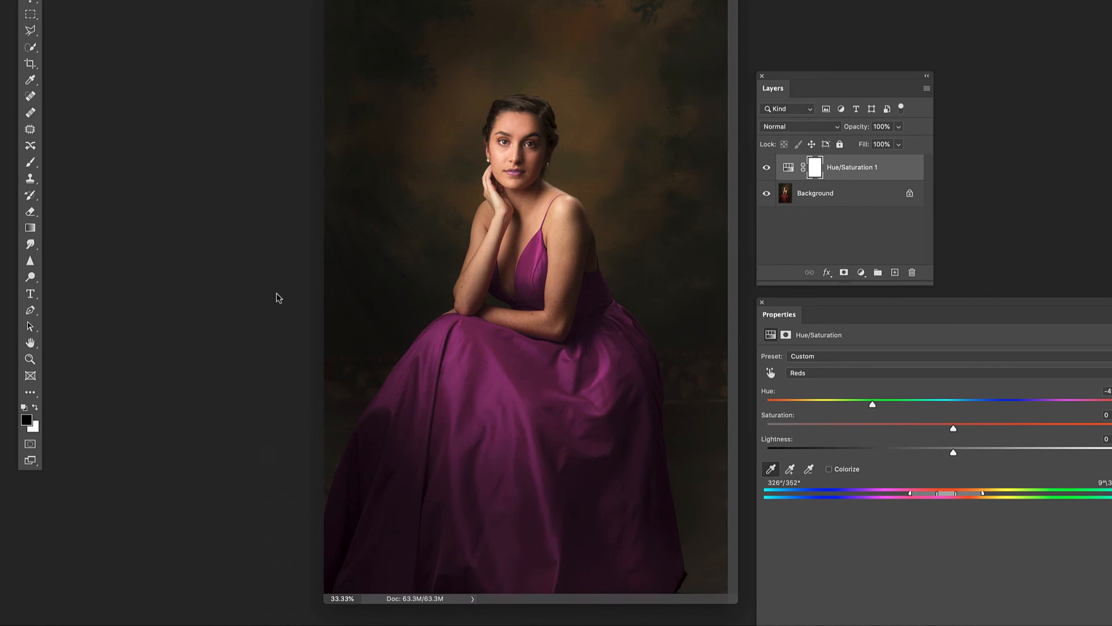
{"action": "mouse_move", "coordinate": [339, 385]}
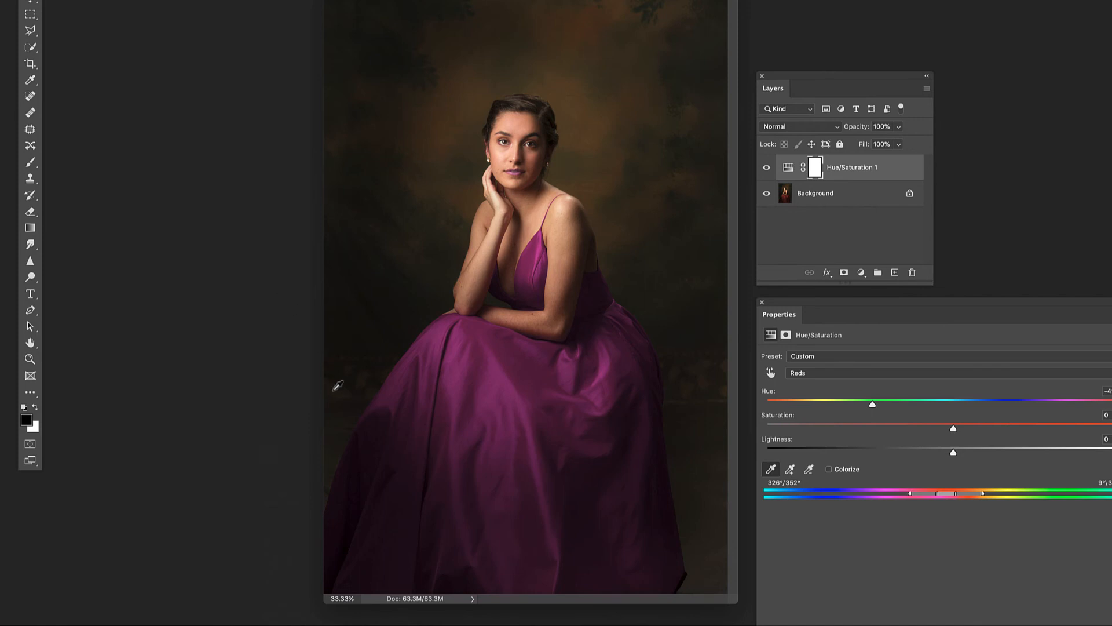
{"action": "mouse_move", "coordinate": [360, 476]}
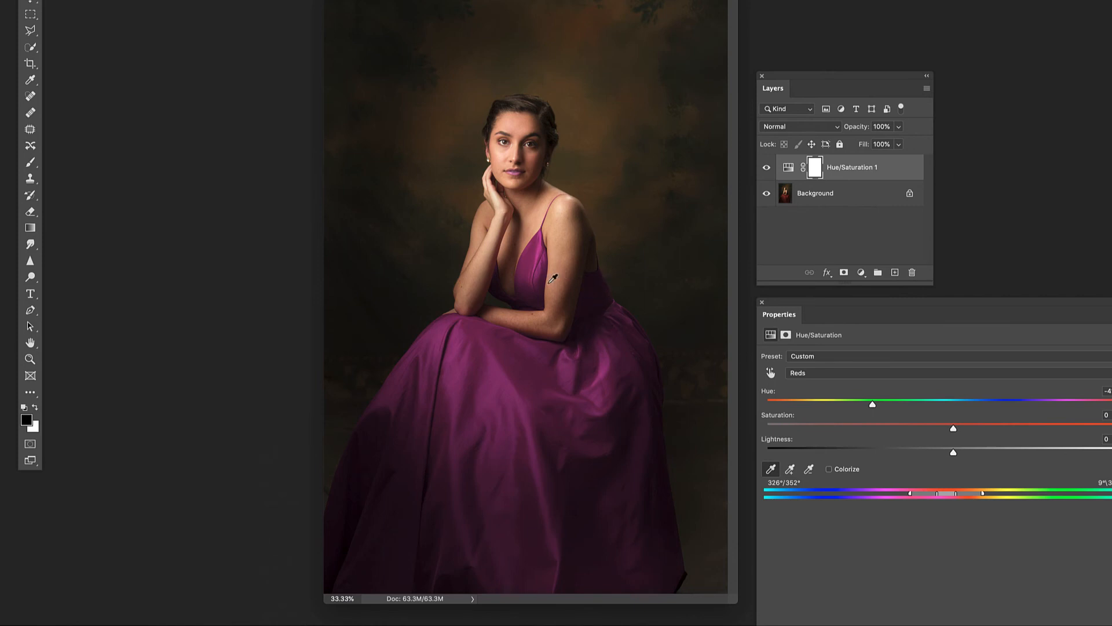
{"action": "mouse_move", "coordinate": [557, 428]}
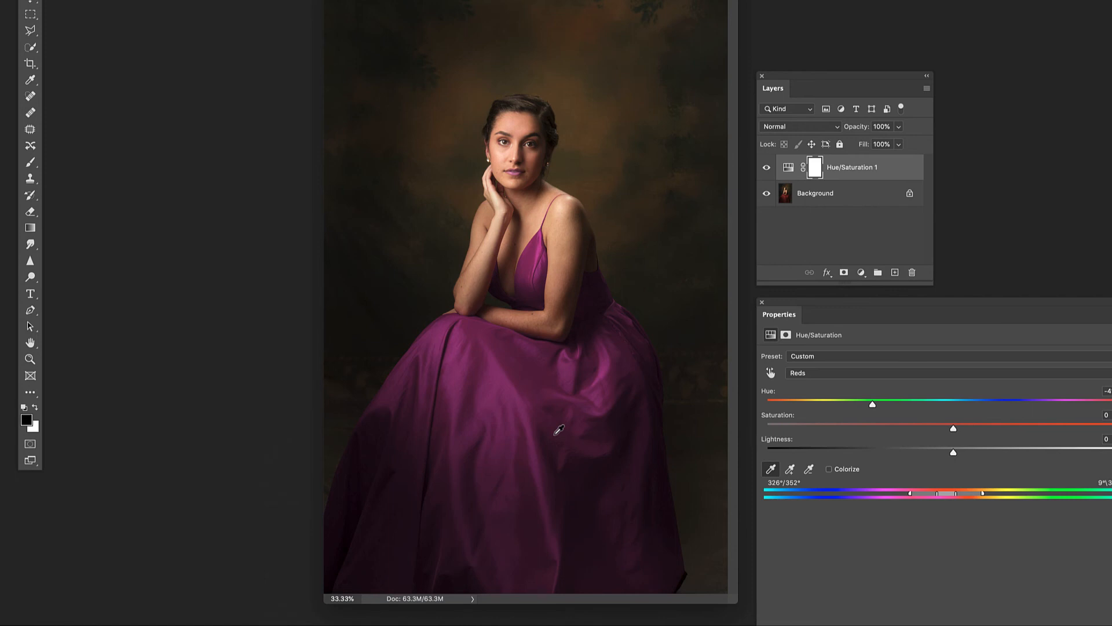
{"action": "mouse_move", "coordinate": [506, 354]}
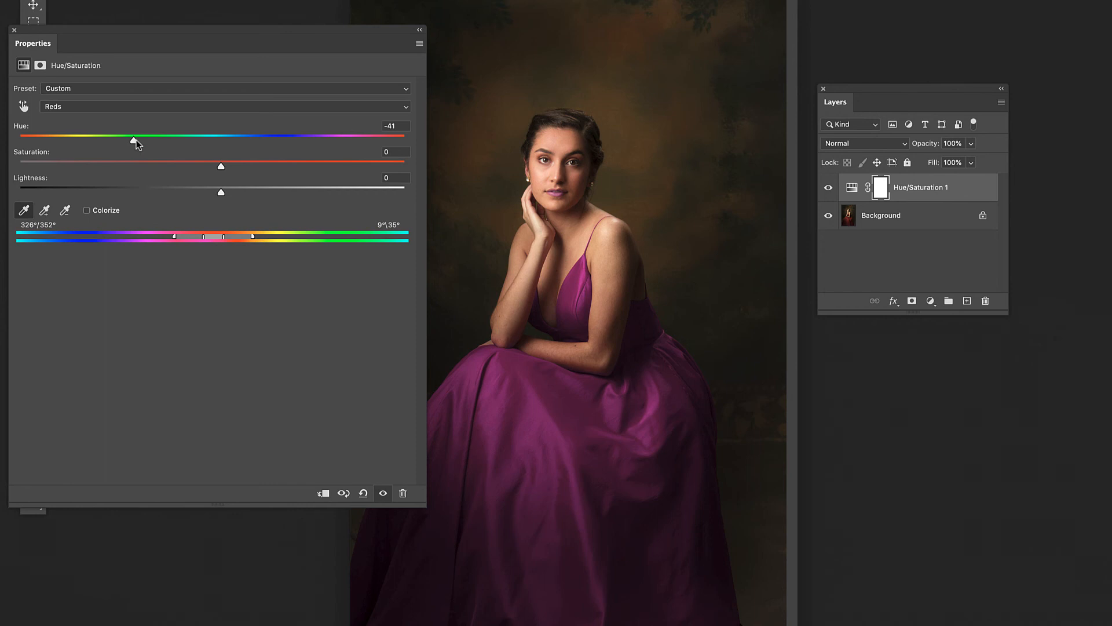
- Set Reds hue to -54, saturation to -10 and lightness to -9
{"action": "left_click_drag", "start_coordinate": [134, 139], "coordinate": [117, 139]}
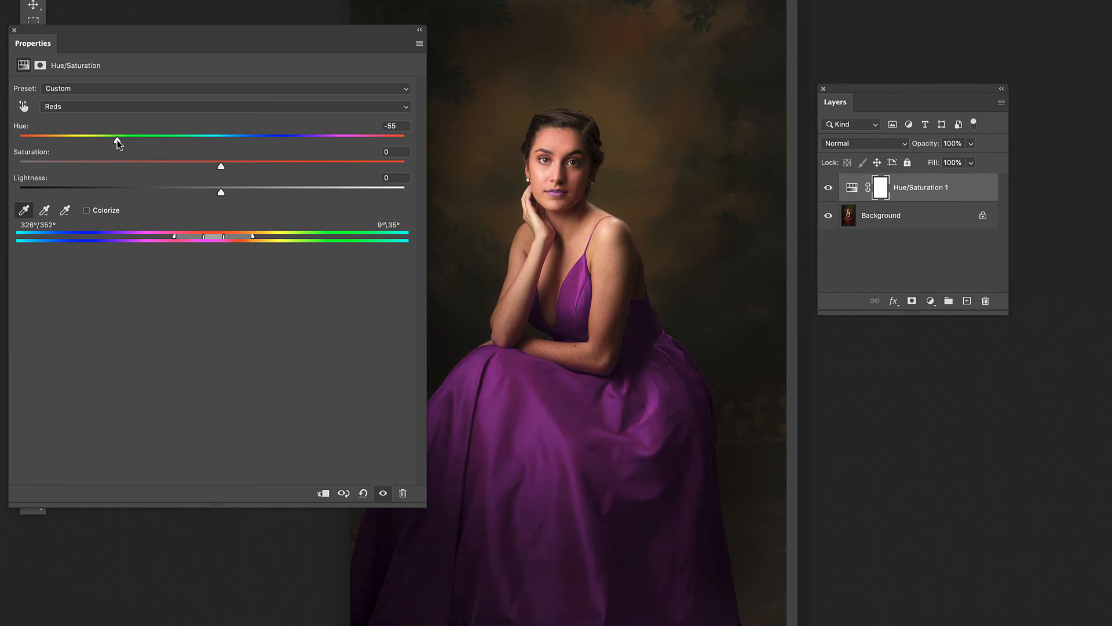
{"action": "left_click_drag", "start_coordinate": [117, 136], "coordinate": [119, 139]}
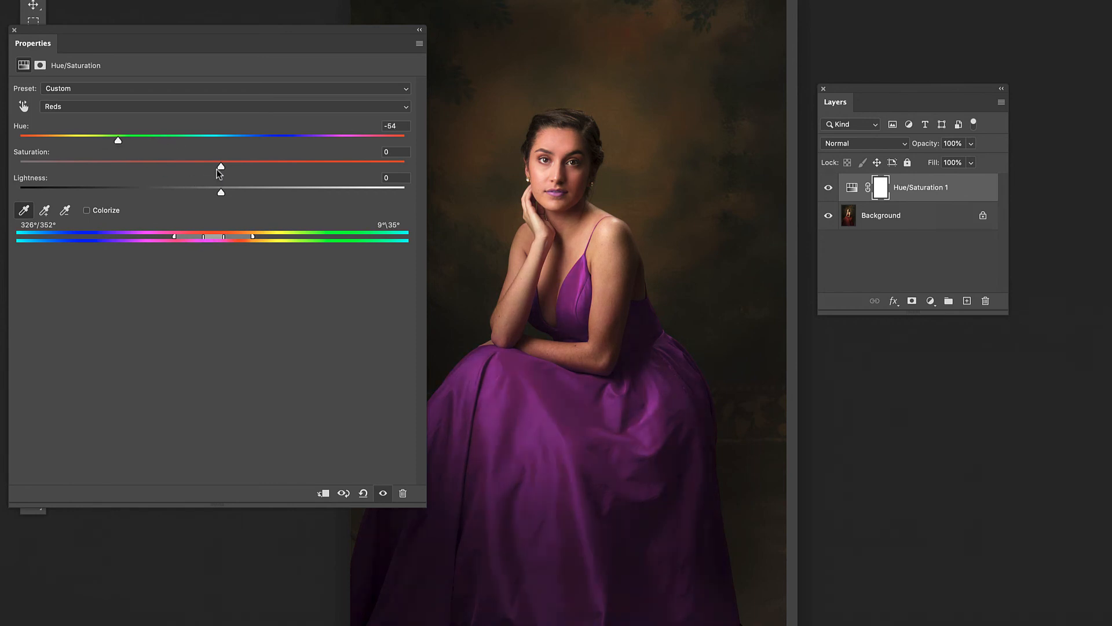
{"action": "left_click_drag", "start_coordinate": [220, 165], "coordinate": [231, 166]}
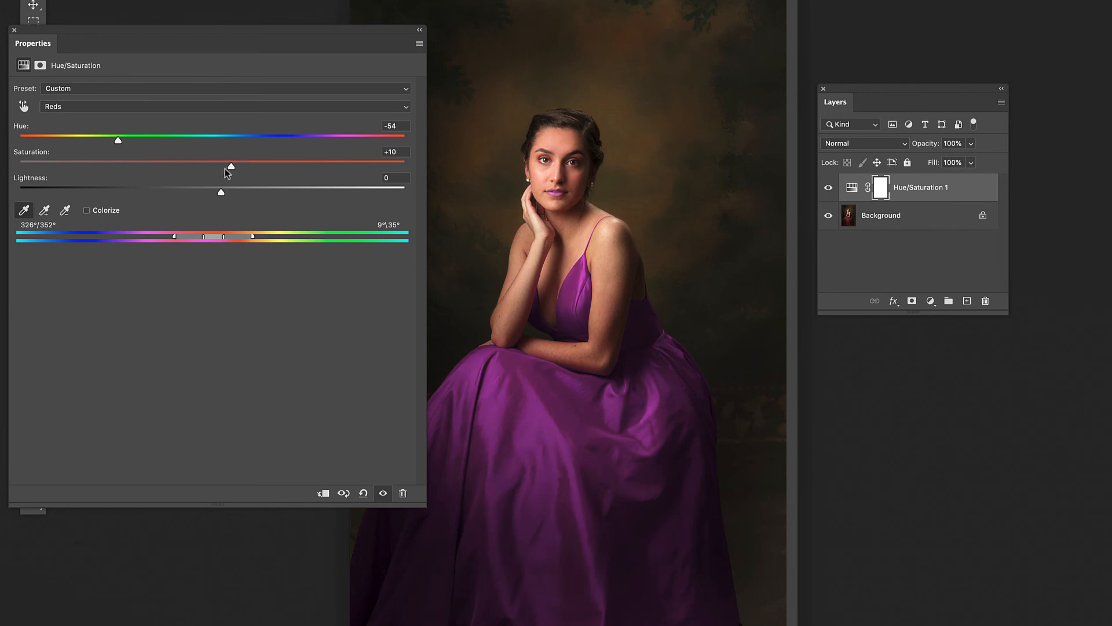
{"action": "left_click_drag", "start_coordinate": [231, 167], "coordinate": [192, 166]}
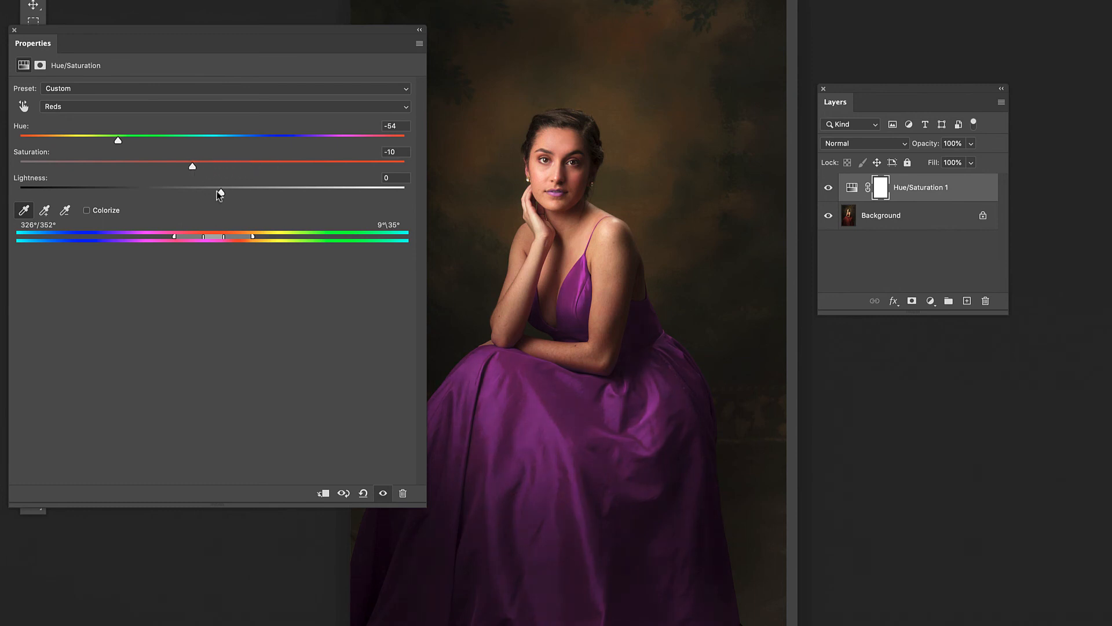
{"action": "left_click_drag", "start_coordinate": [219, 186], "coordinate": [195, 192]}
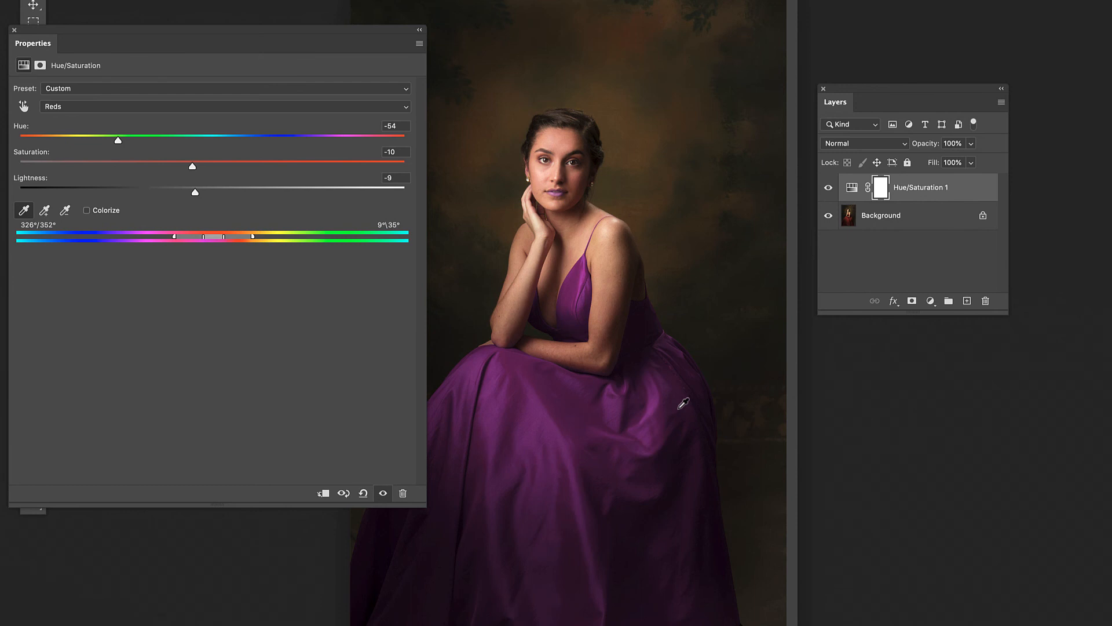
{"action": "mouse_move", "coordinate": [499, 107]}
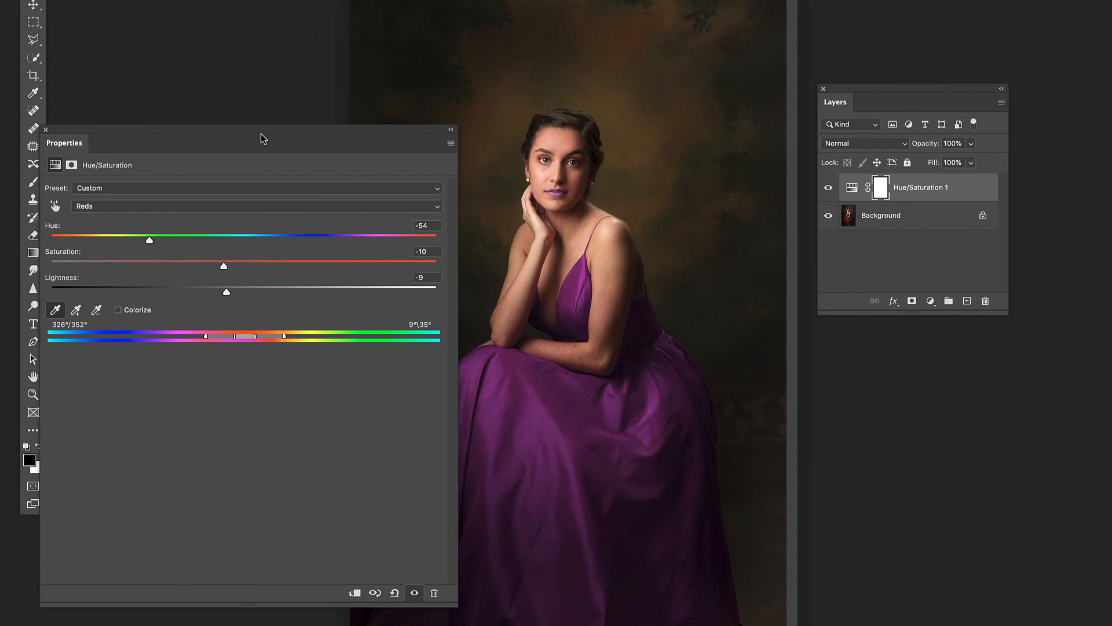
{"action": "mouse_move", "coordinate": [314, 131]}
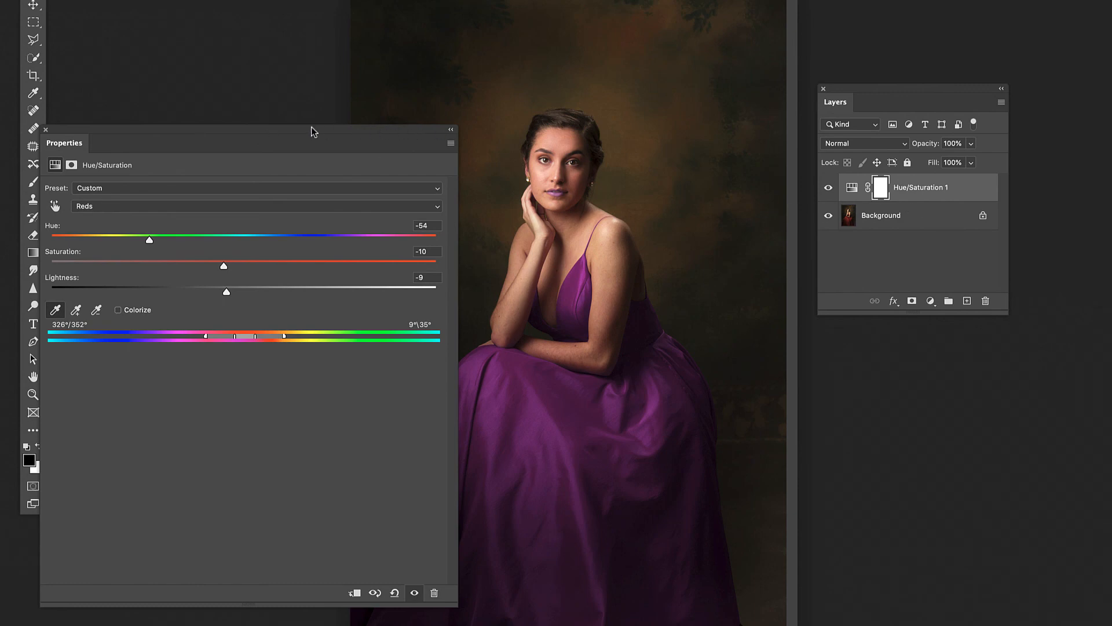